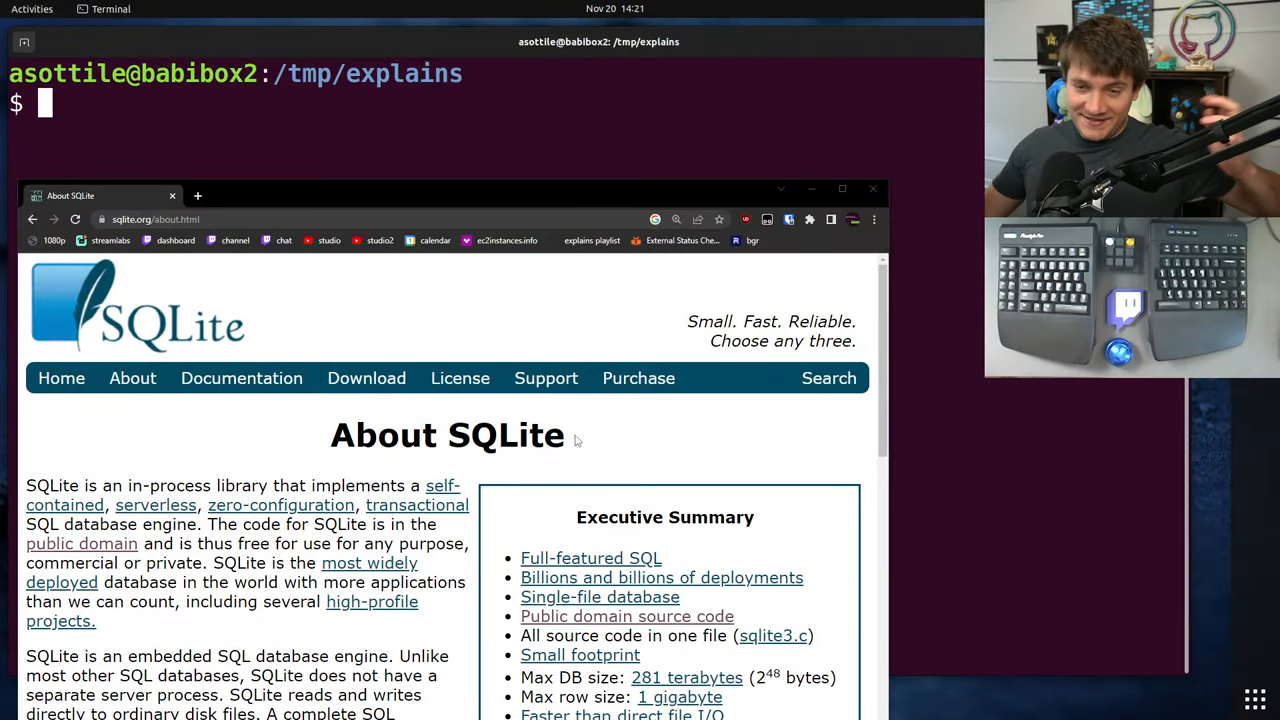
mouse_move(640, 380)
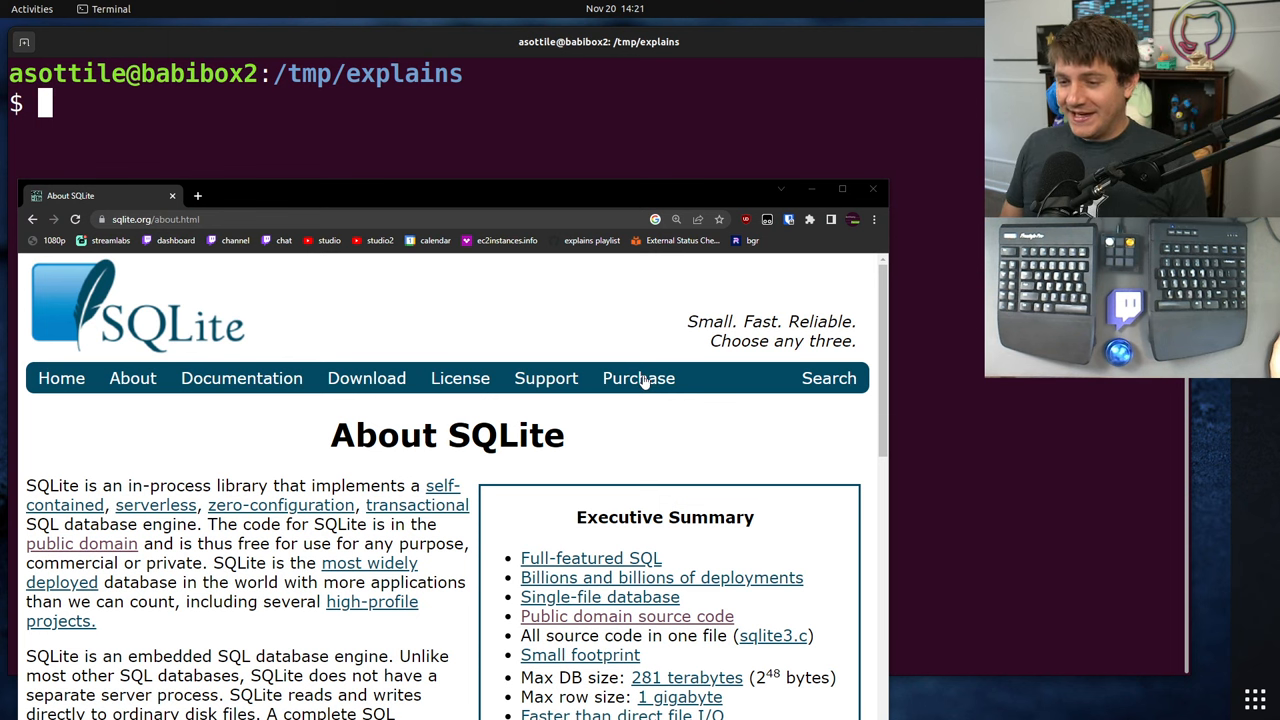
- Highlight the single-file source and small-footprint points on the About SQLite page, then clear the selection
drag(570, 635, 640, 655)
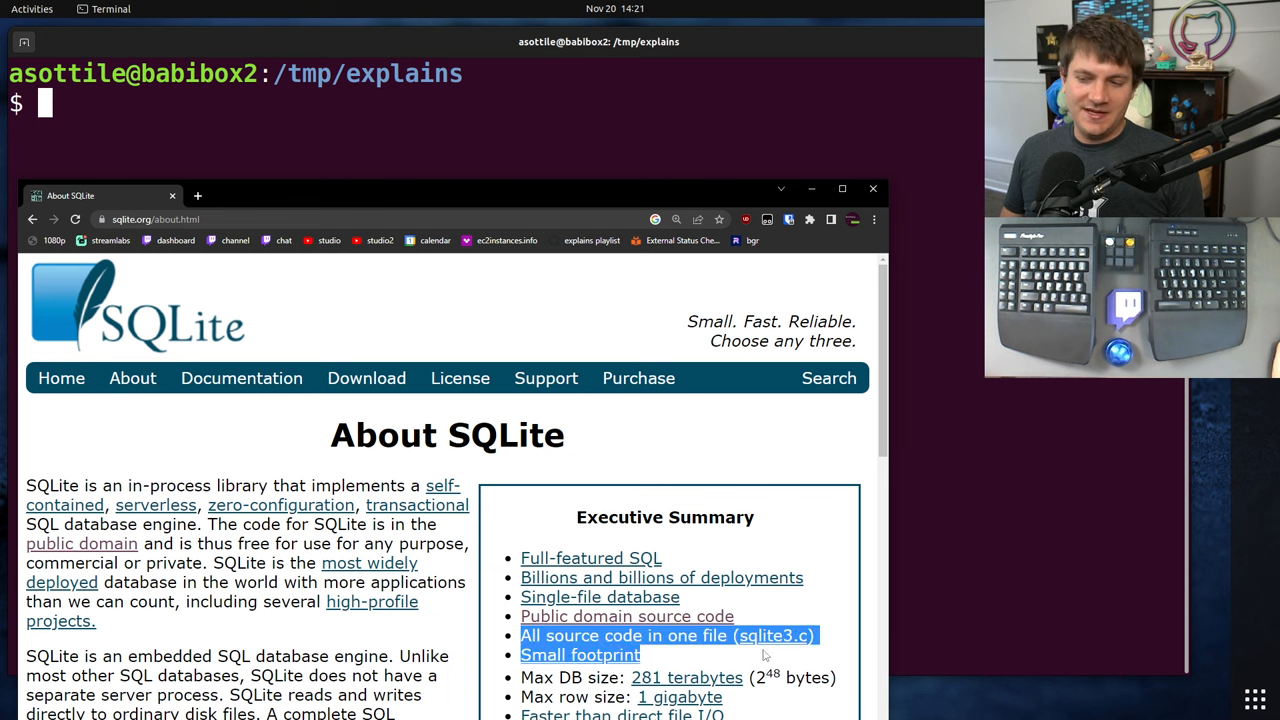
click(763, 652)
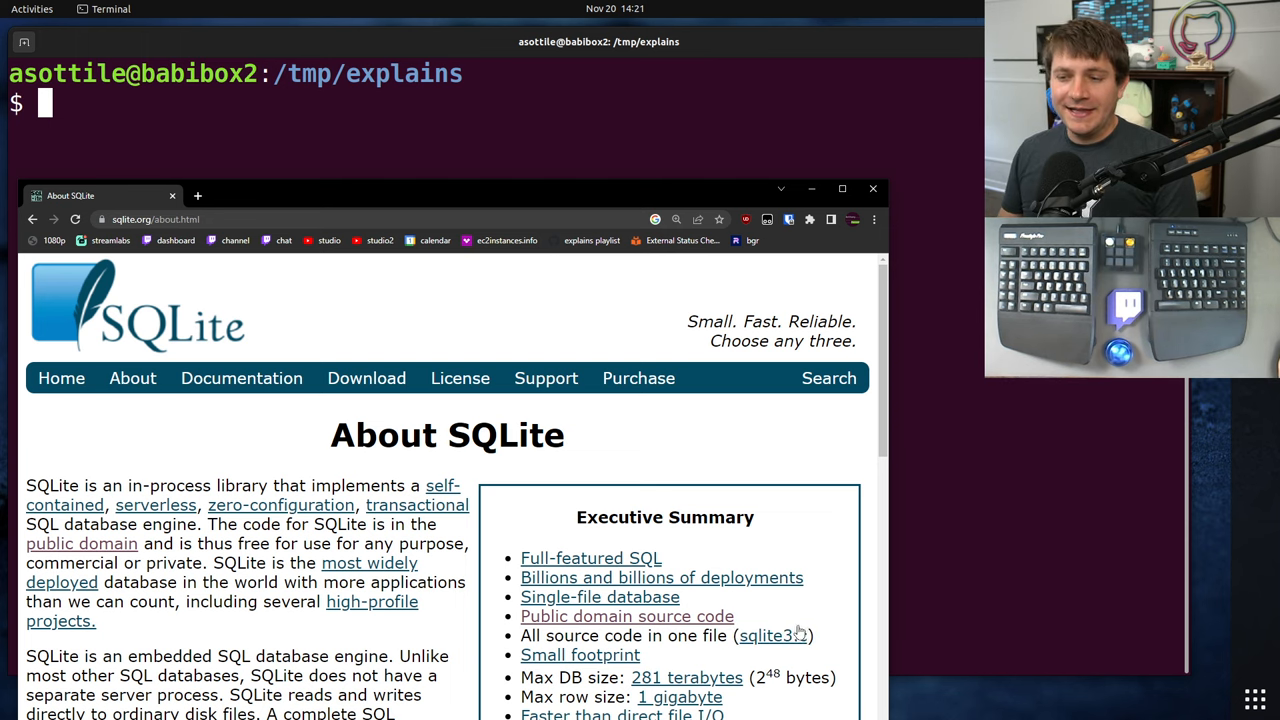
mouse_move(793, 621)
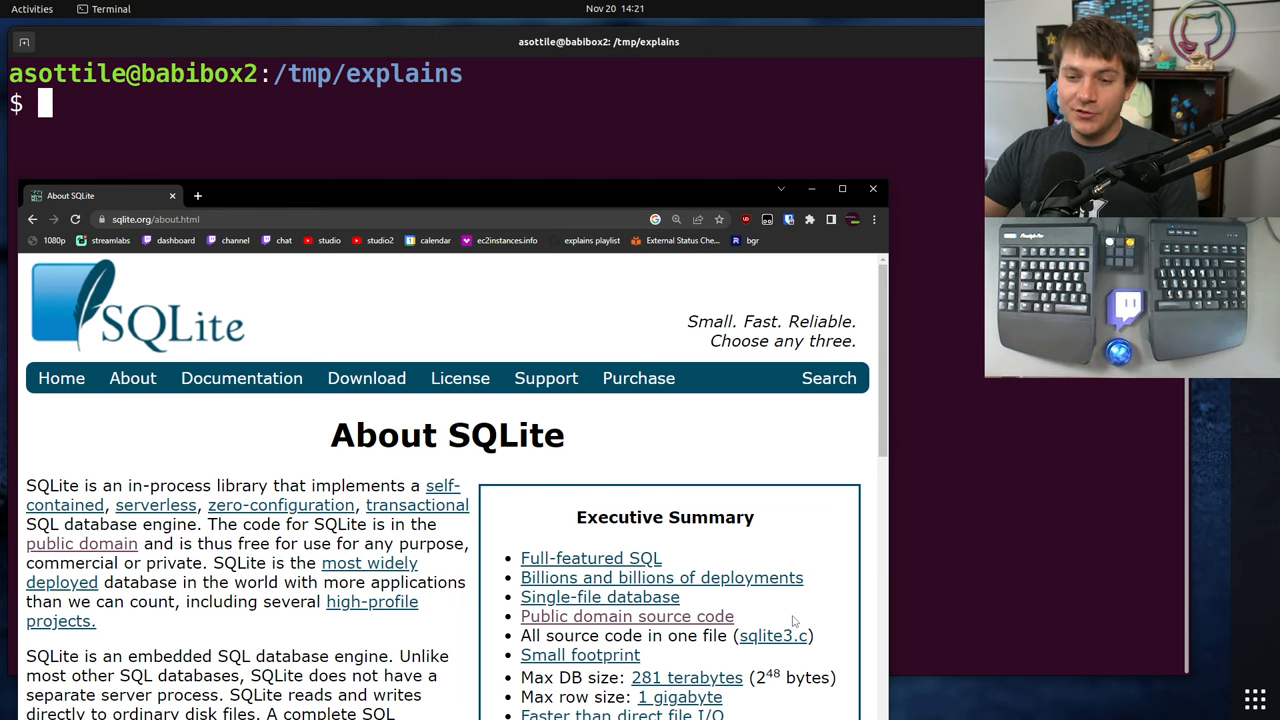
mouse_move(768, 522)
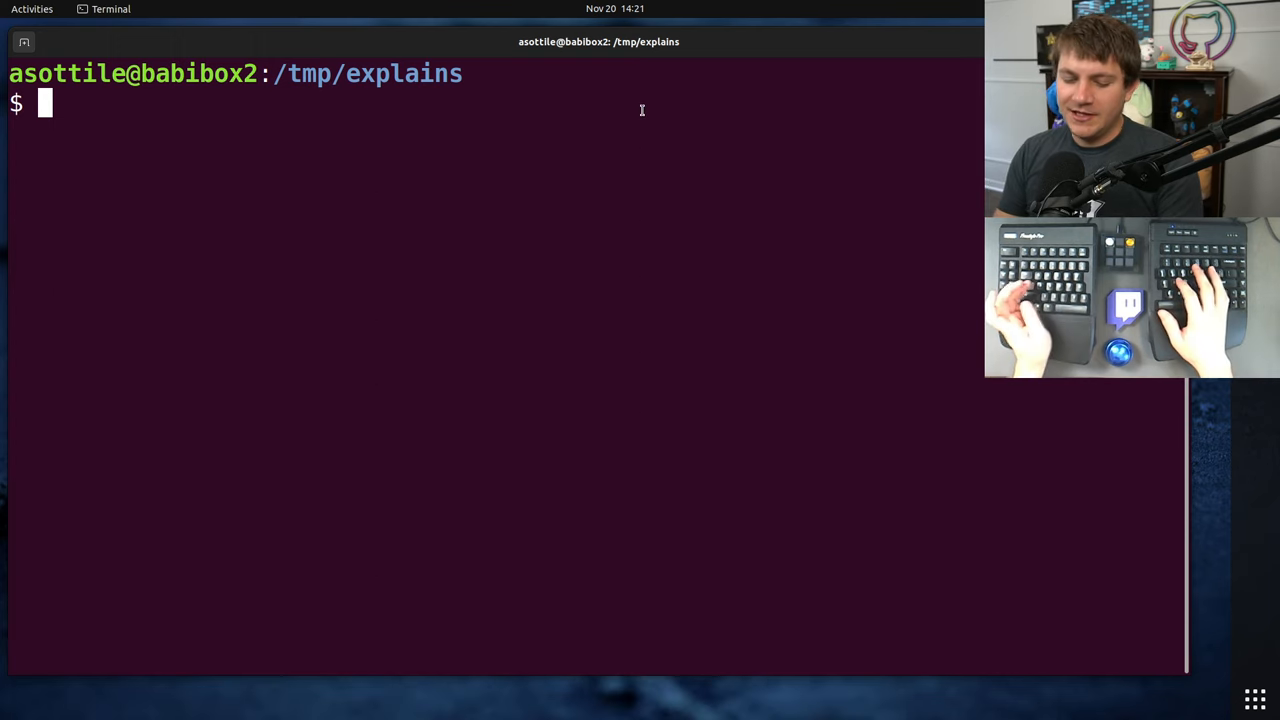
- Start an in-memory sqlite3 session with sqlite3 :memory:
text(sqlite)
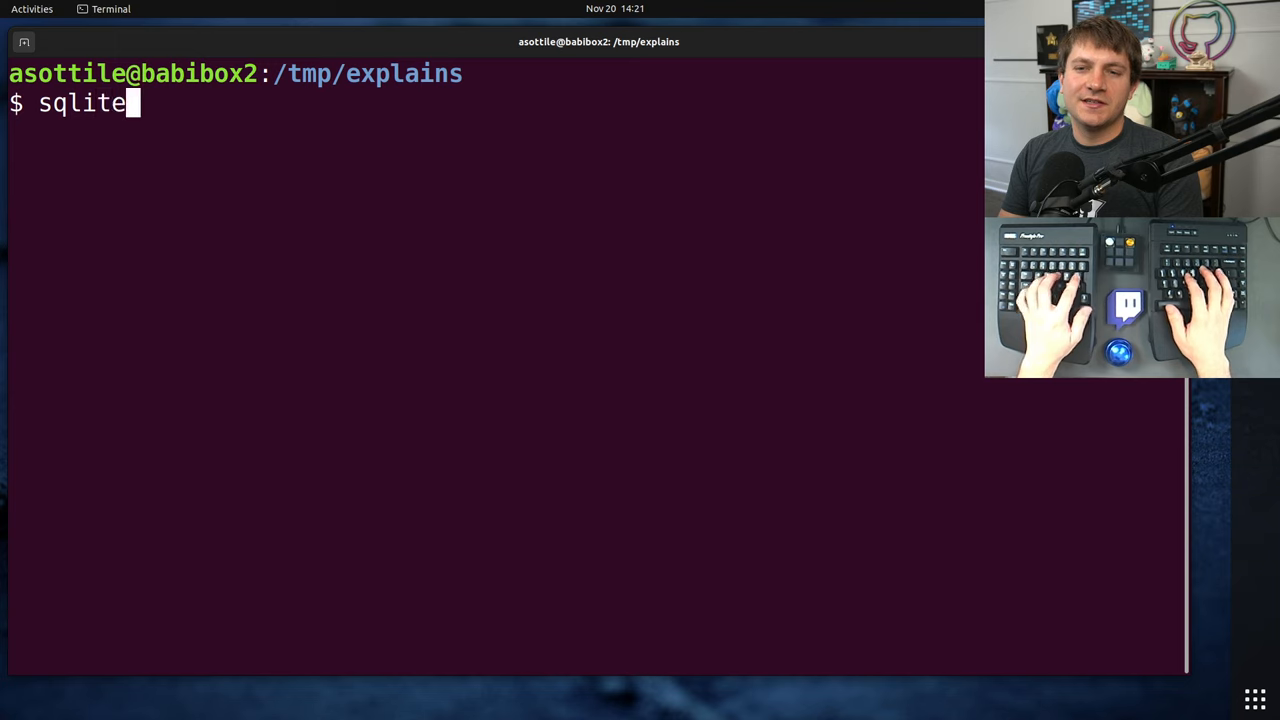
text(:mem)
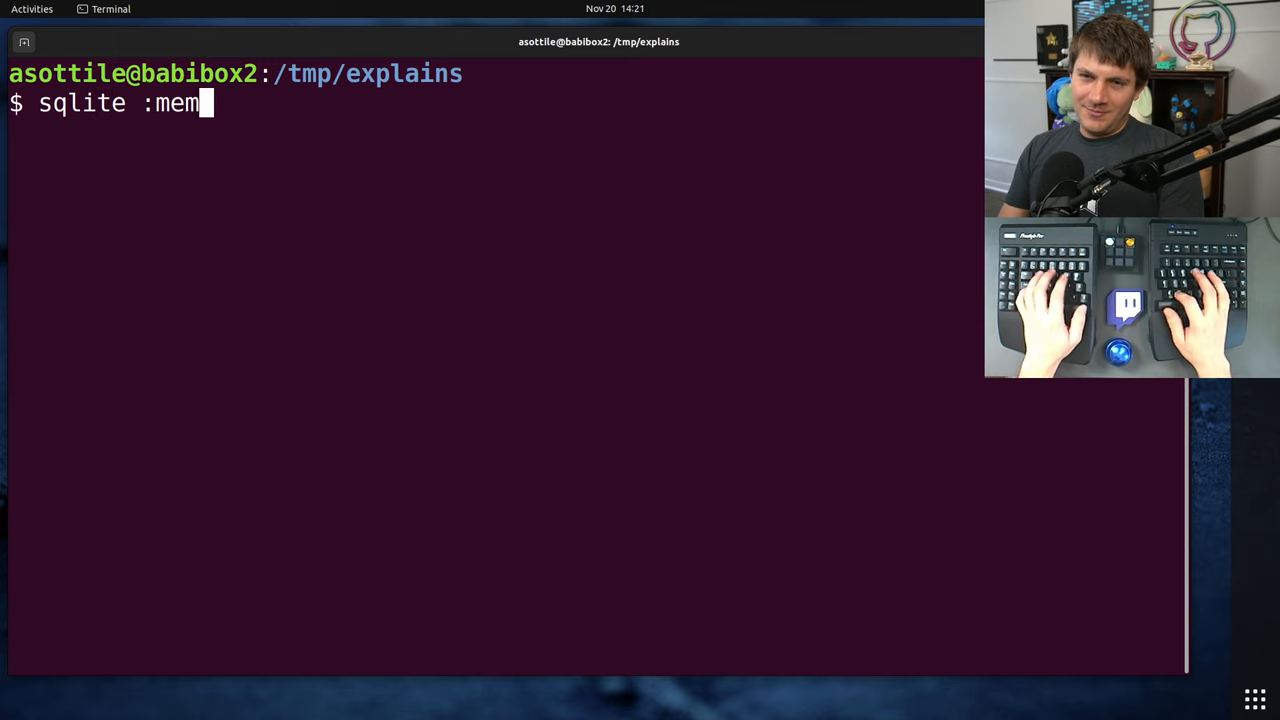
key(Return)
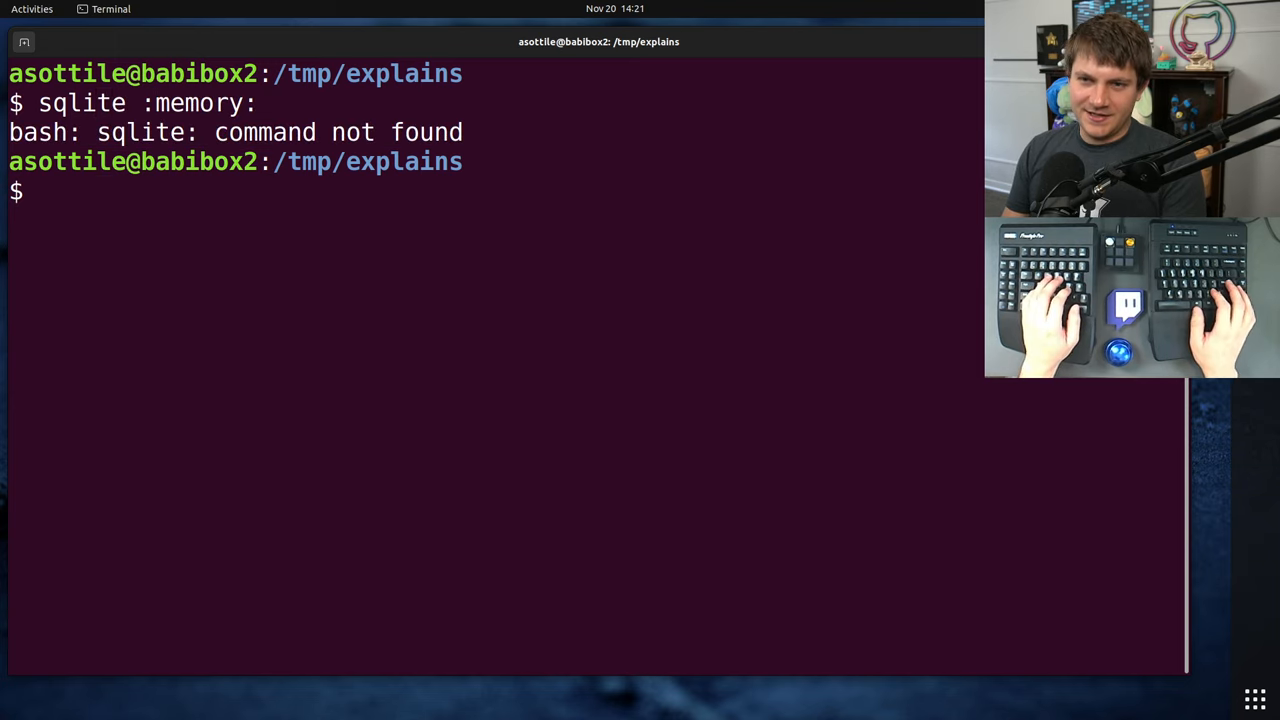
text(sqlite3 :memory:)
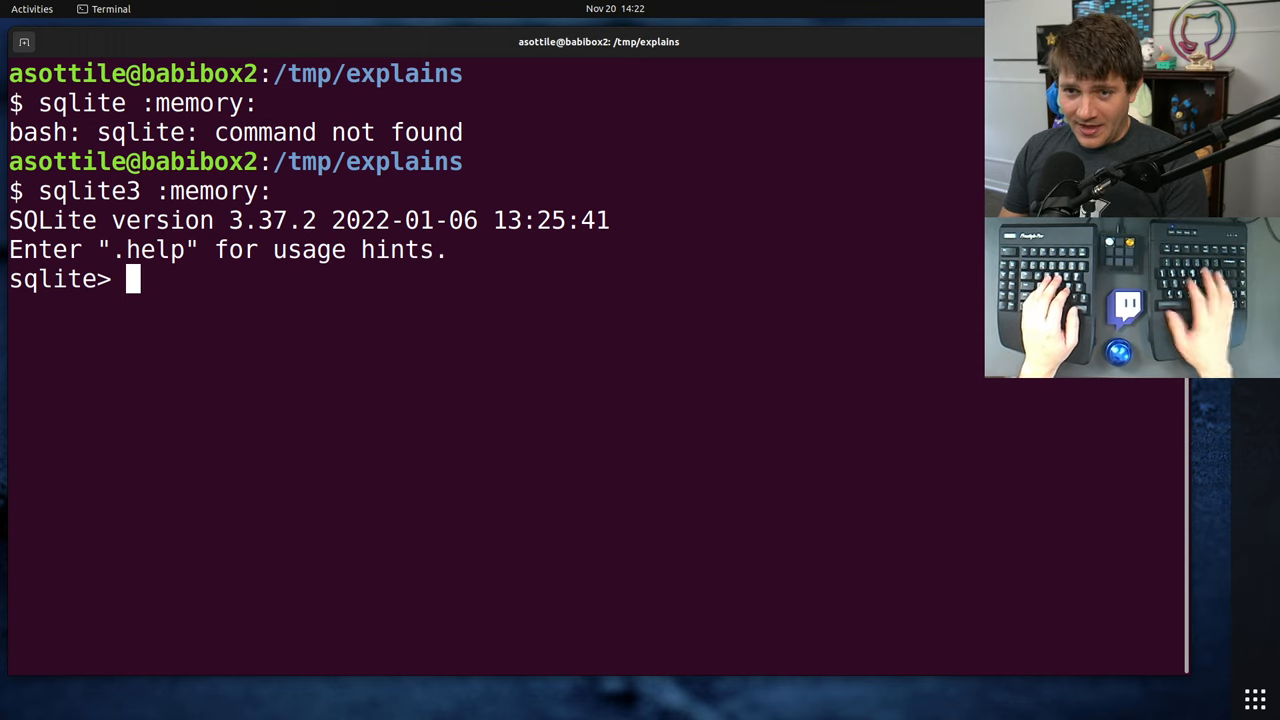
double_click(213, 191)
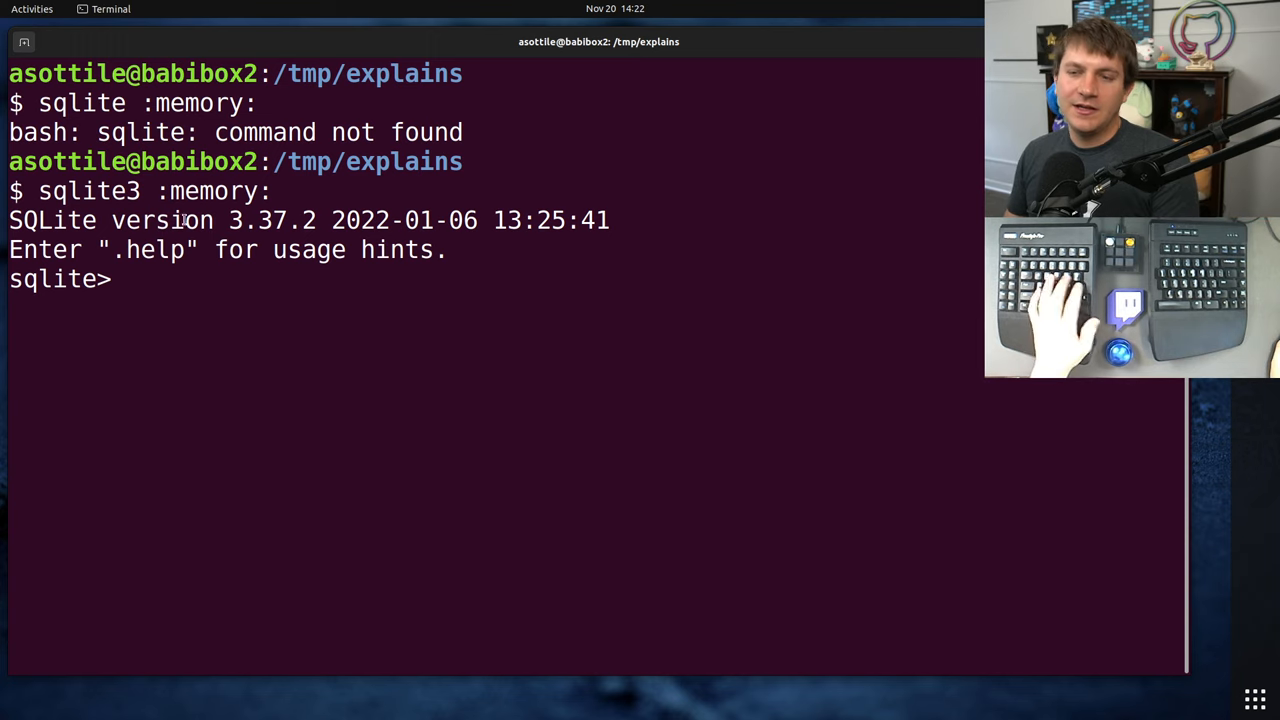
- Create table wat (a), insert the value 1, and select all rows from wat
text(sqlite)
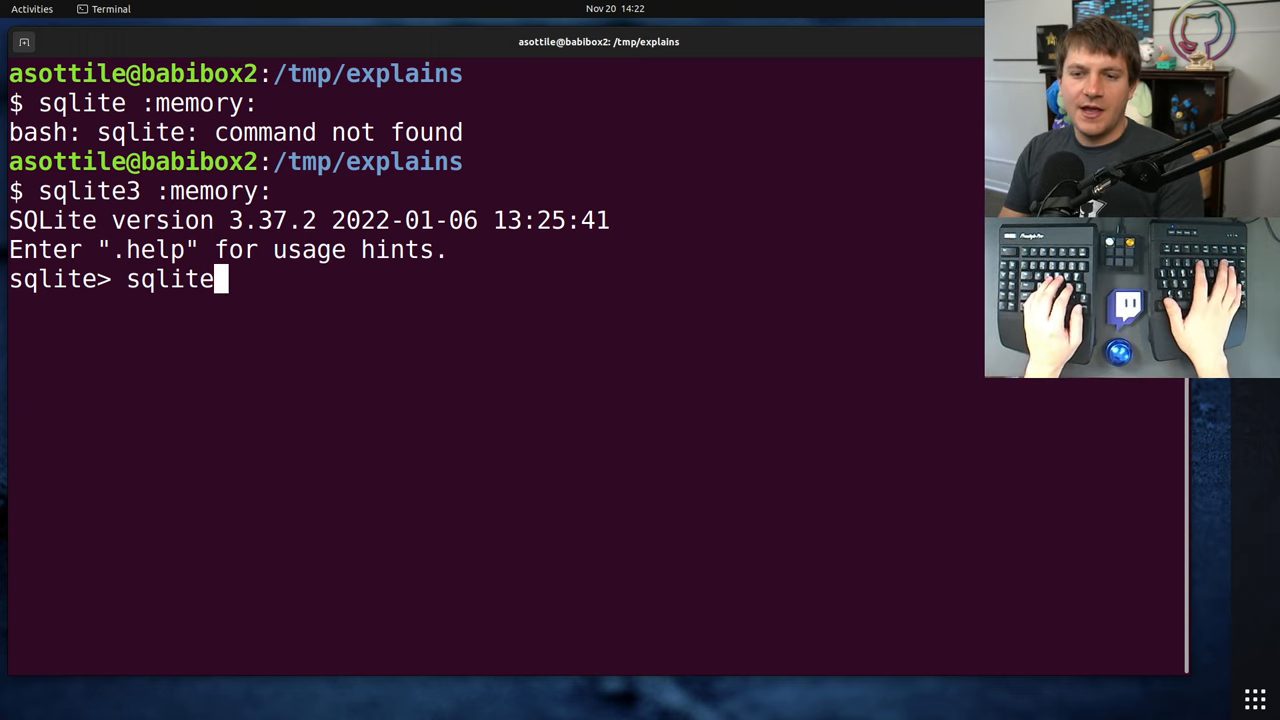
text(create)
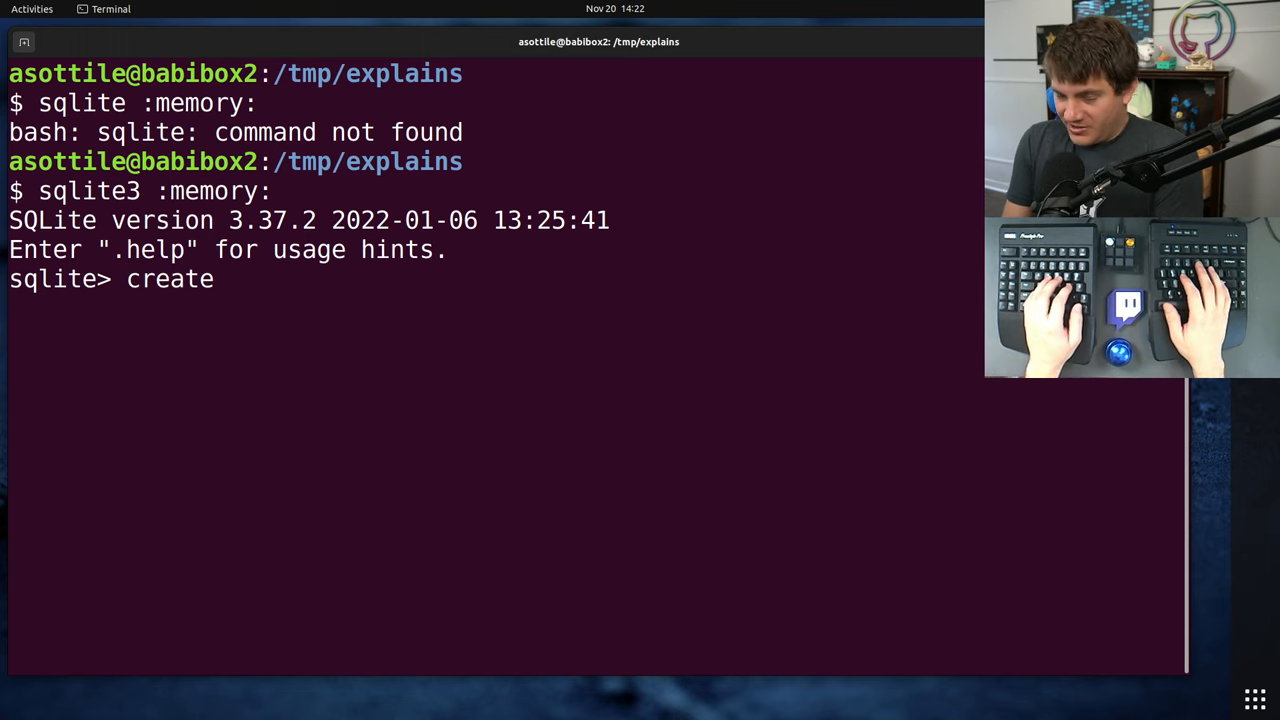
text(table)
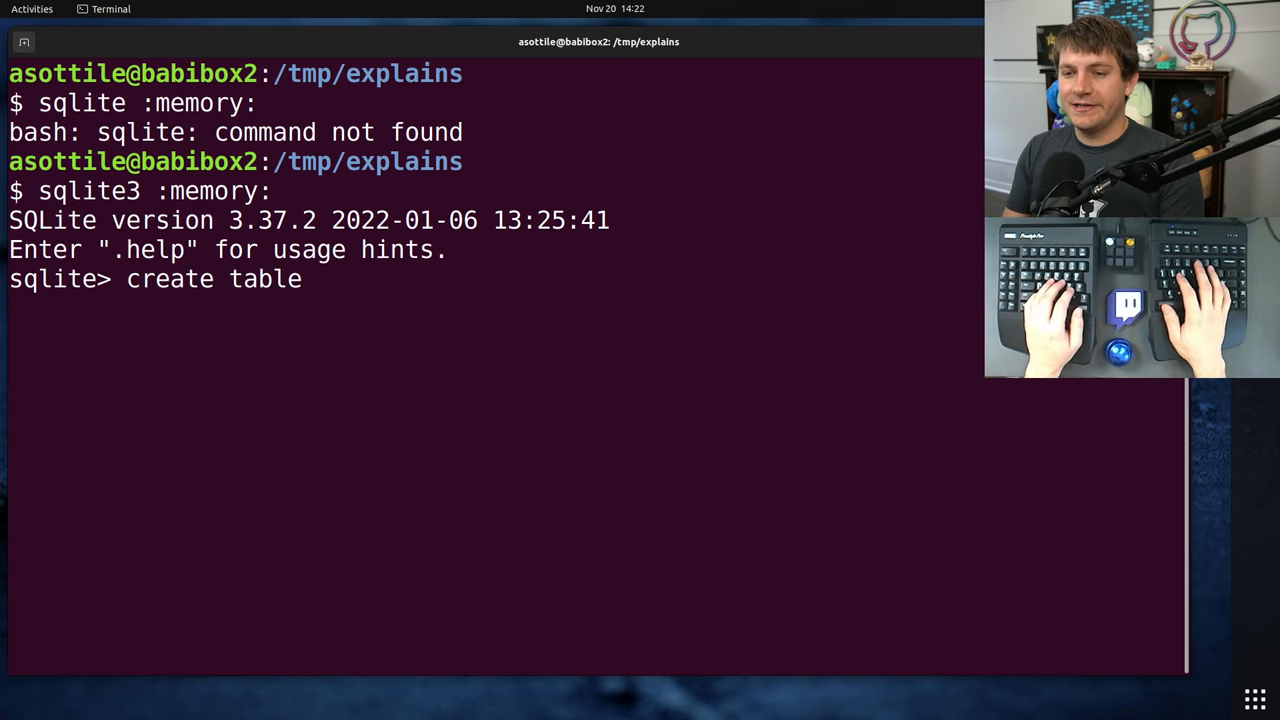
text(wat)
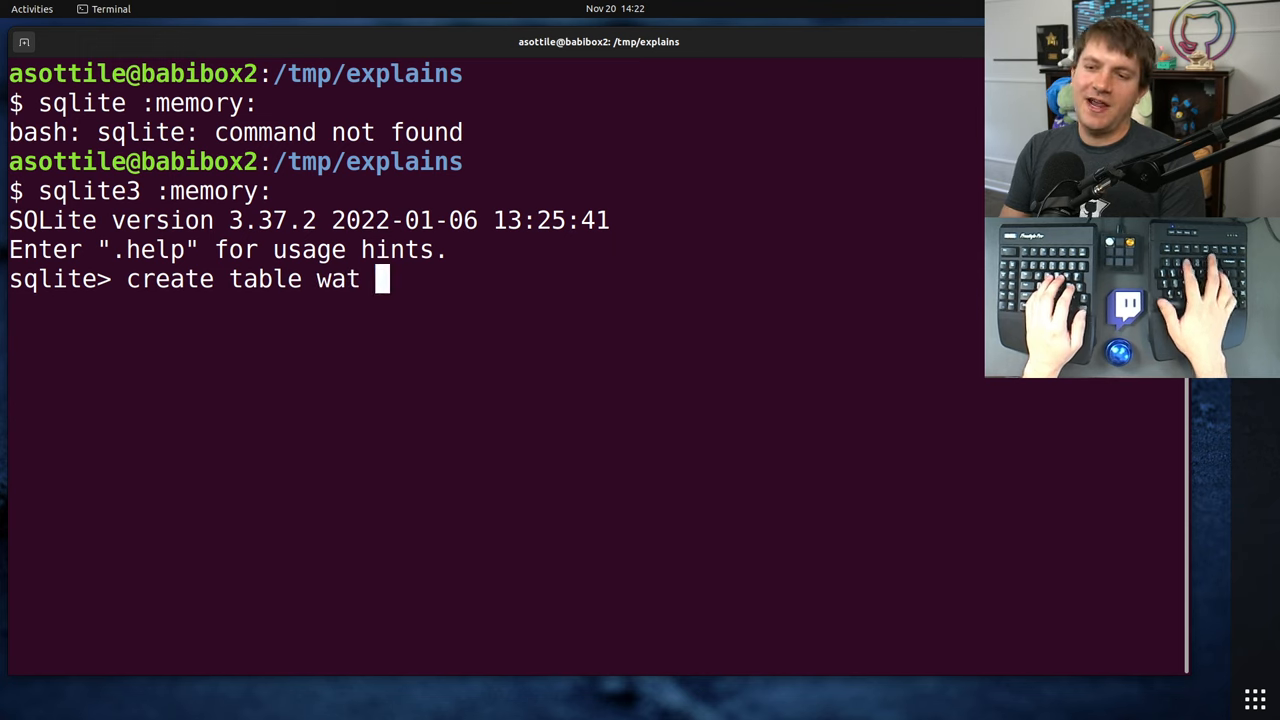
text((a);)
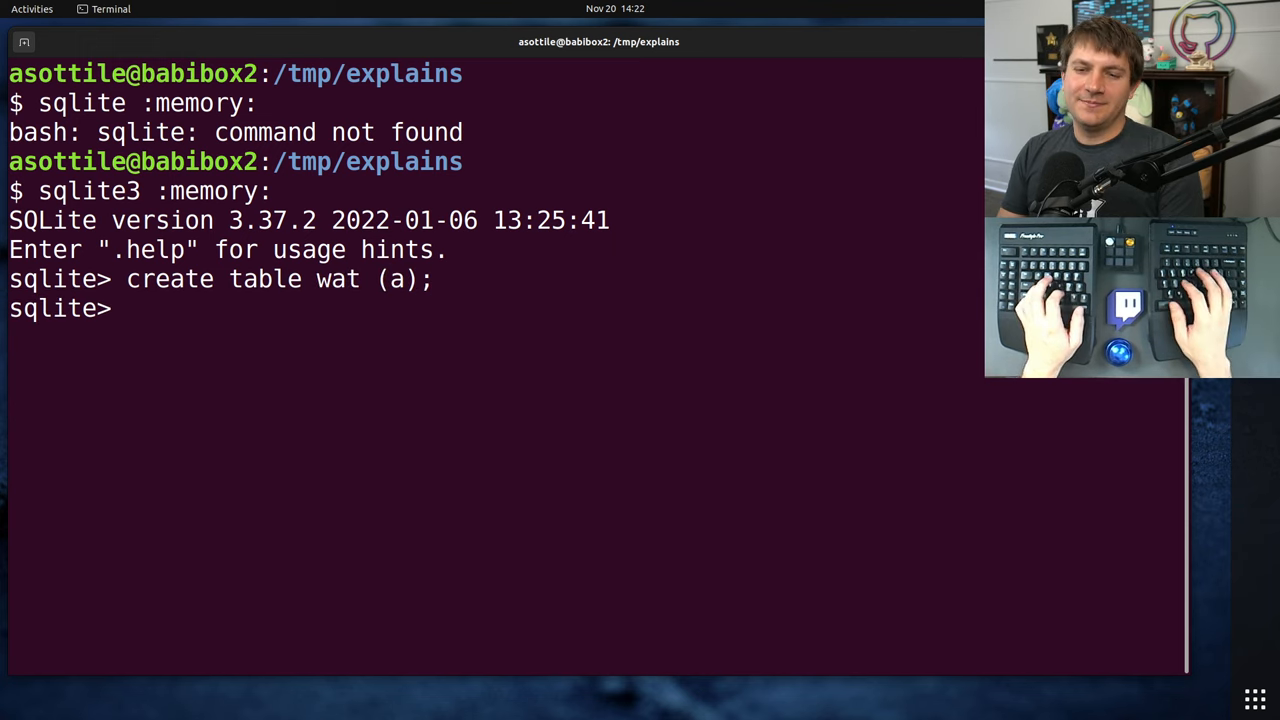
text(insert into wat values (1);)
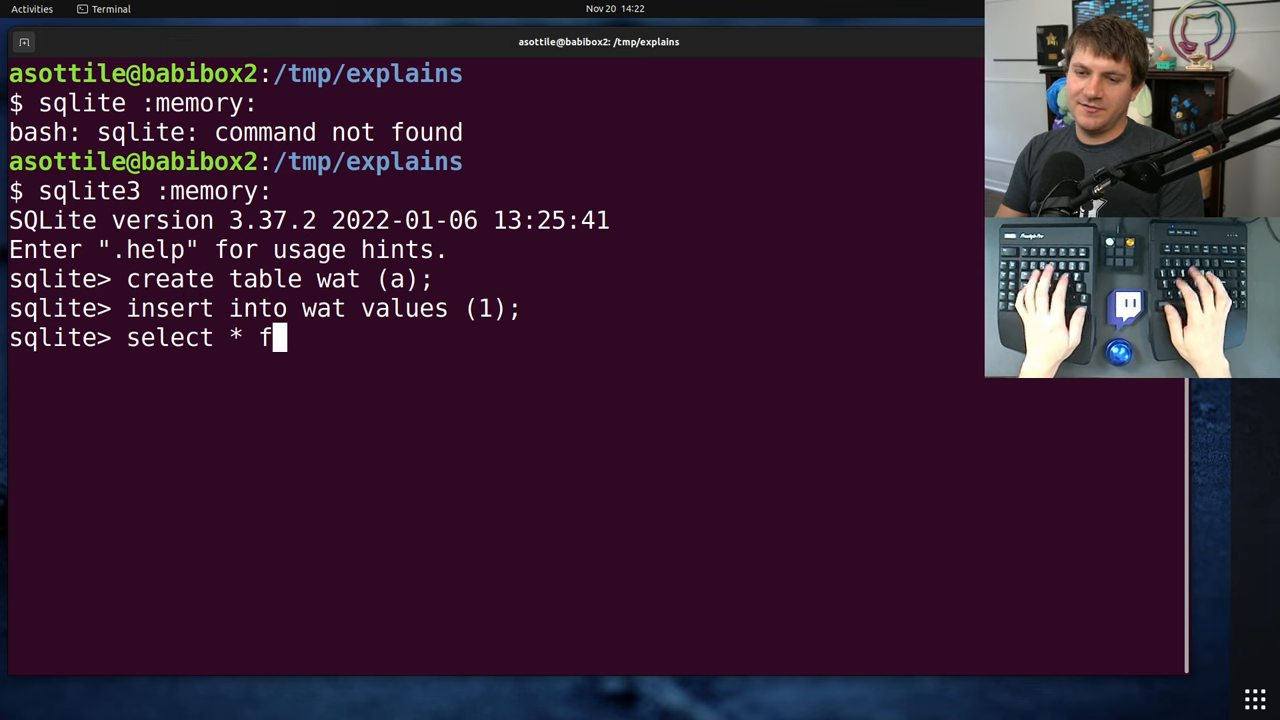
text(rom wat;)
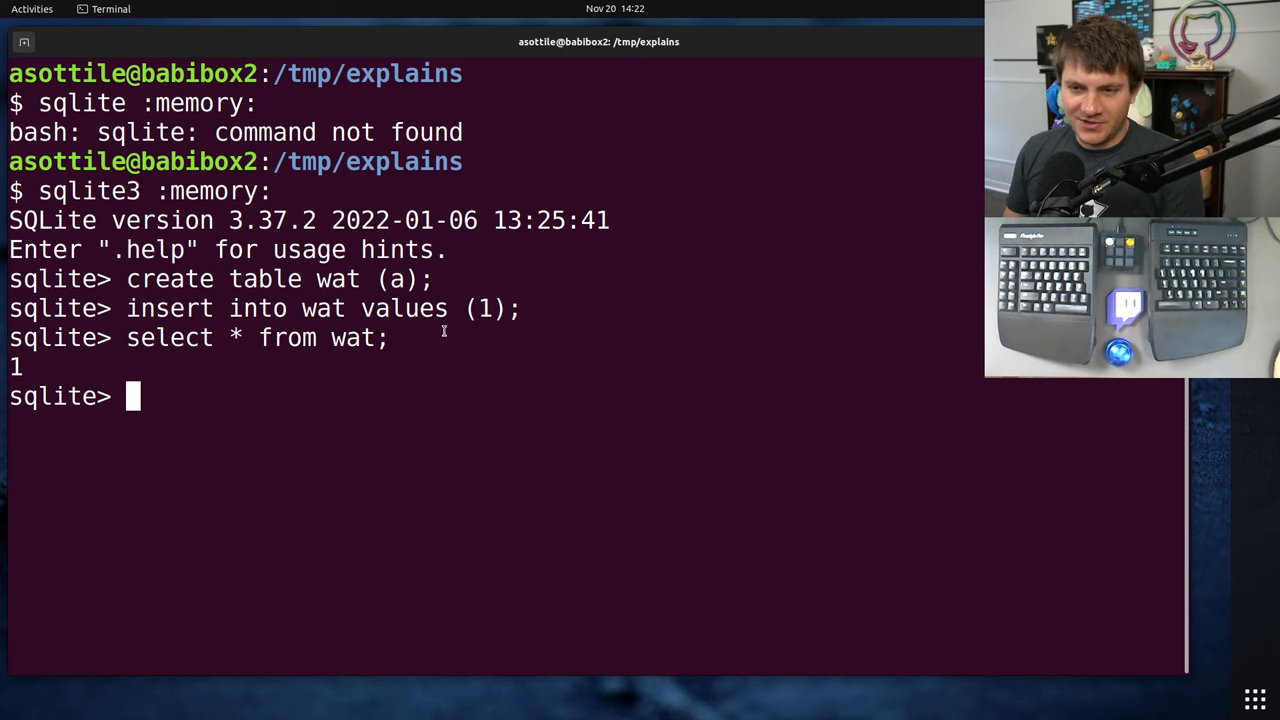
mouse_move(568, 343)
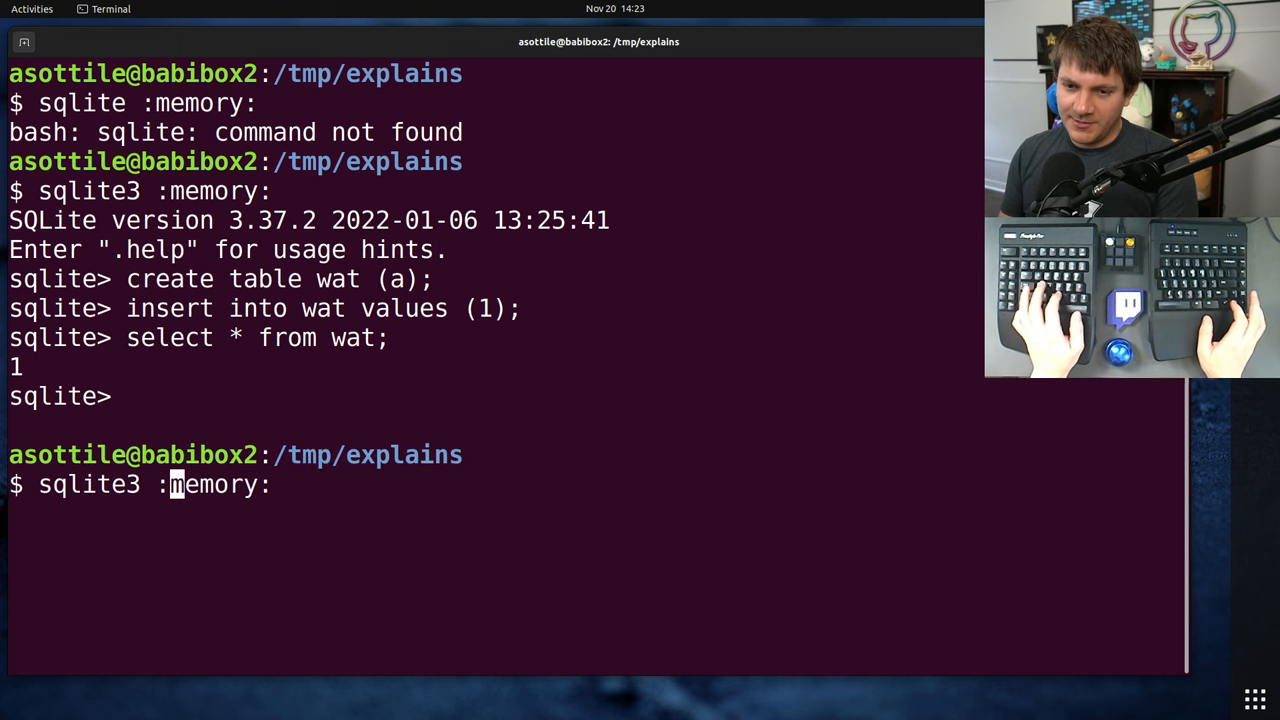
- Open db.db in sqlite3, create table wat, insert 1, and query it
text(db.db)
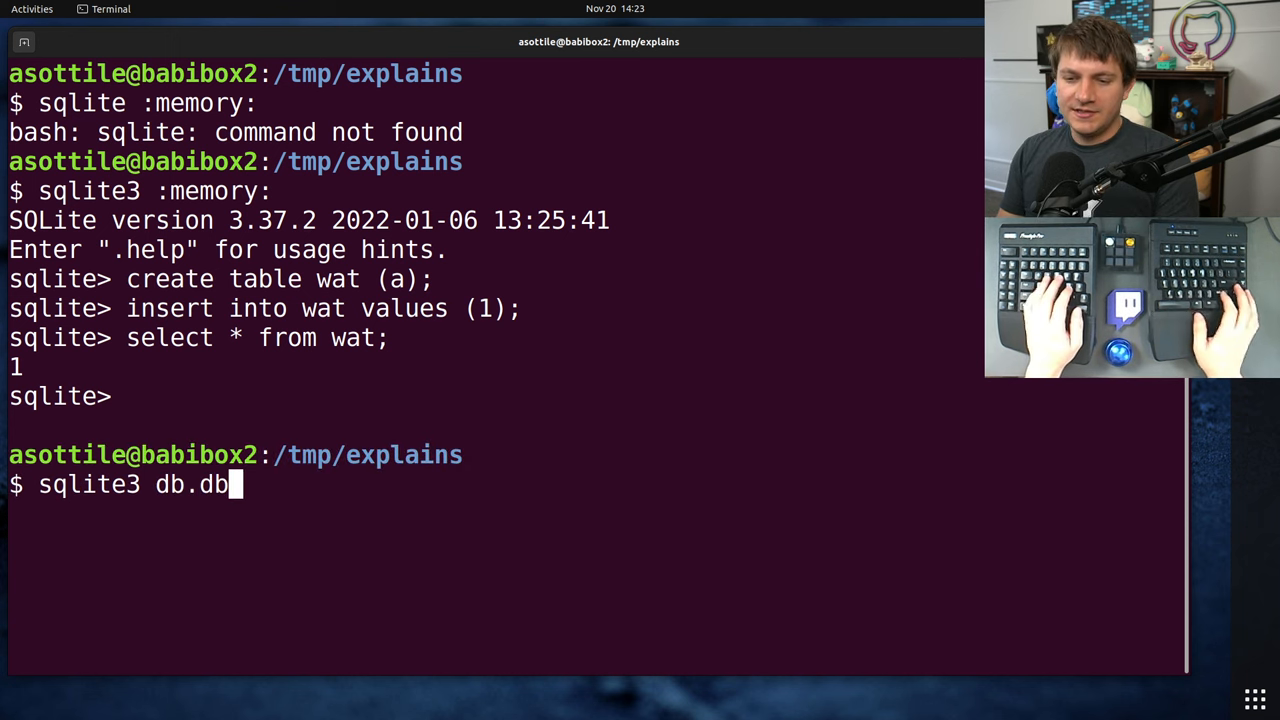
key(Return)
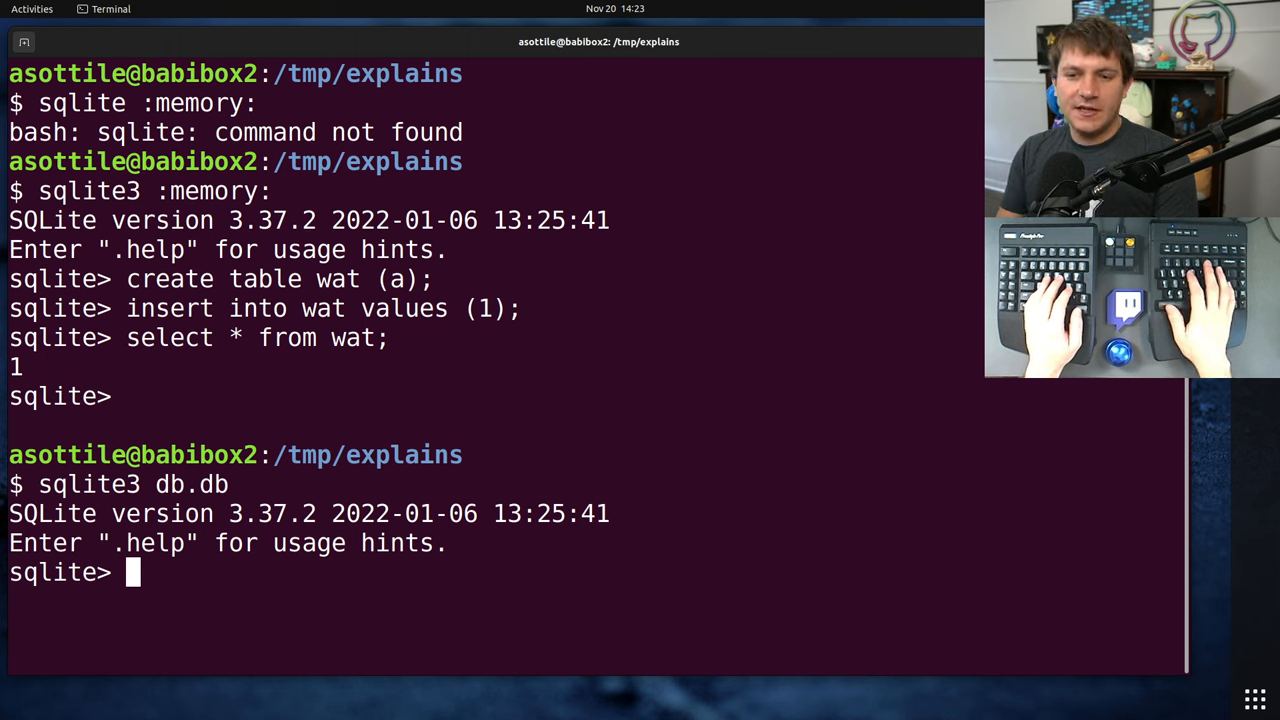
text(create table wat (a);)
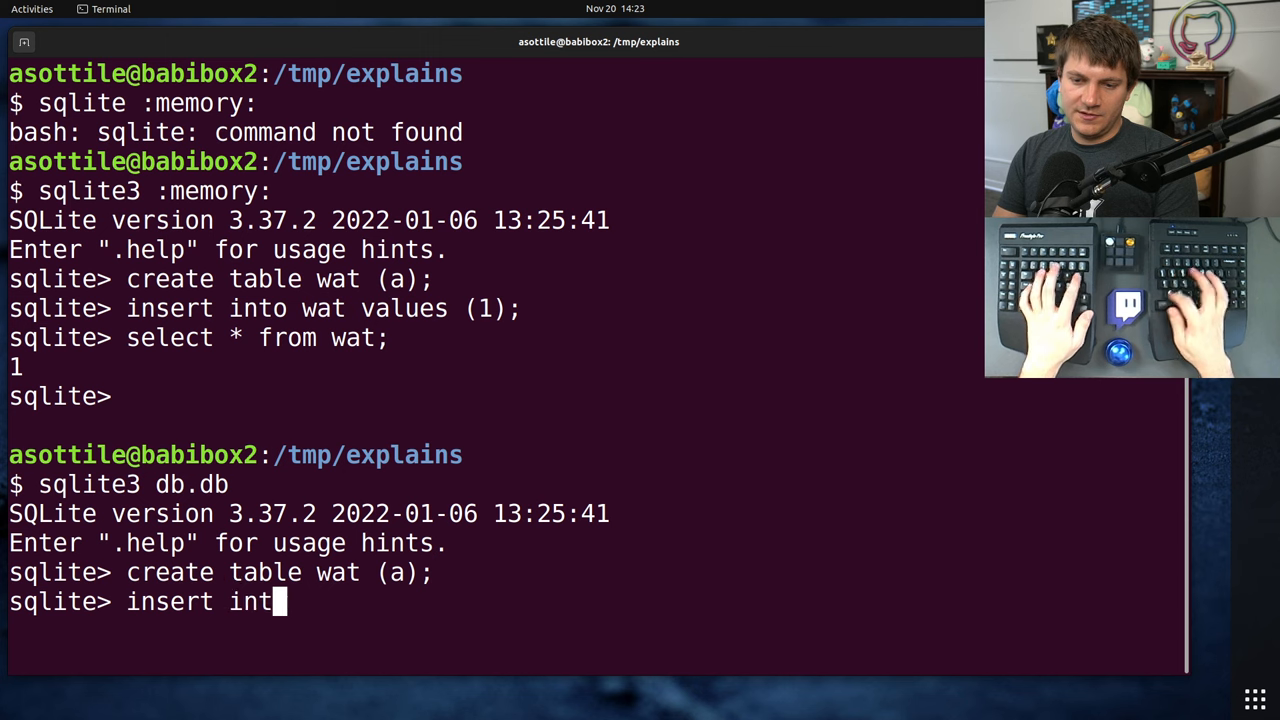
text(o wat values (1);)
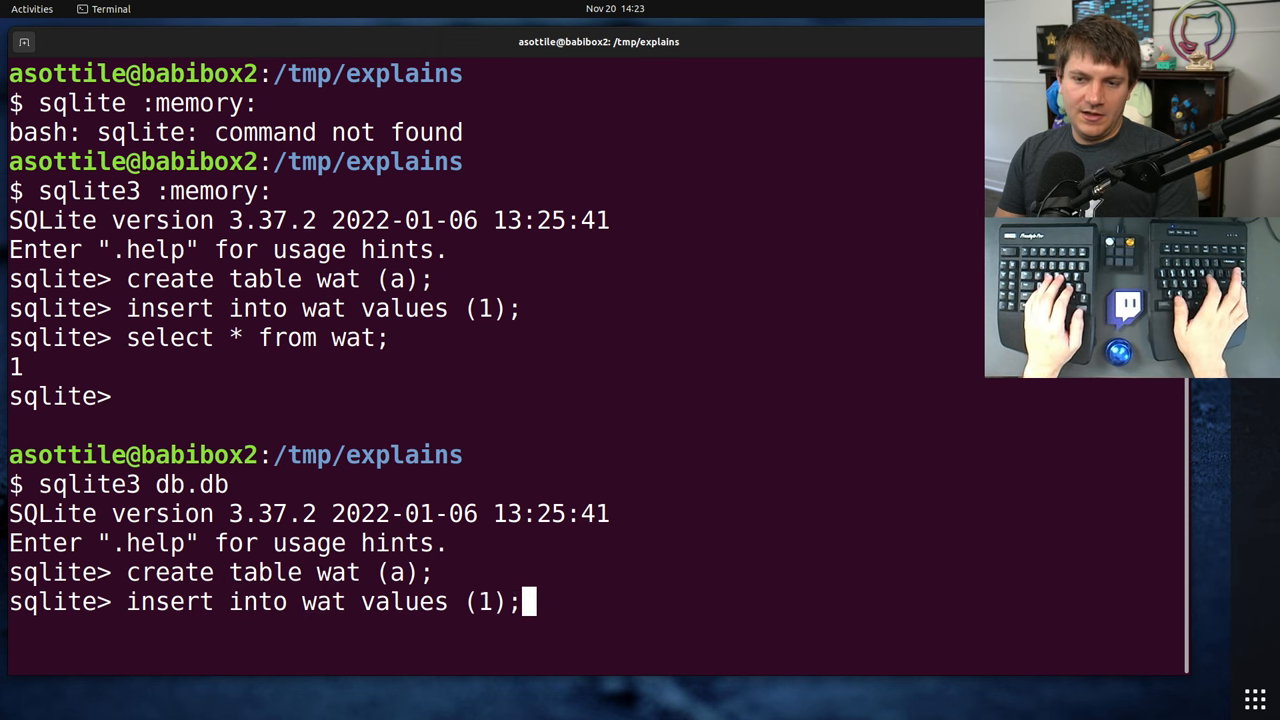
text(select * from wat;)
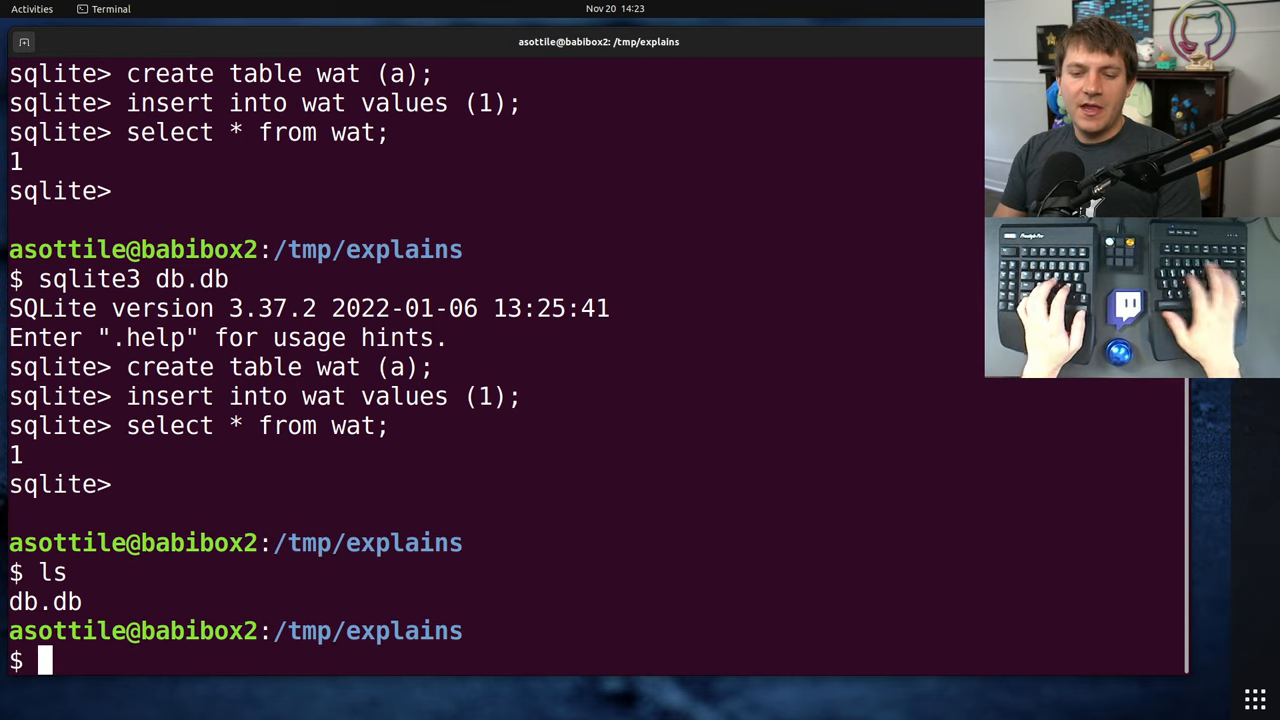
text(file db.db)
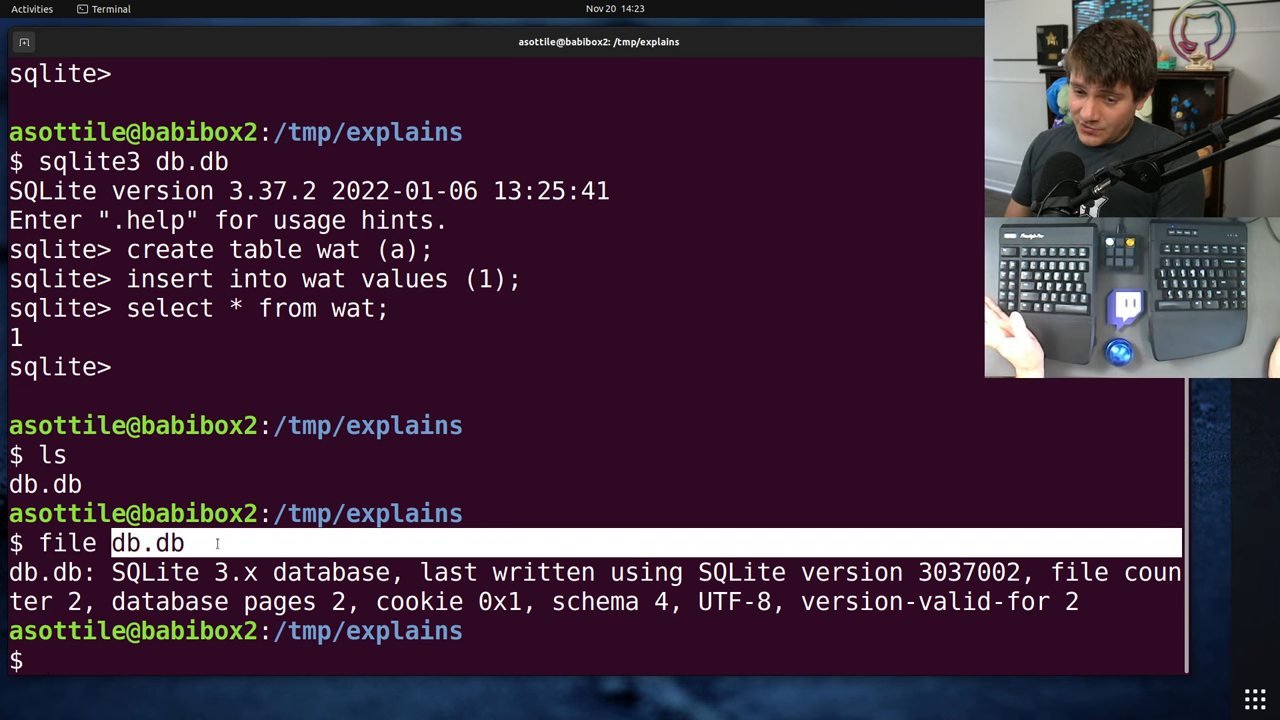
- Run 'select * from wat;' on db.db from the shell, then reopen db.db interactively
text(sqlite3 db.db)
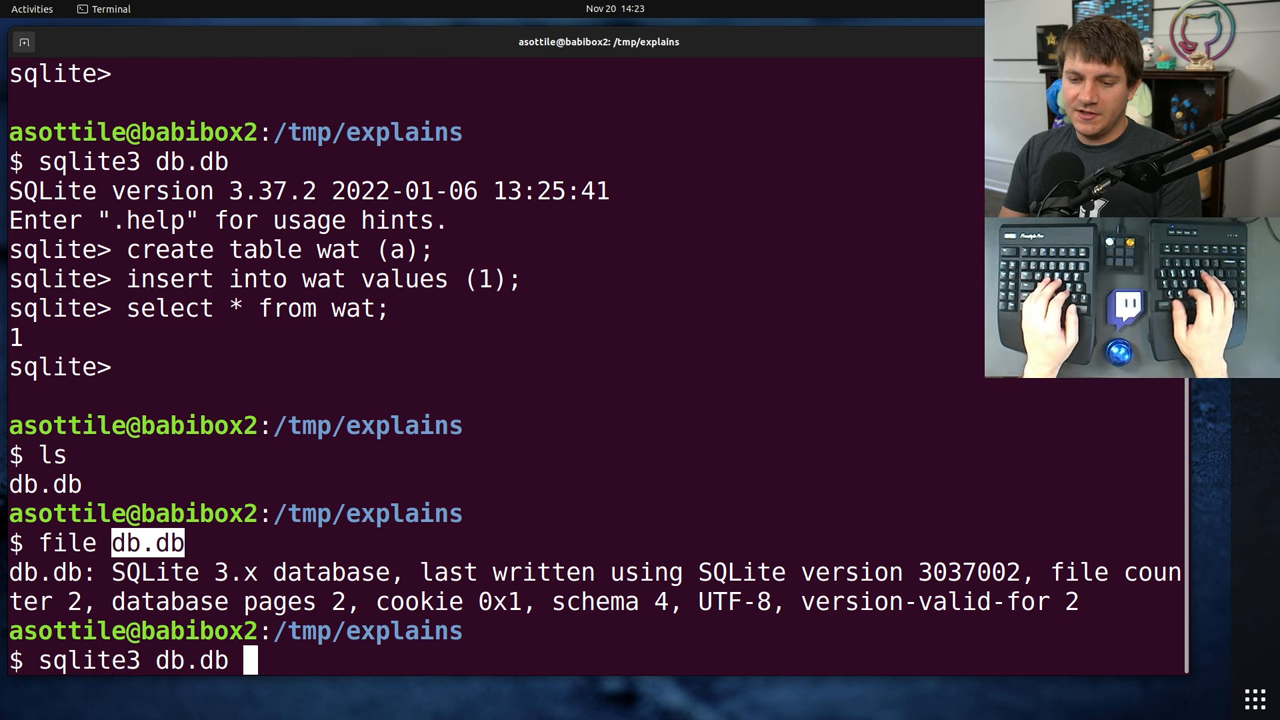
text('select * from wat;)
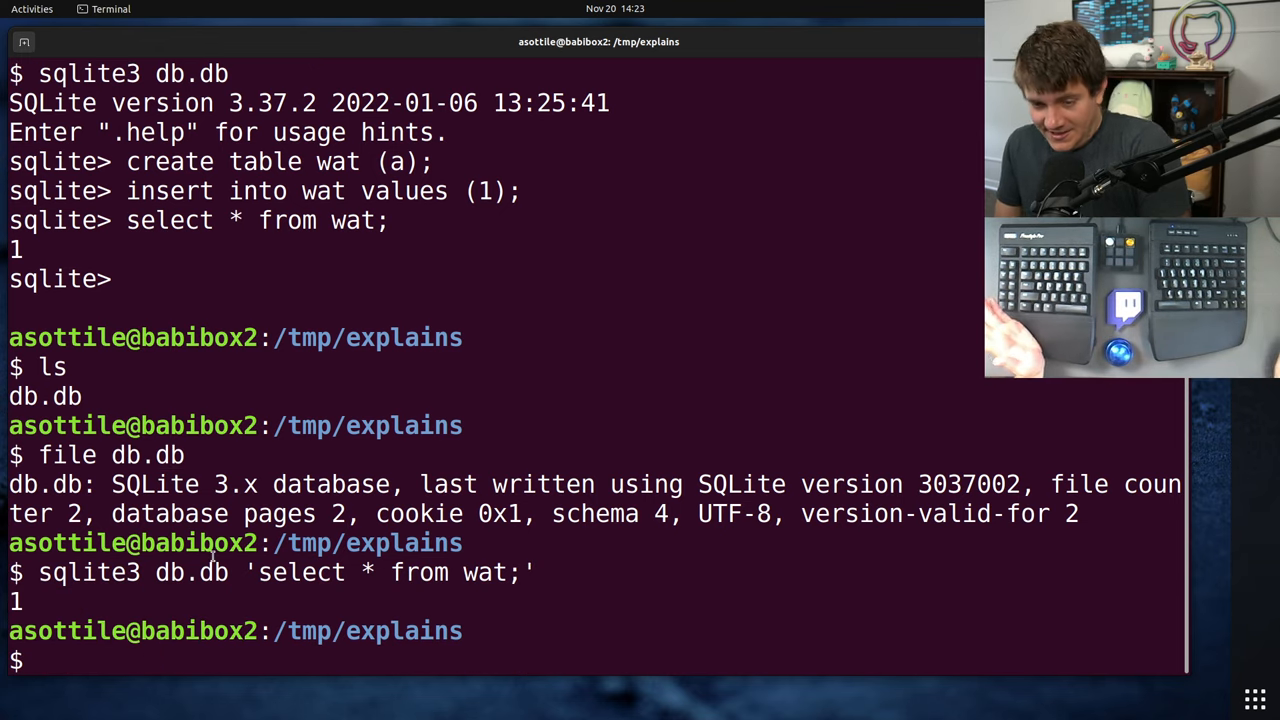
text(sqlite3)
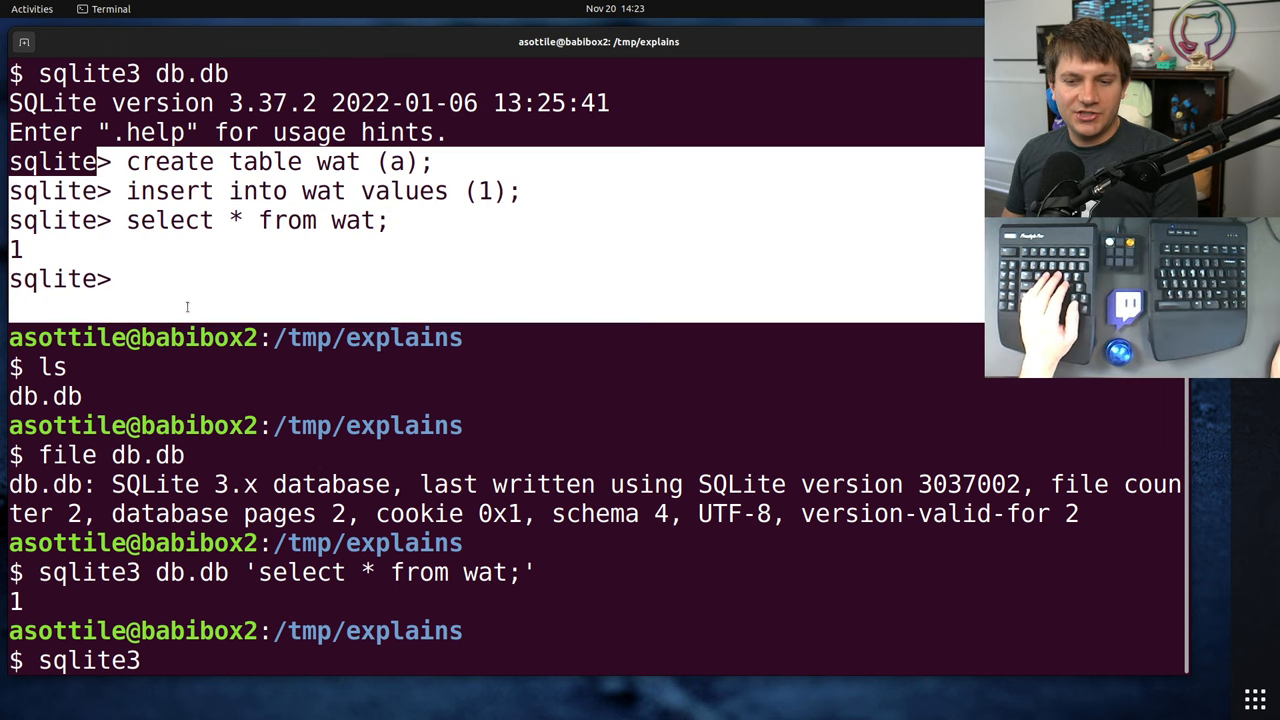
text(db.d)
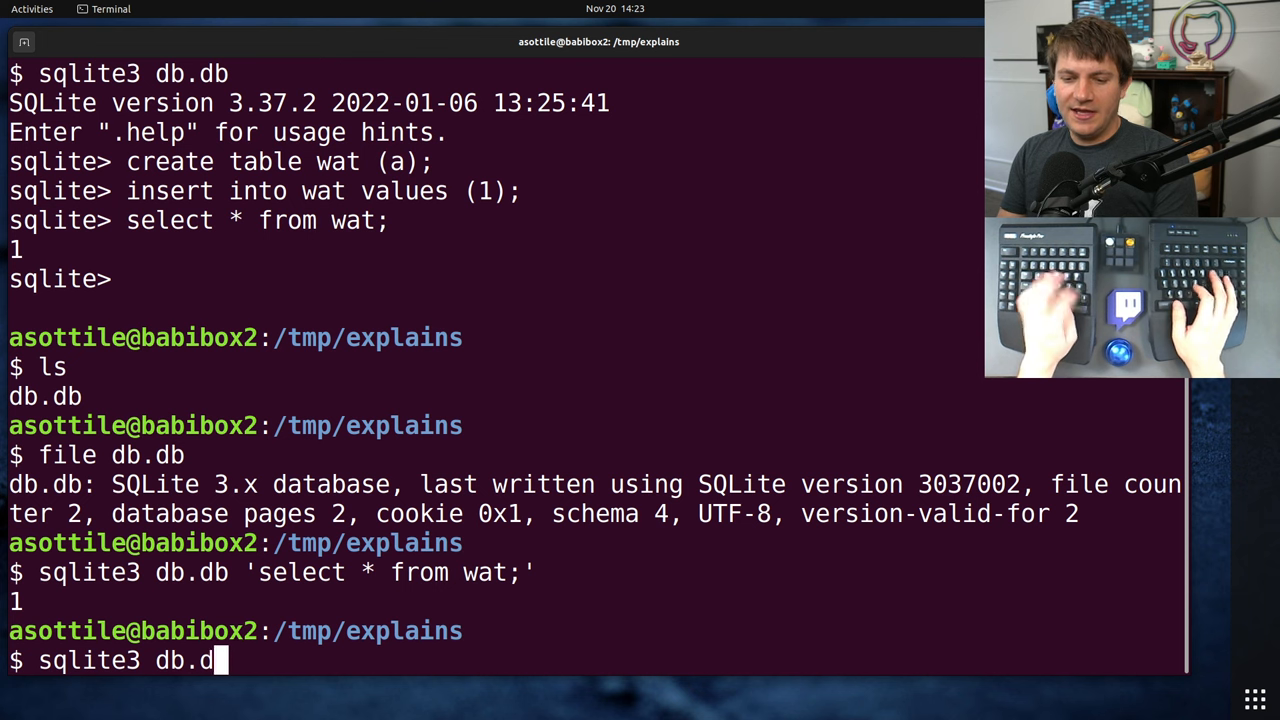
key(Return)
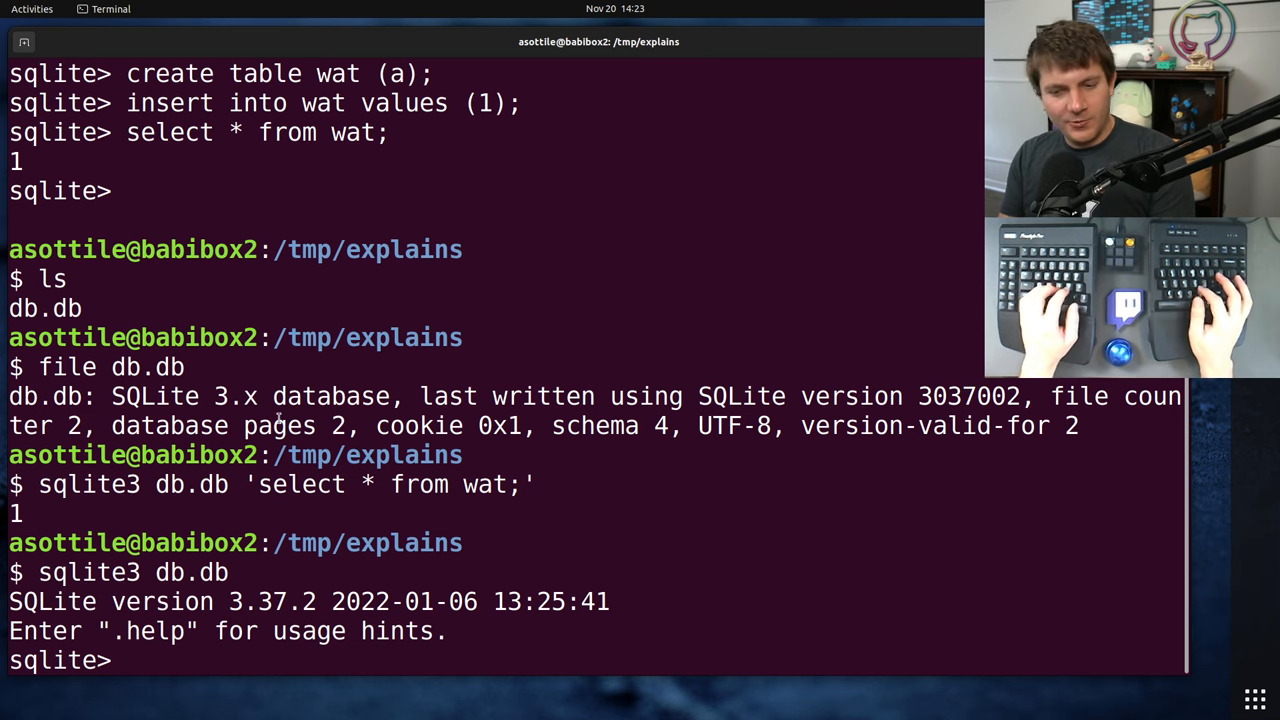
- Run .schema, turn headers on, query wat, and print the .help command list
text(.schema)
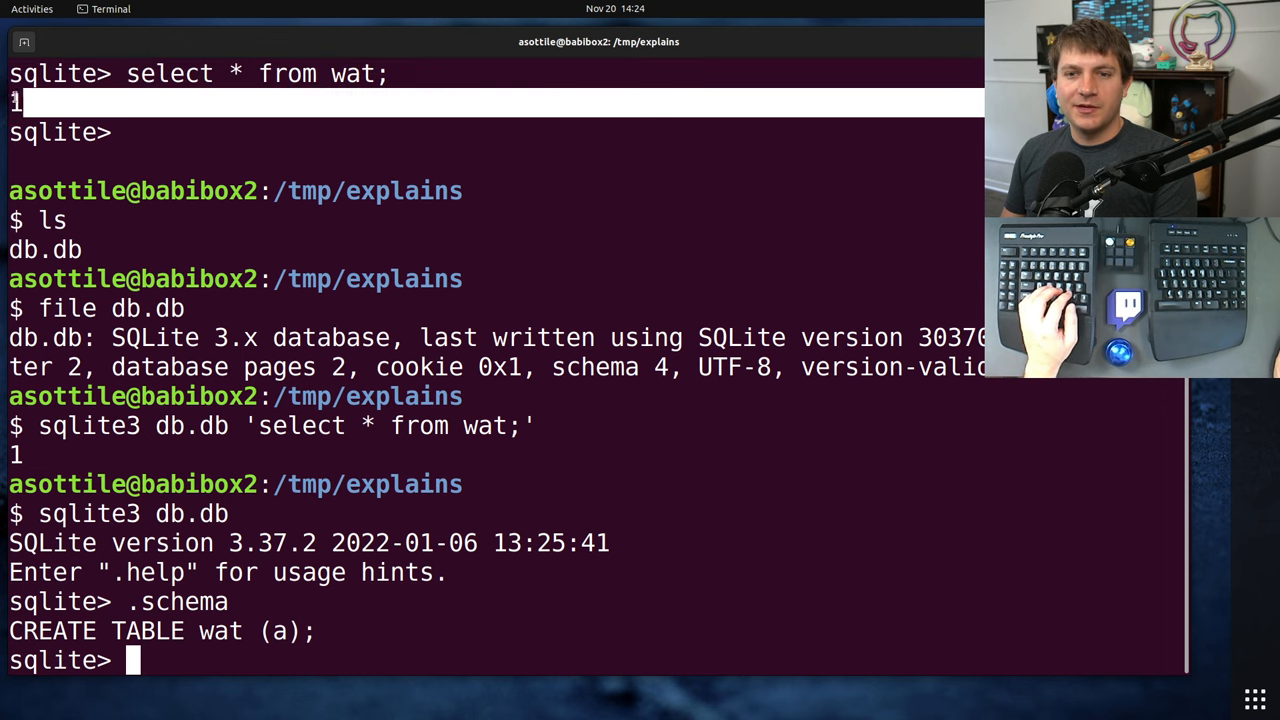
text(.headers on)
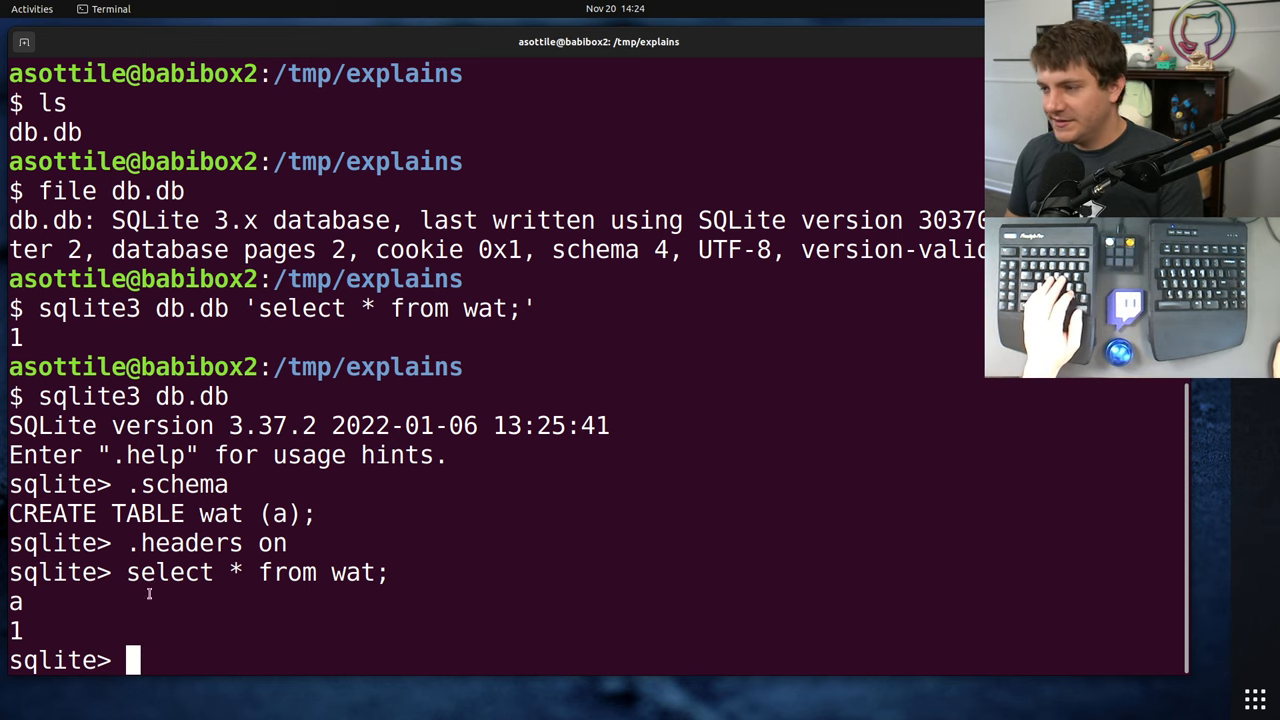
text(.)
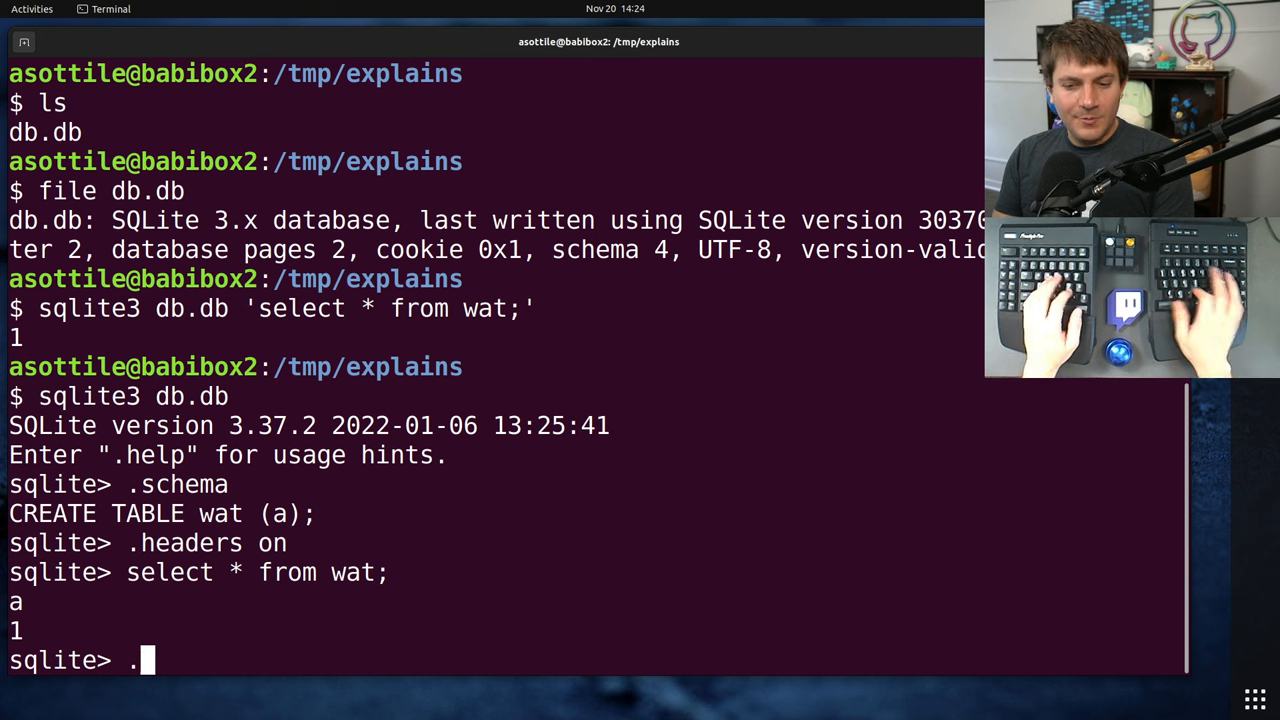
text(help)
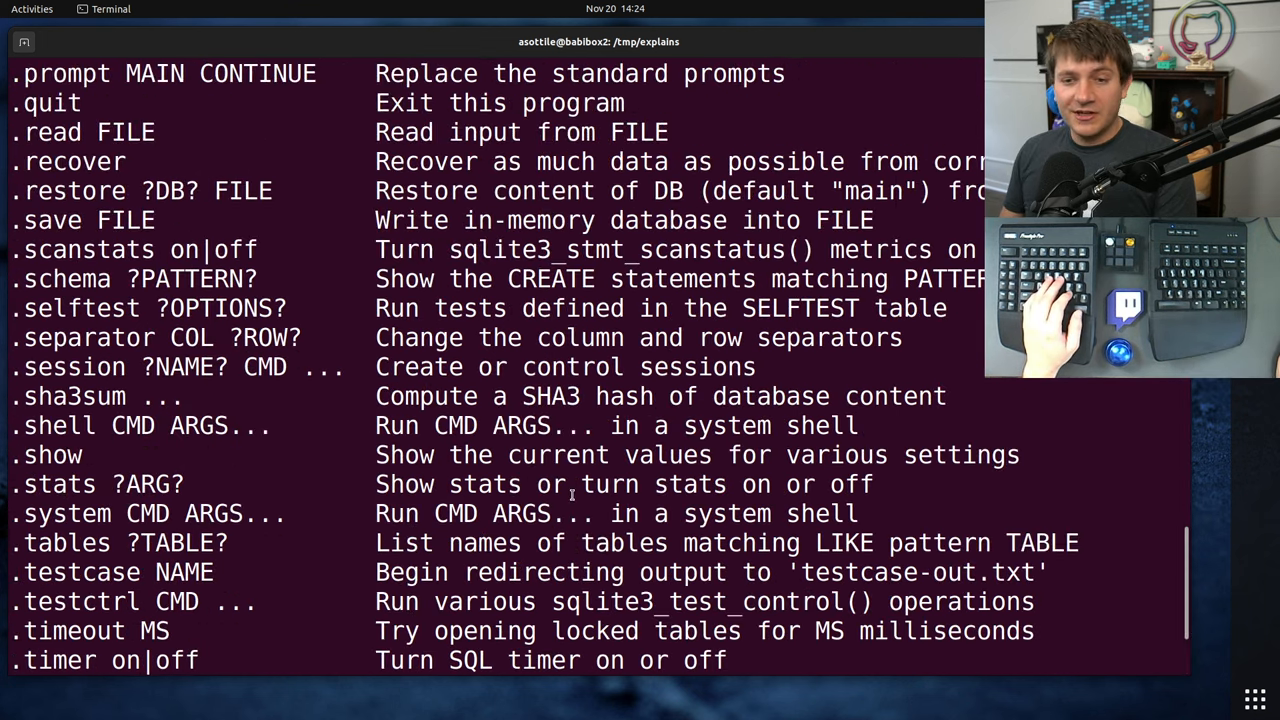
text(.help)
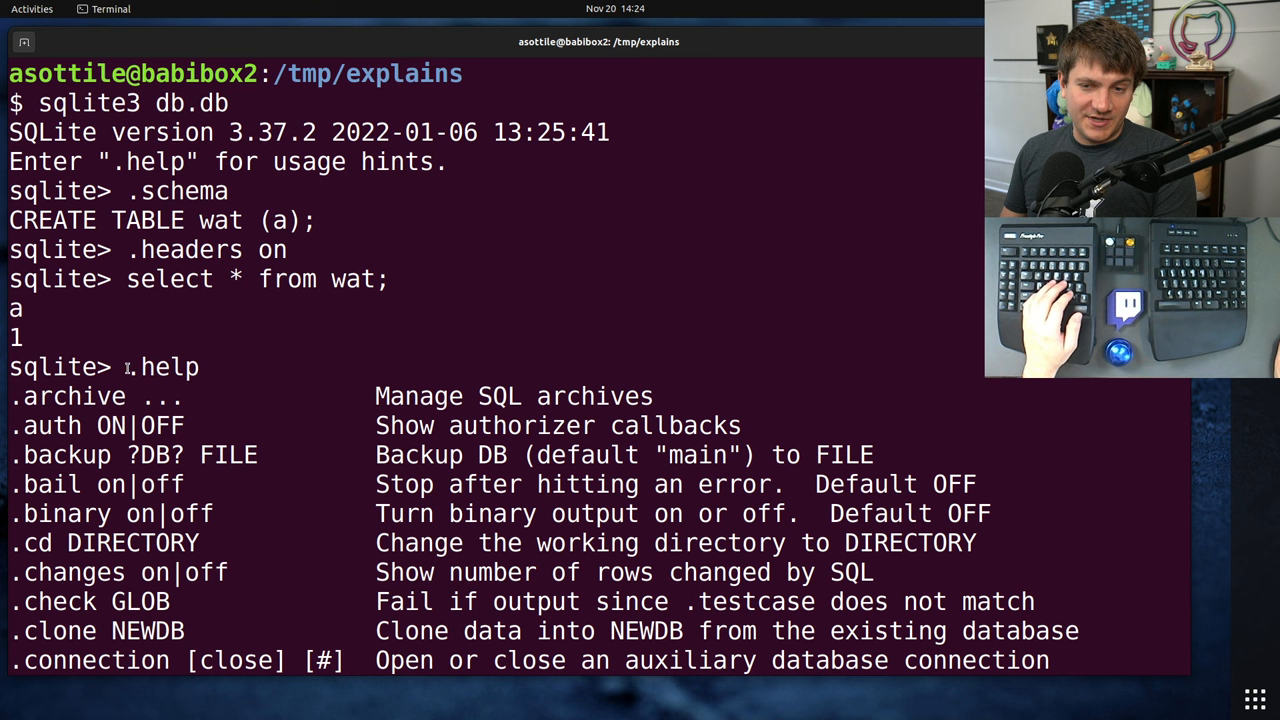
scroll(down, 3)
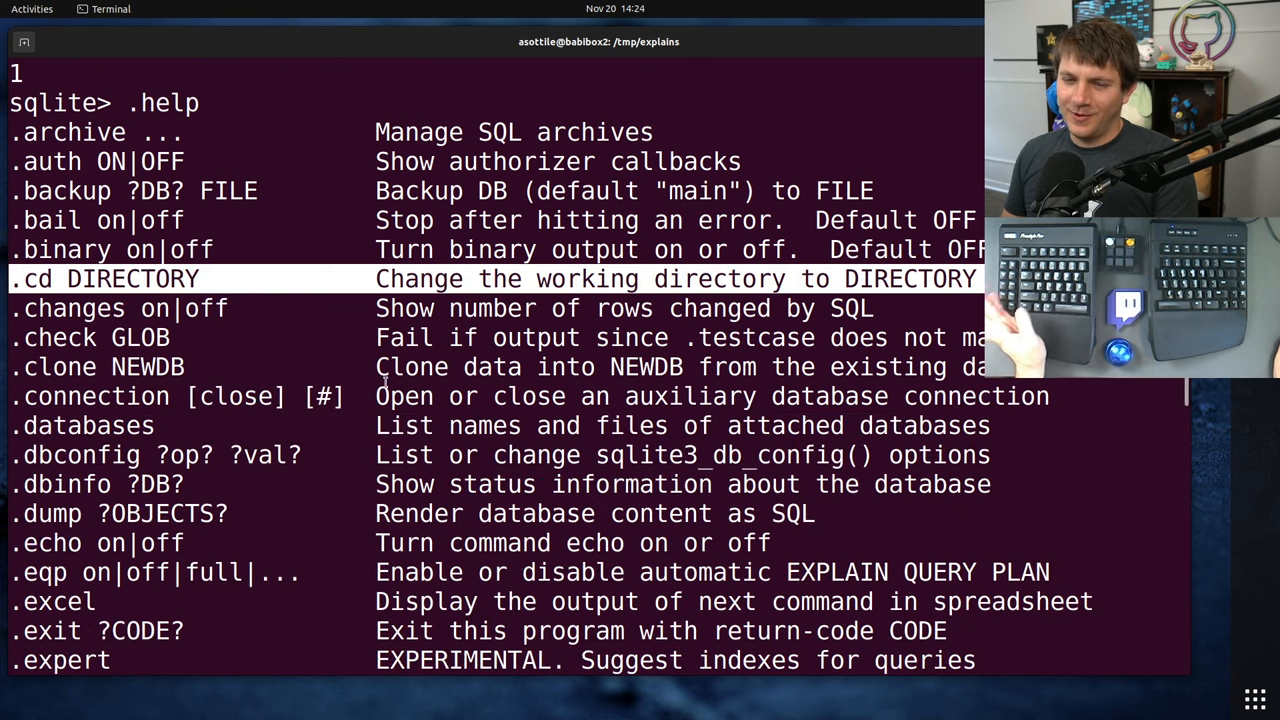
scroll(down, 3)
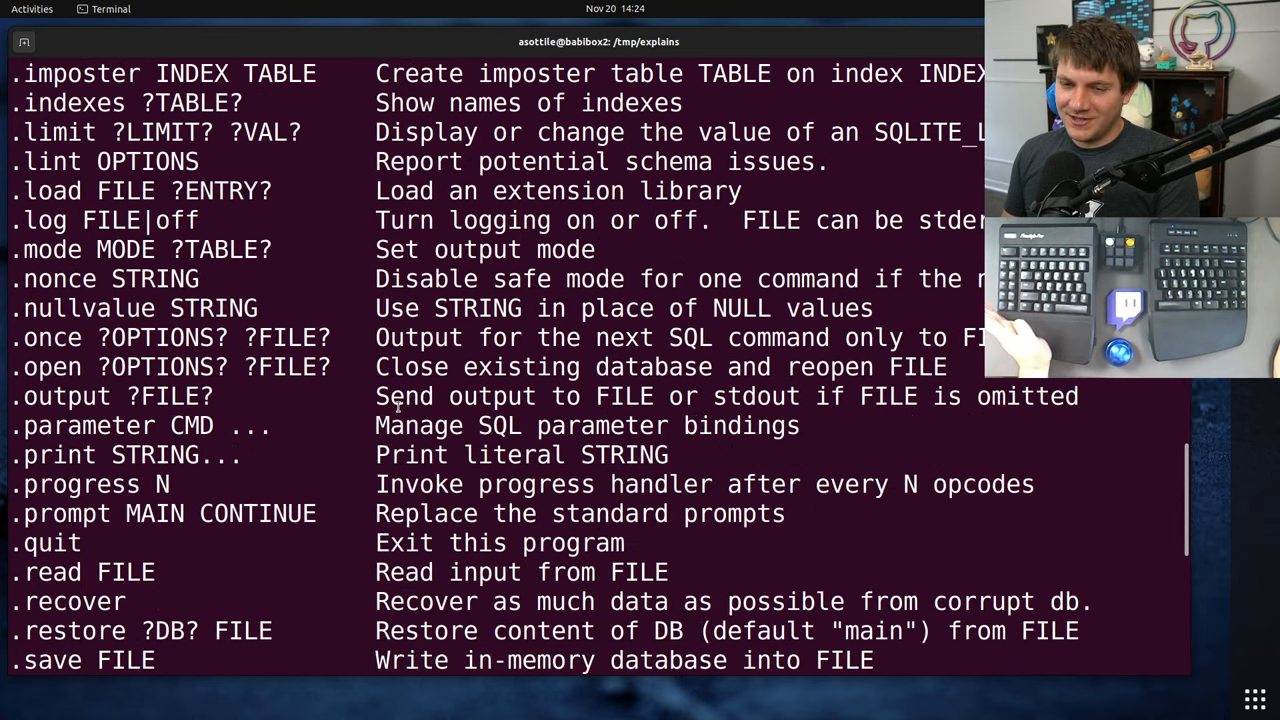
scroll(down, 3)
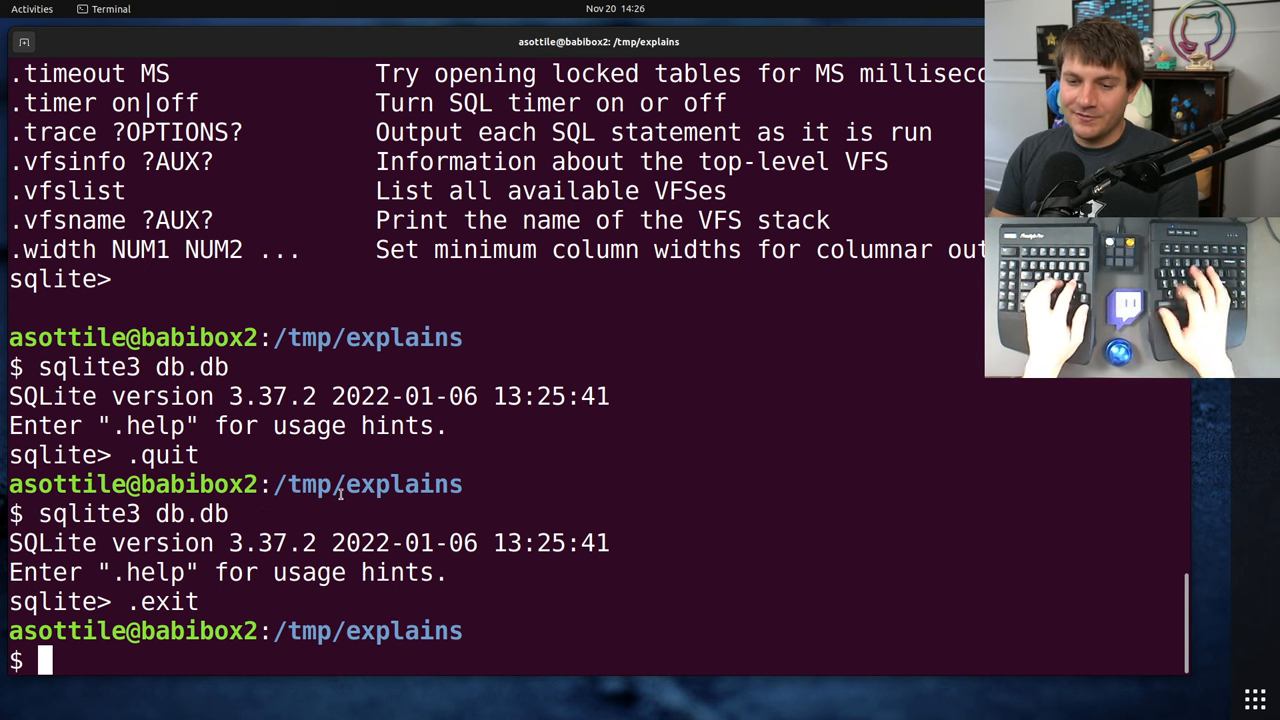
mouse_move(302, 501)
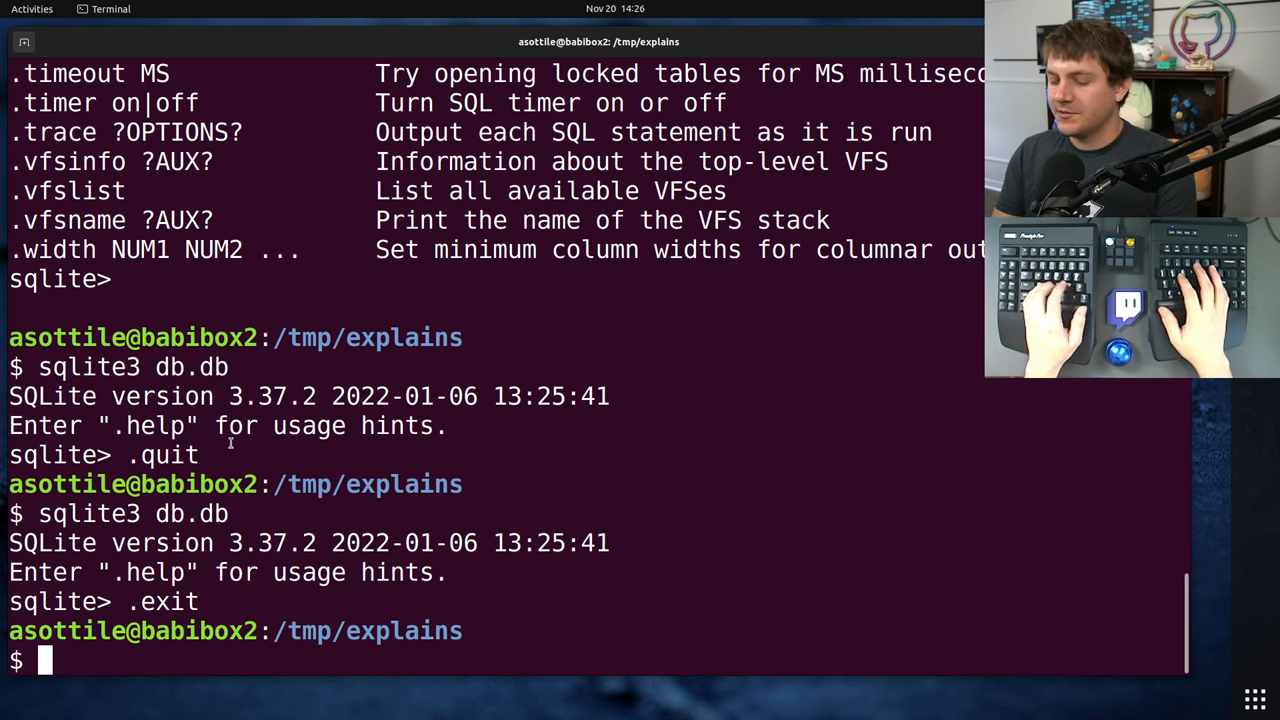
- Run ten parallel xargs inserts into wat, then confirm wat returns two rows of 1
text(seq 1 1)
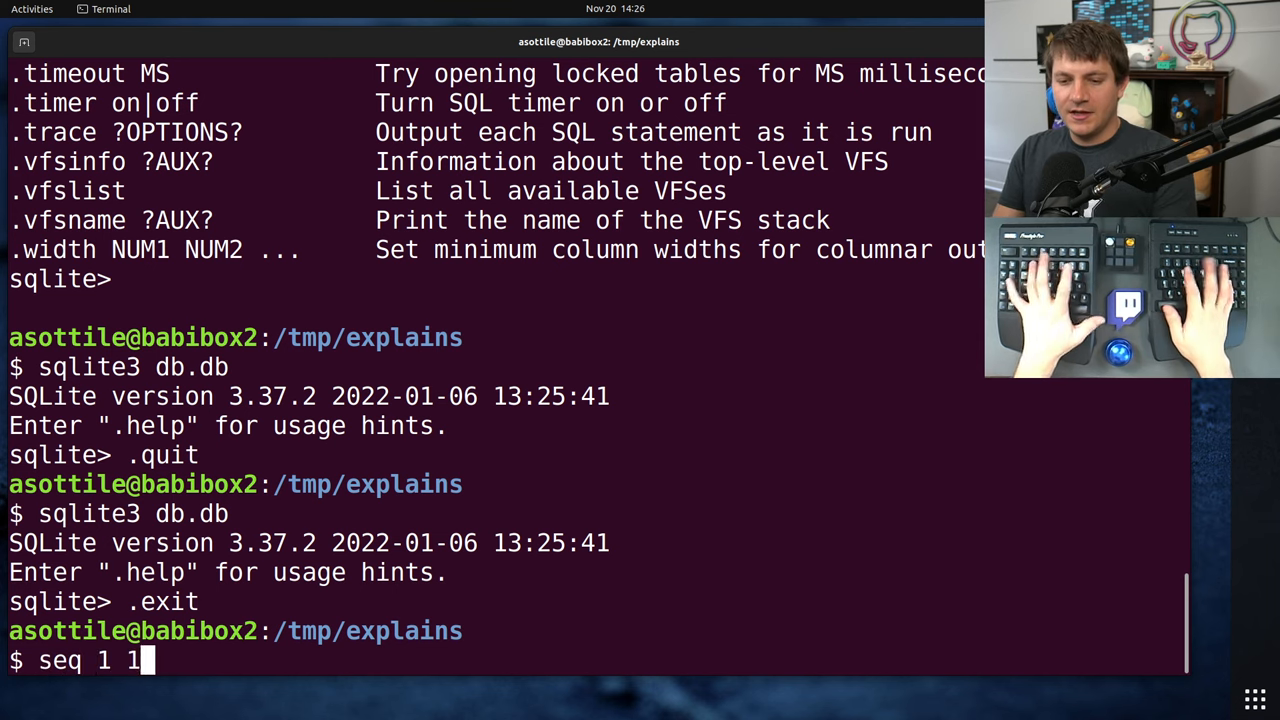
text(0 | xargs --)
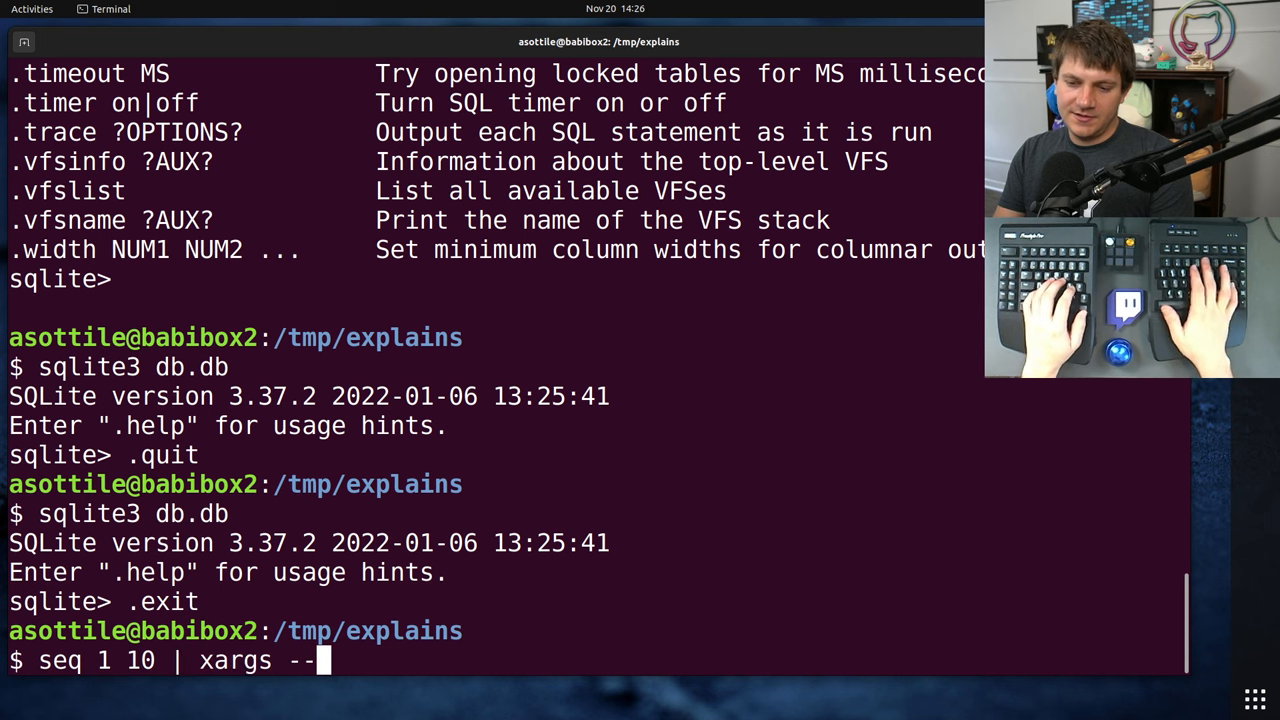
text(P 5)
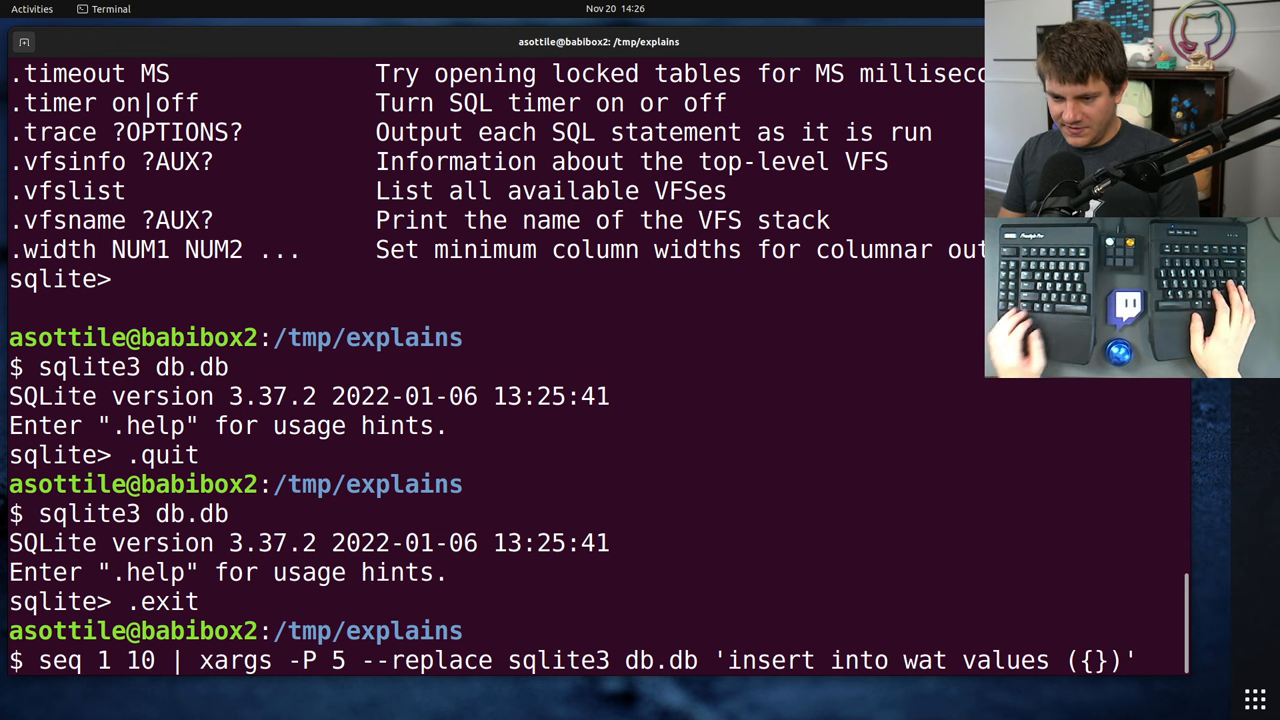
text(;)
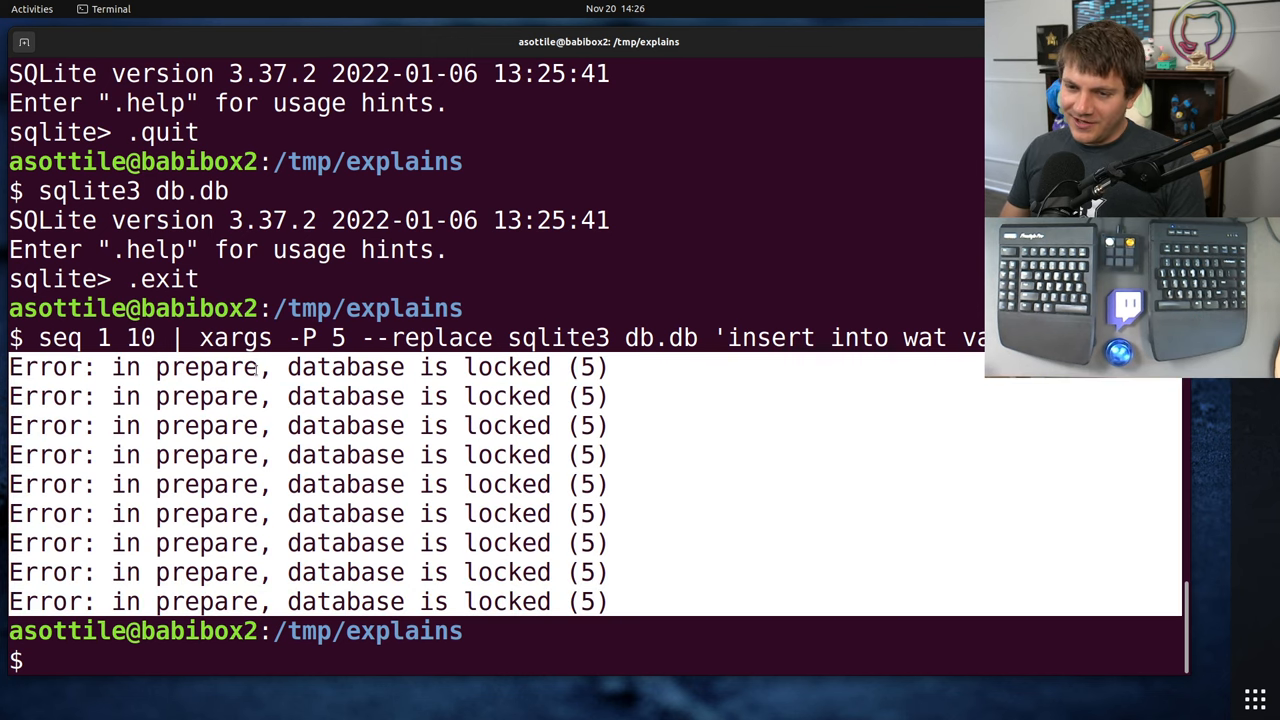
text(sqlite3 db.db ')
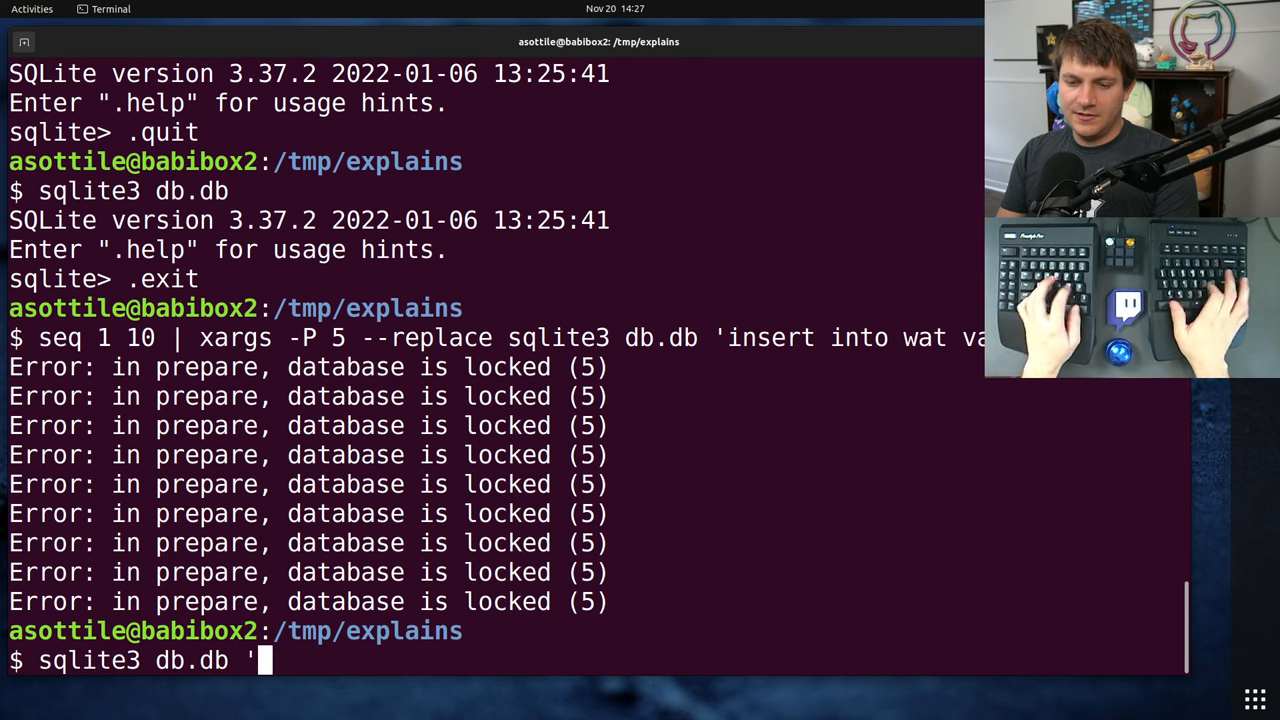
text(select * from wat;')
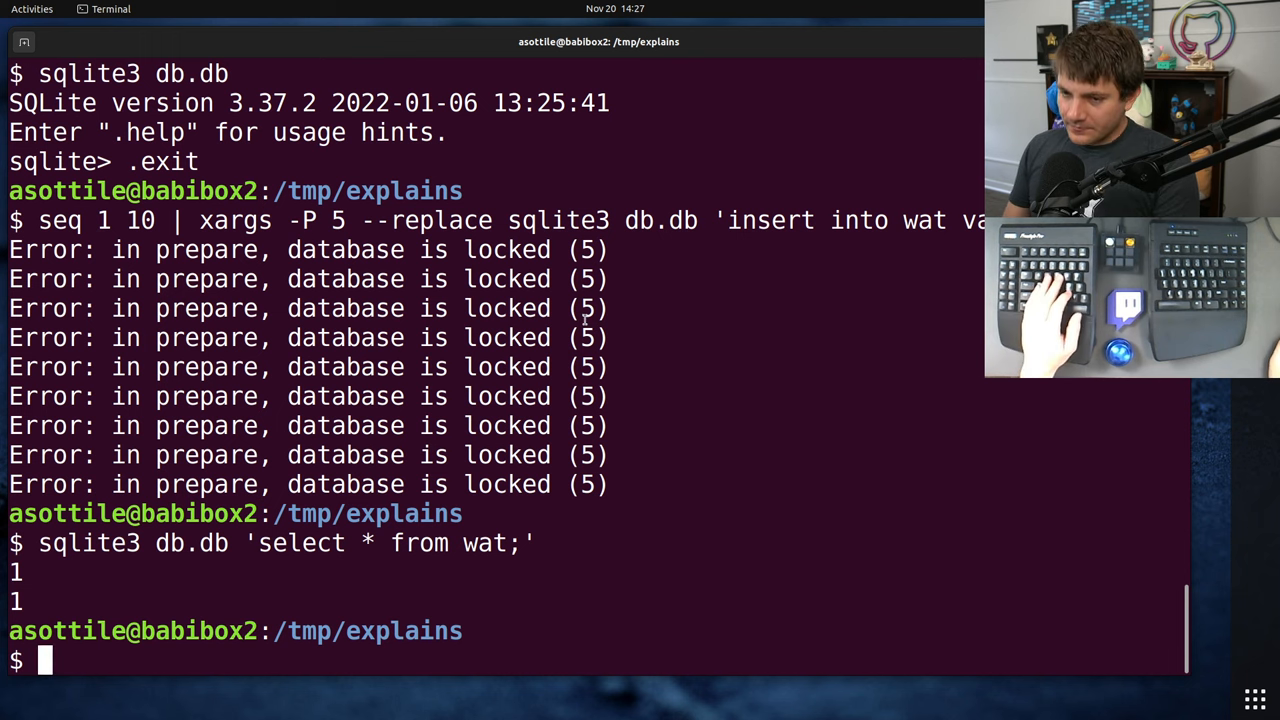
mouse_move(650, 474)
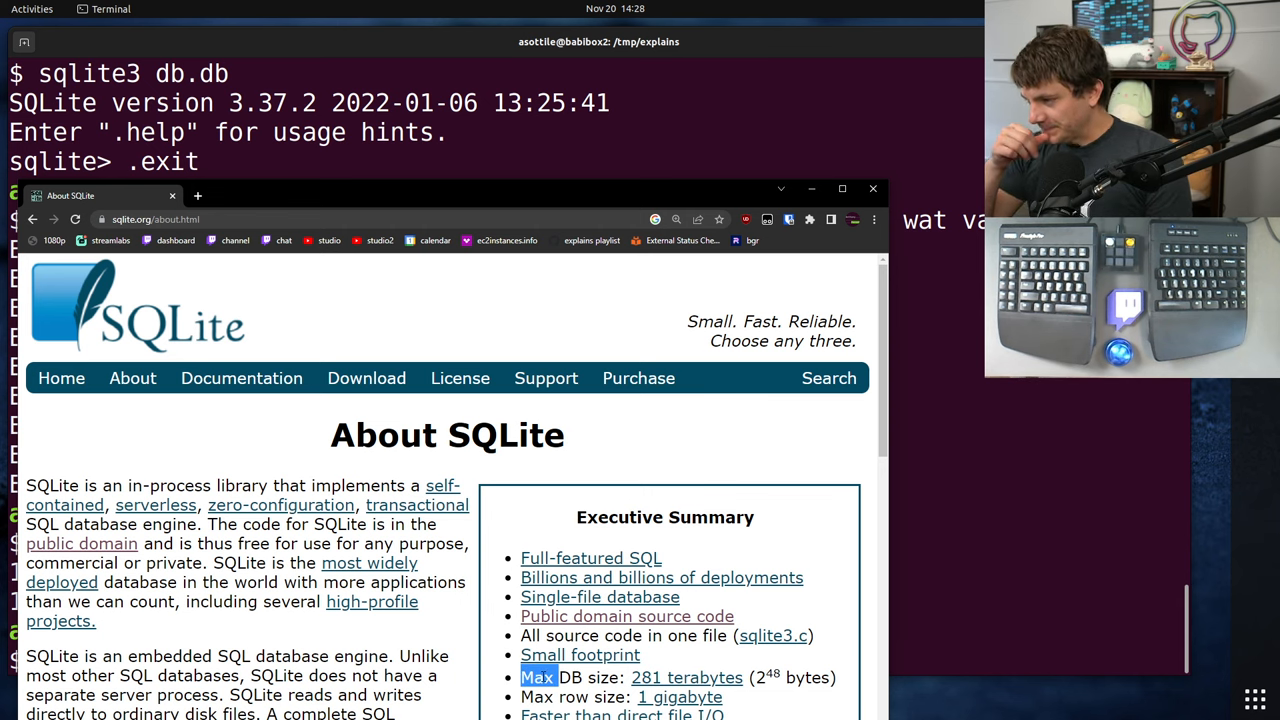
- On the About SQLite page, highlight the 281-terabyte maximum database size figure
drag(537, 677, 836, 677)
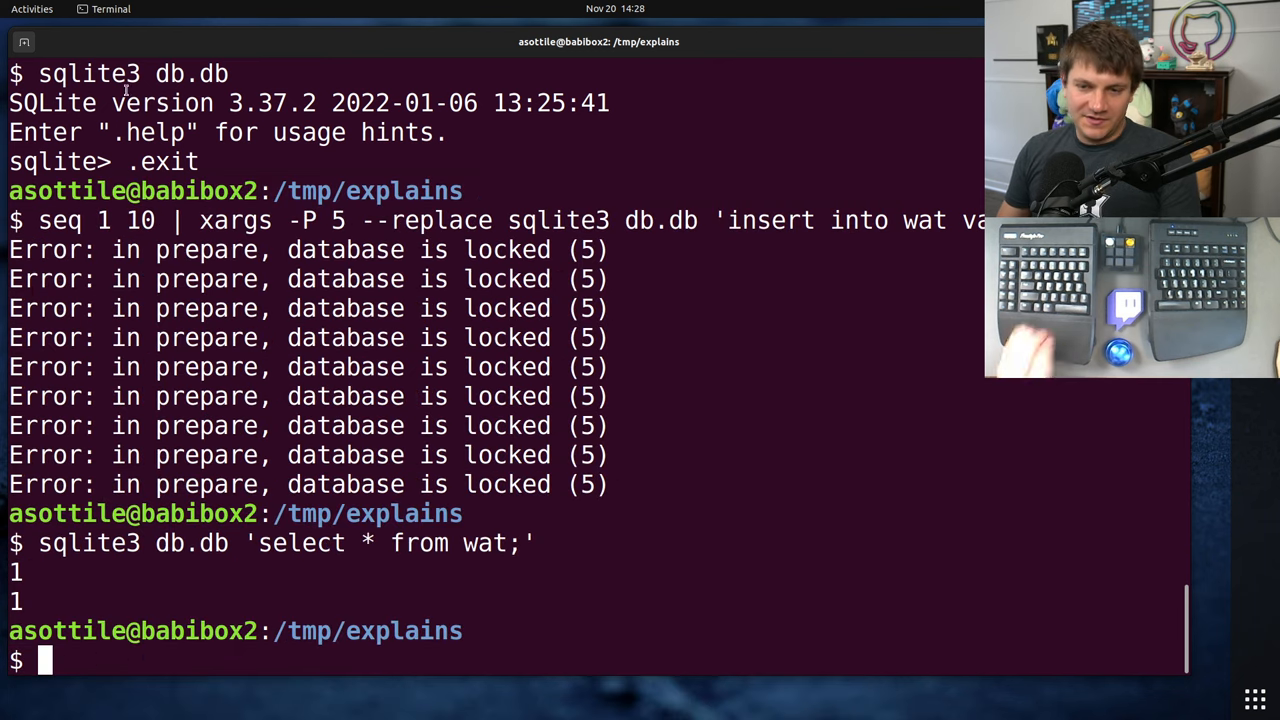
double_click(88, 543)
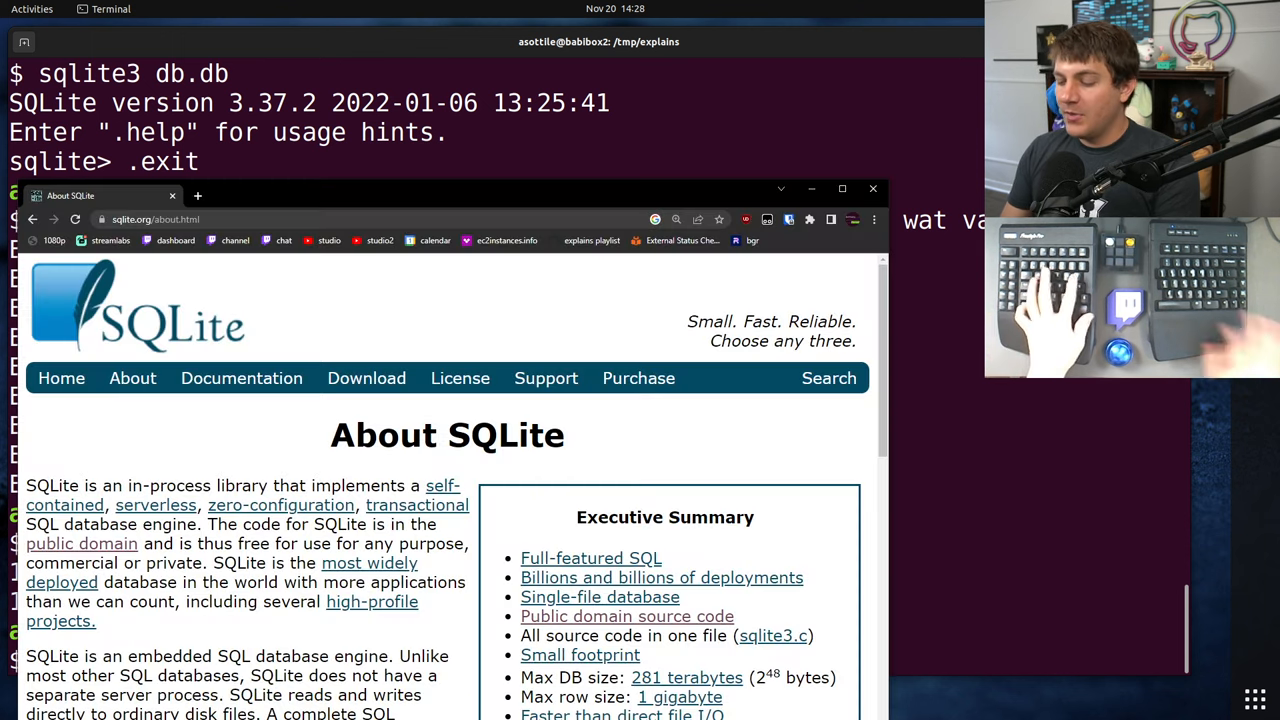
- Search python3 sqlite3 and read the tutorial example in Python's sqlite3 documentation
text(python3 sqlite3)
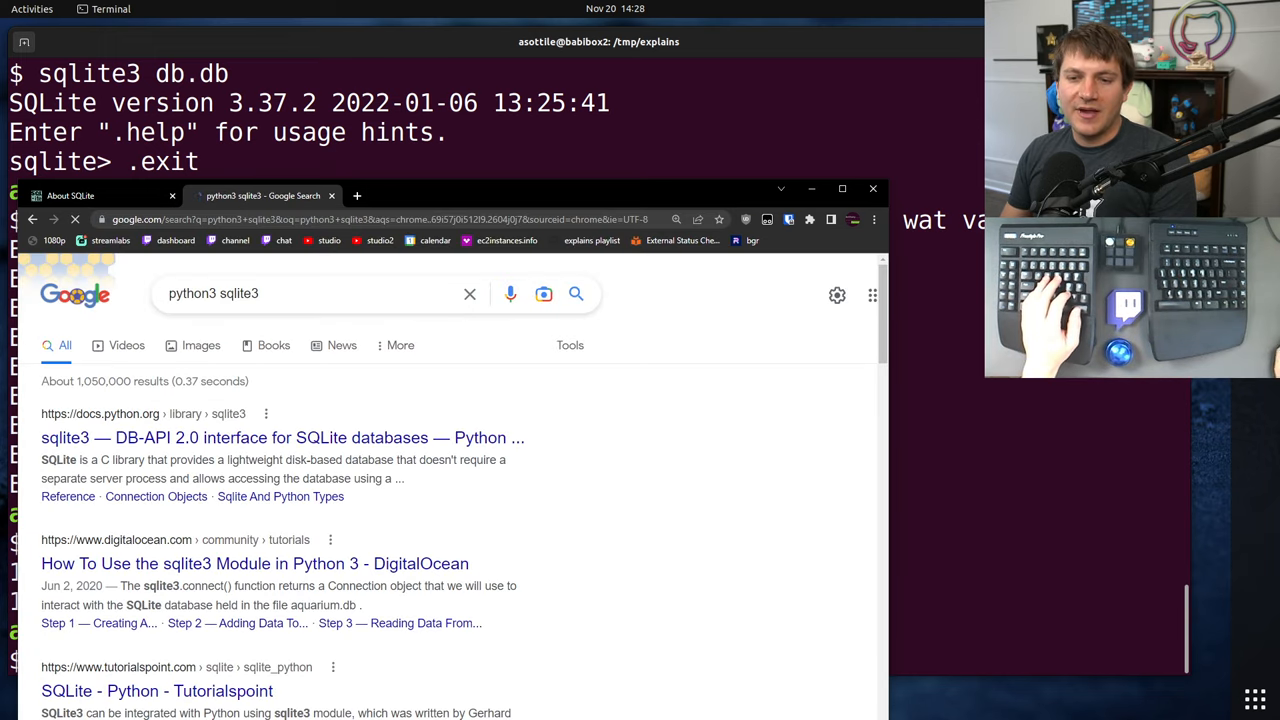
click(280, 438)
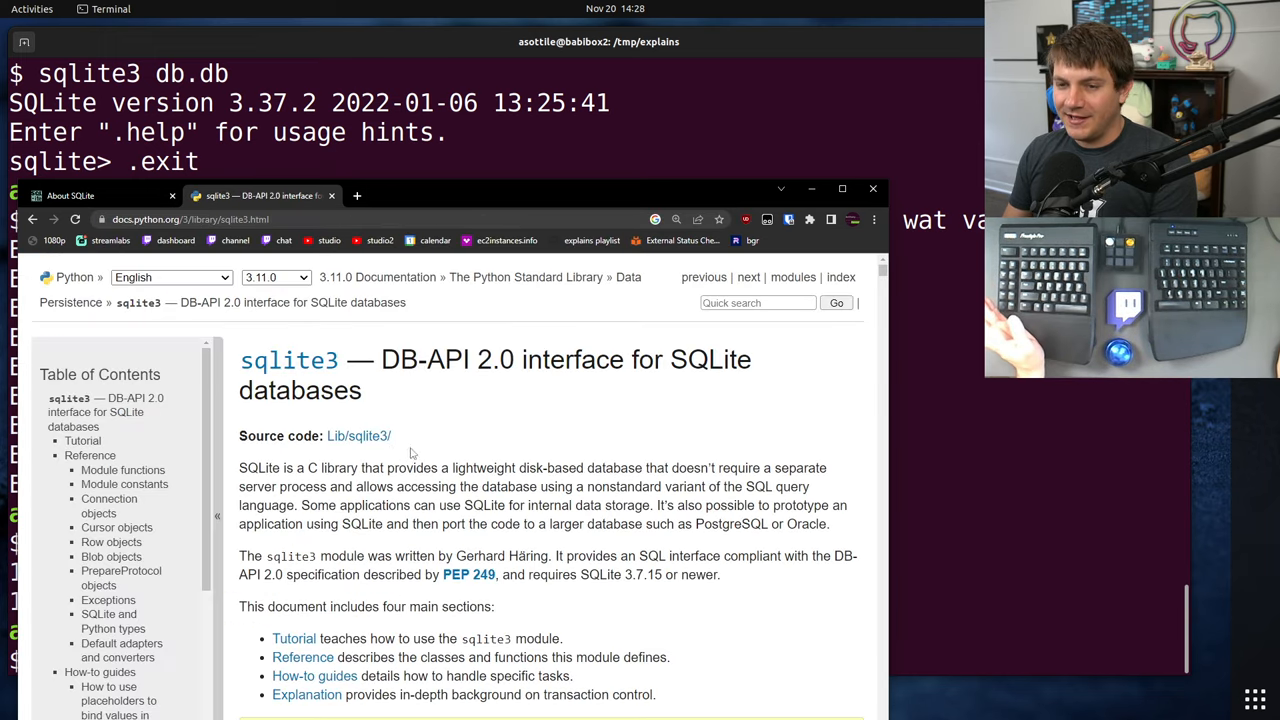
scroll(down, 3)
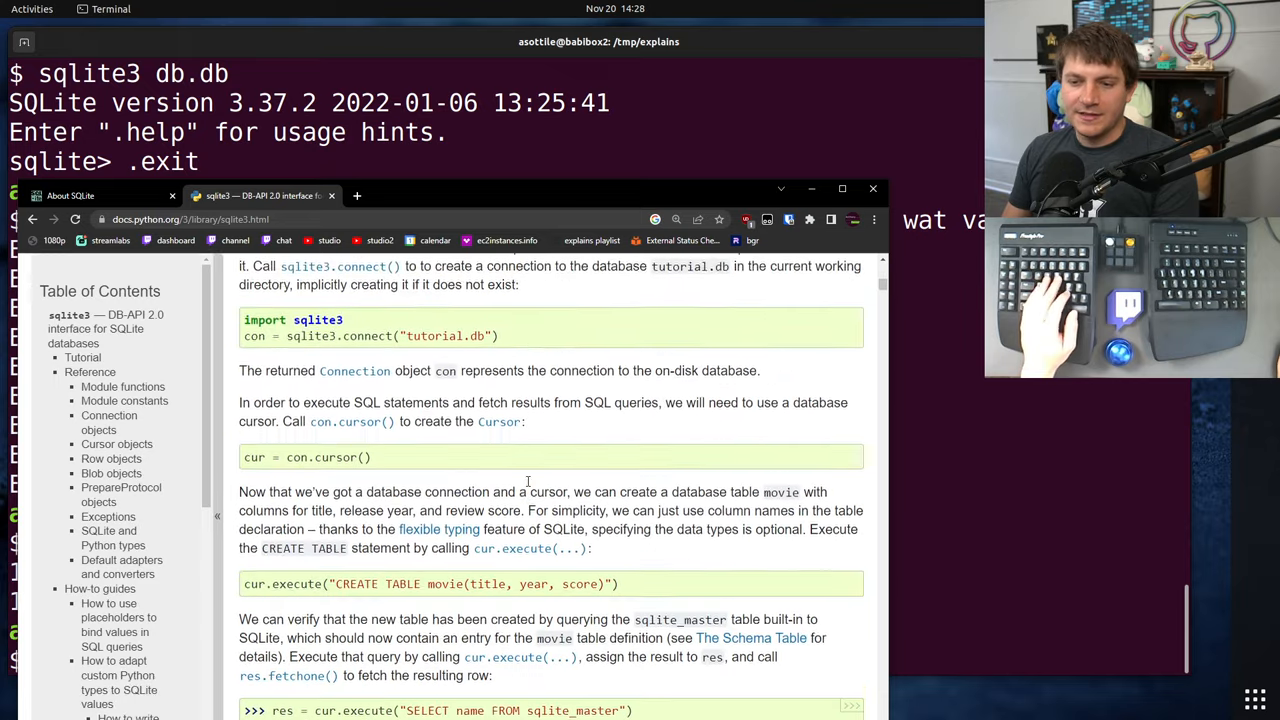
scroll(up, 3)
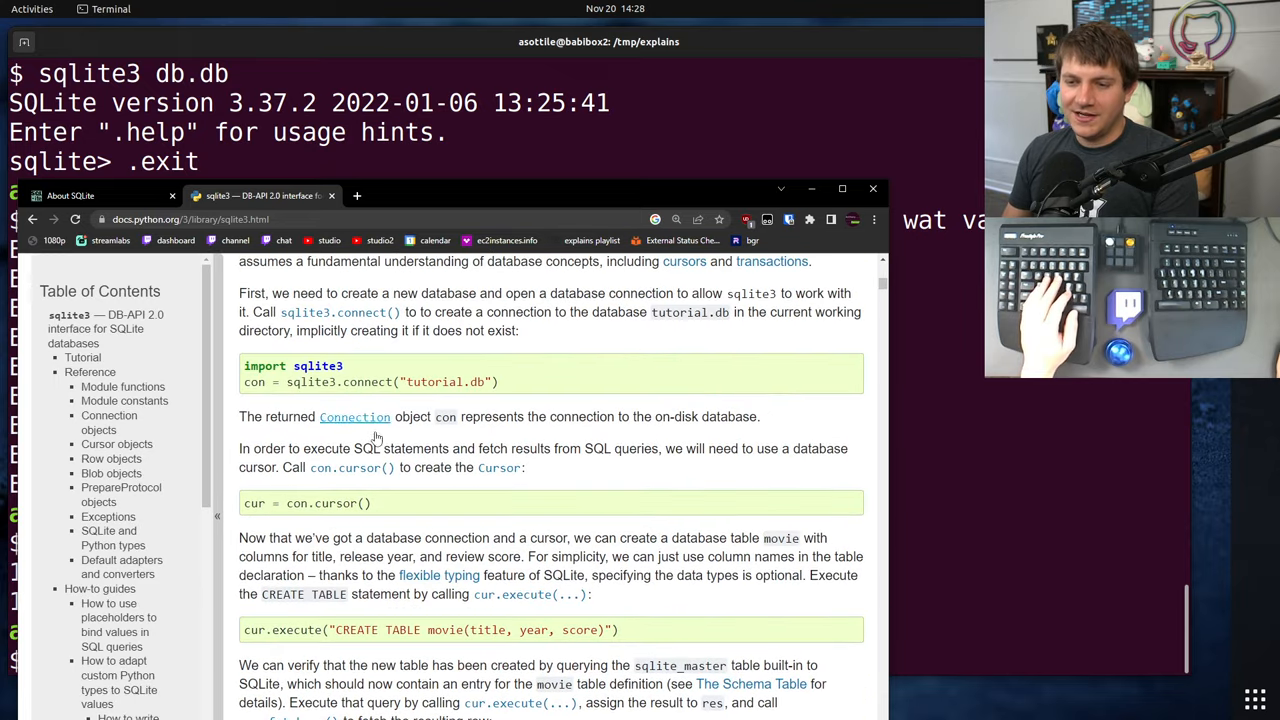
double_click(434, 382)
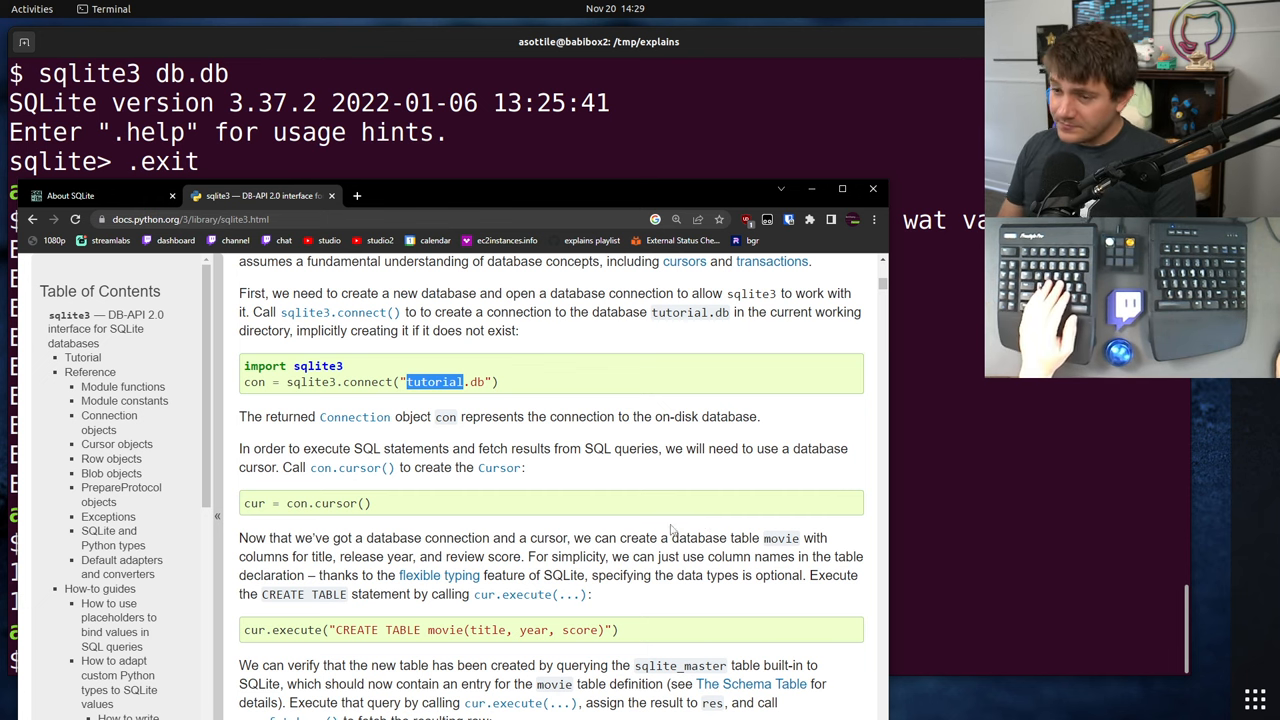
scroll(up, 3)
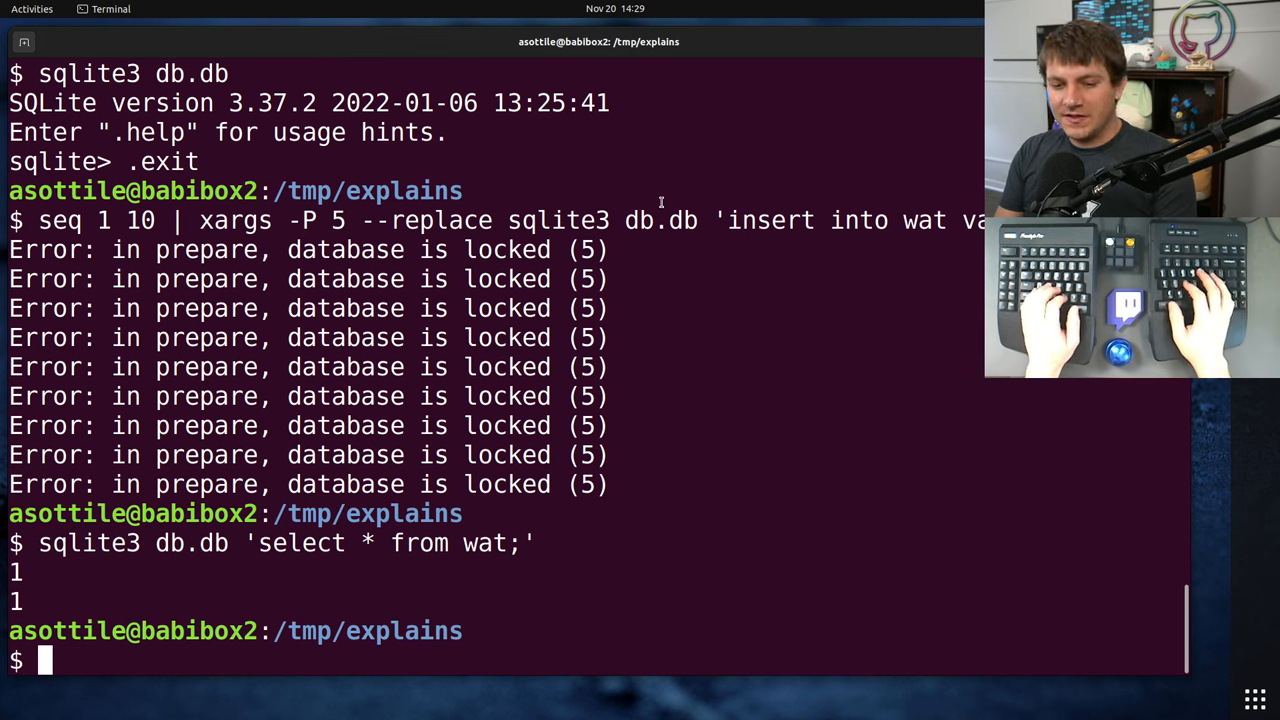
- Clone asottile/astpretty and run tox, passing all 22 tests at 100% coverage
text(cd ~/workspace/^C)
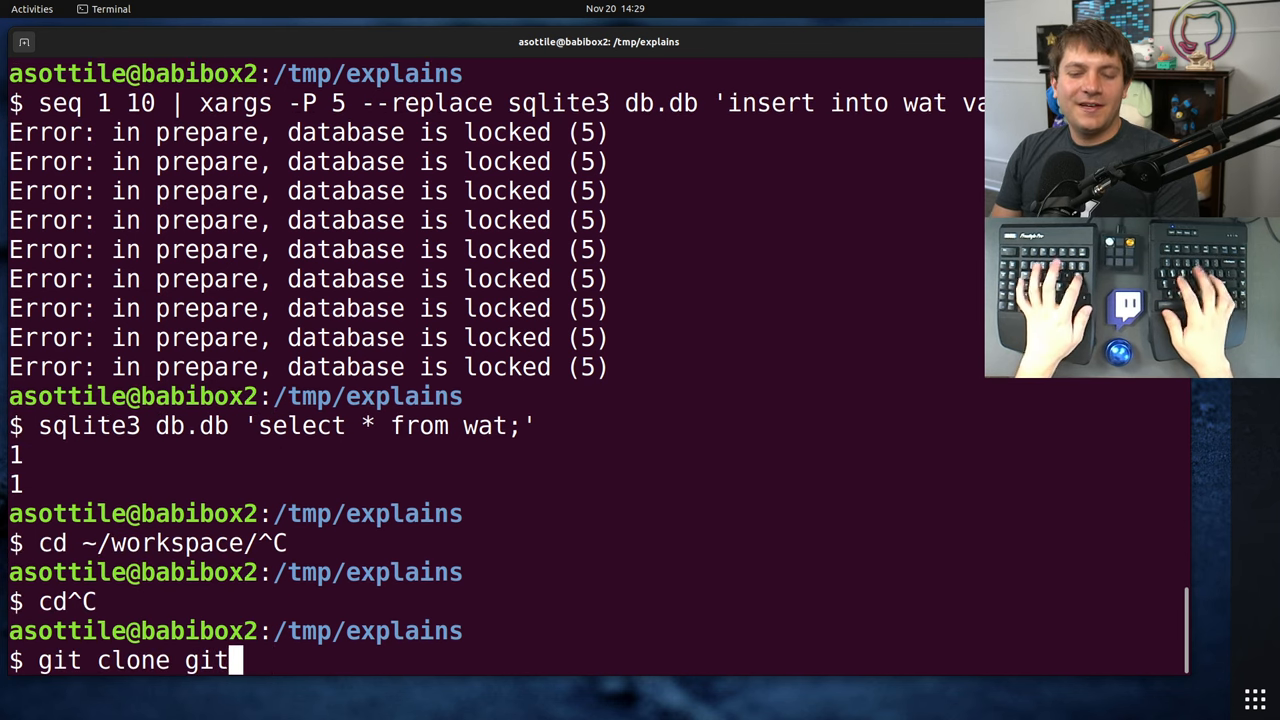
text(@github.com:asottile/astpretty)
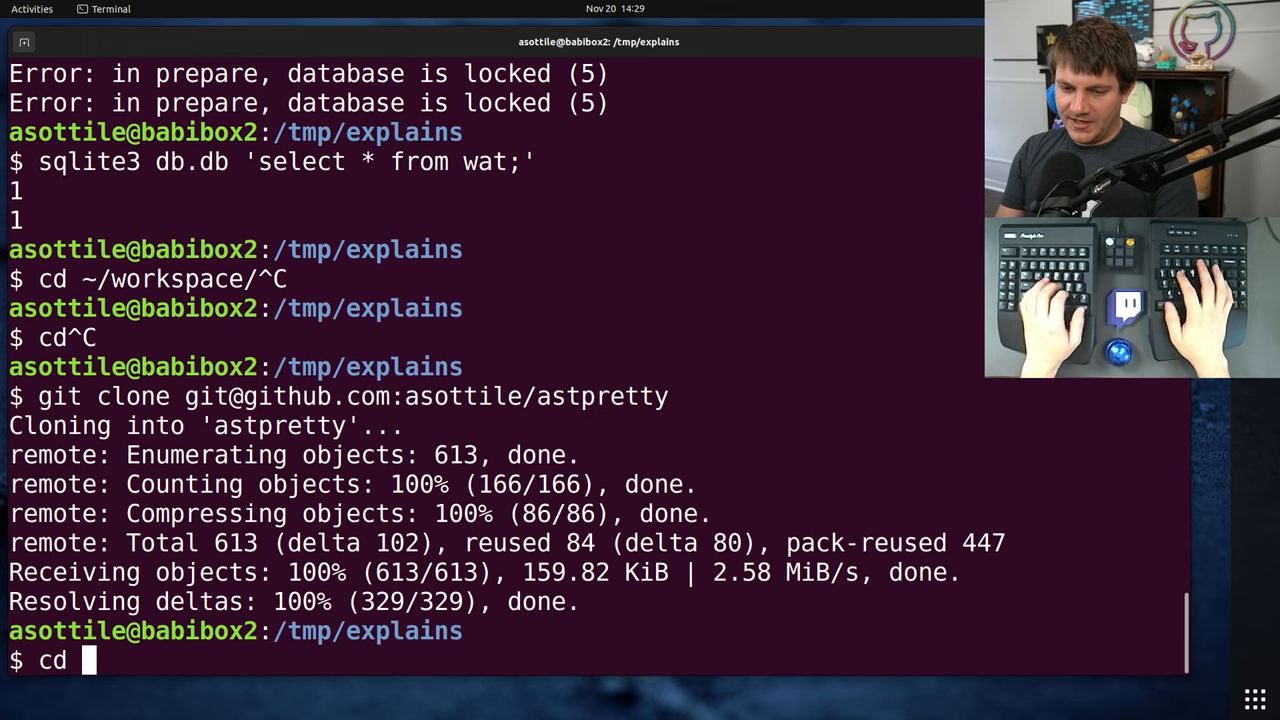
text(astpretty/)
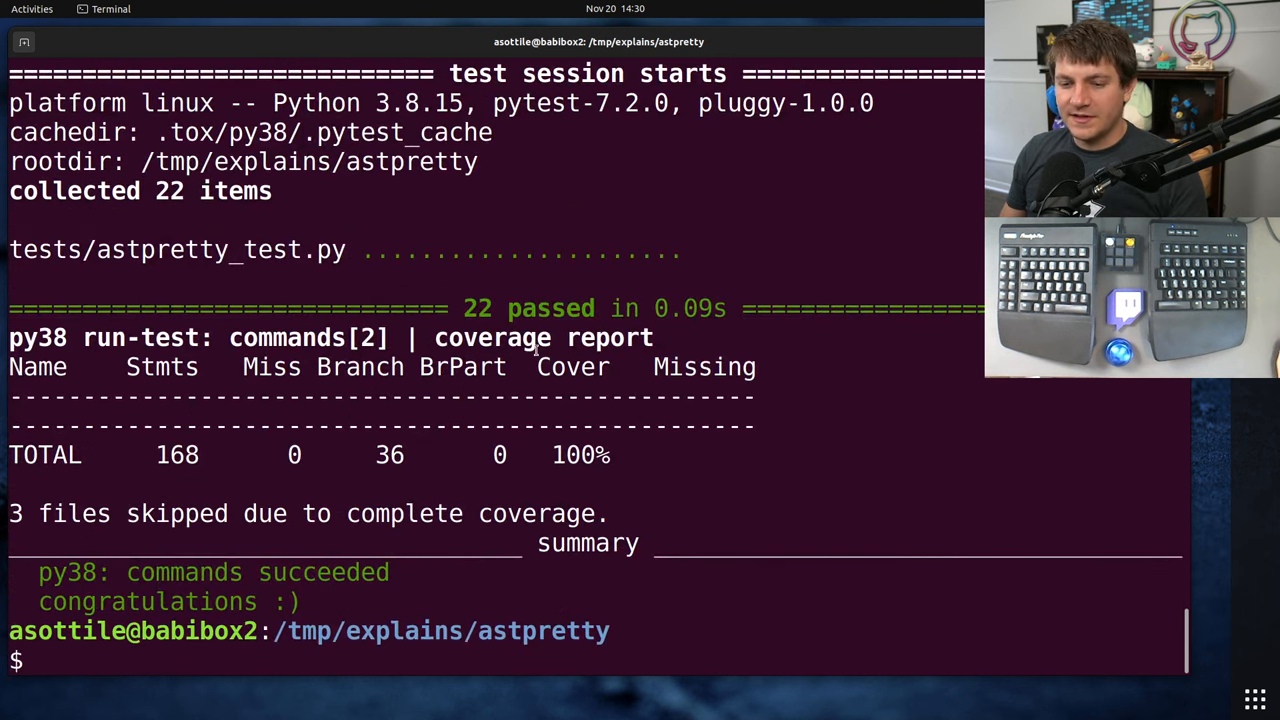
- Open .coverage in sqlite3 and review its schema of meta, arc and tracer tables
text(./)
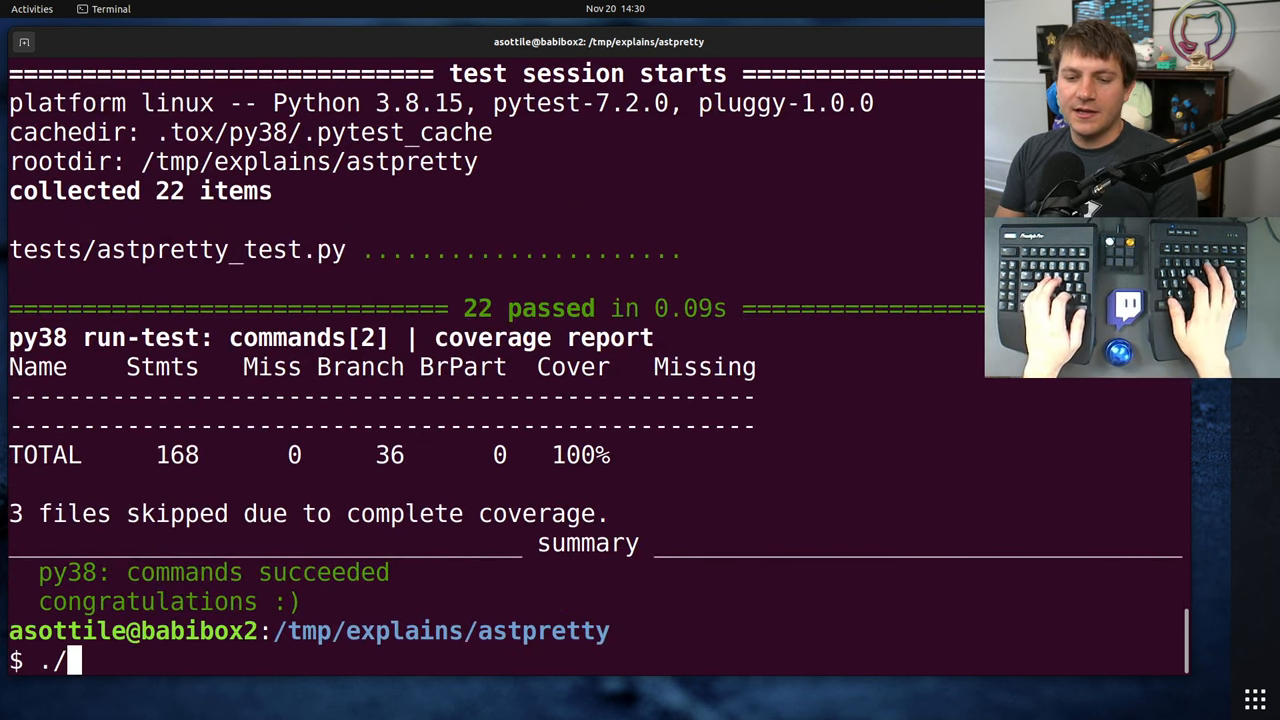
text(sqlite3 .cov)
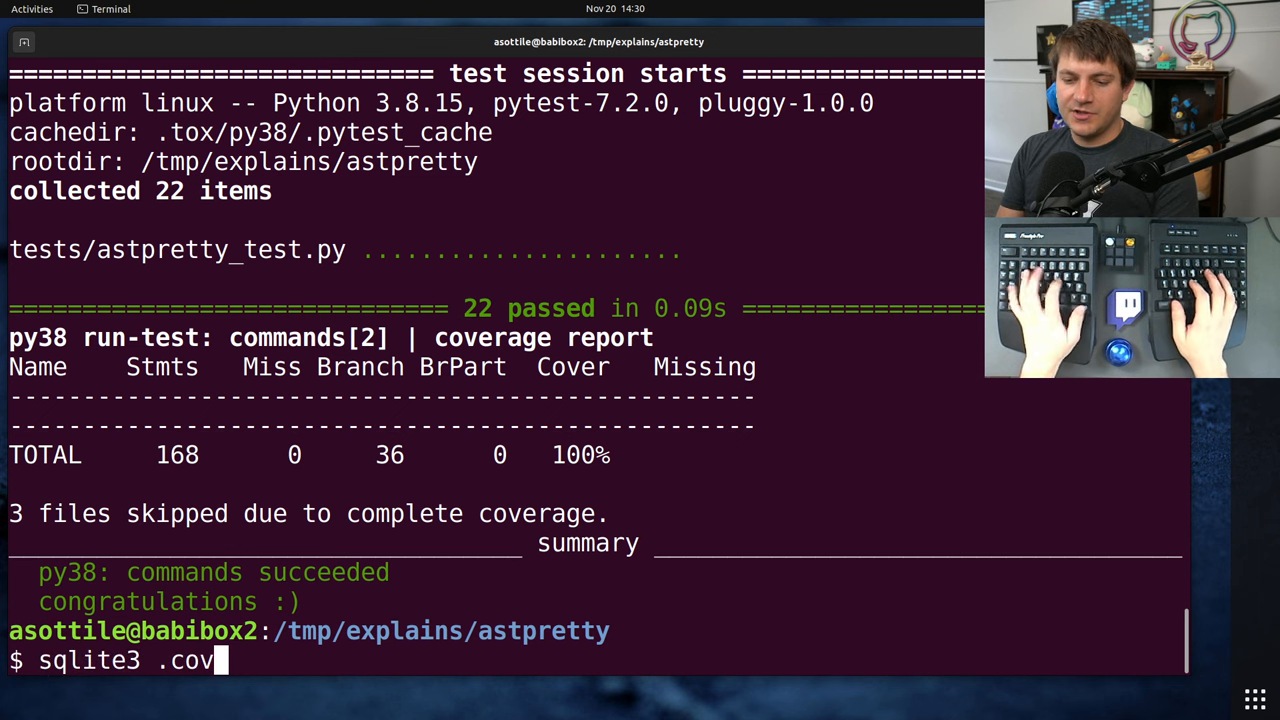
key(Return)
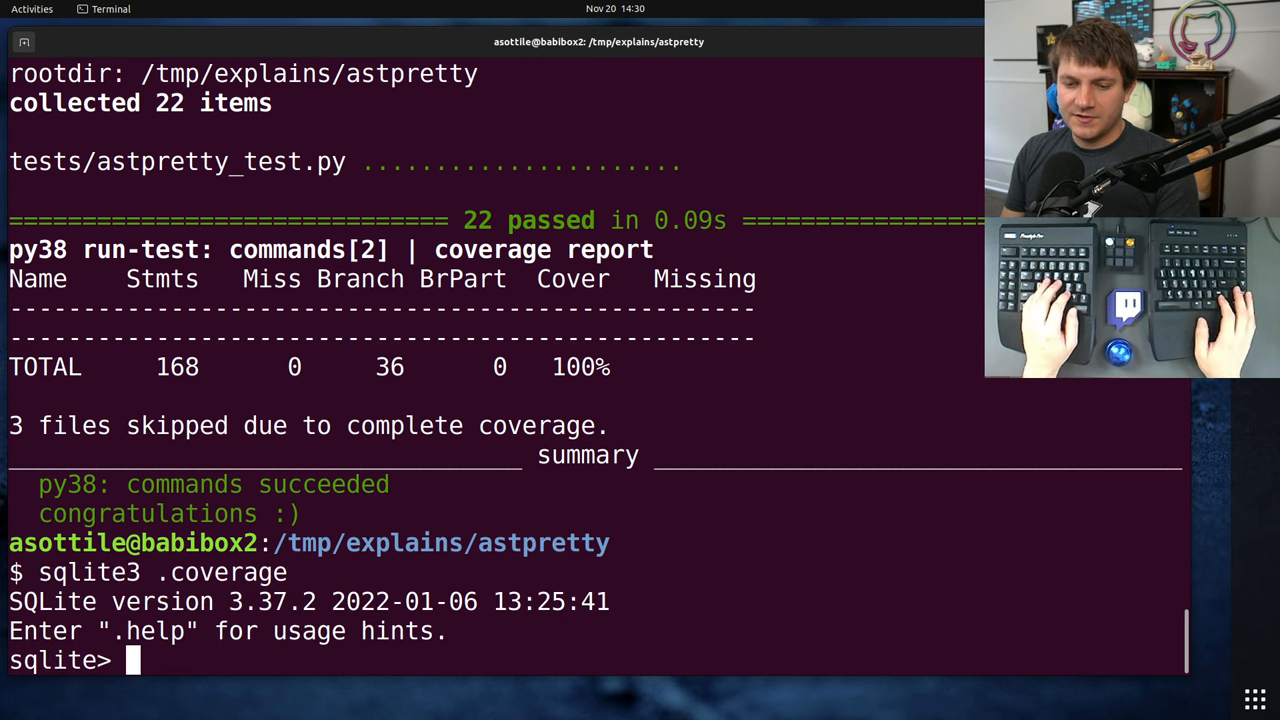
double_click(220, 573)
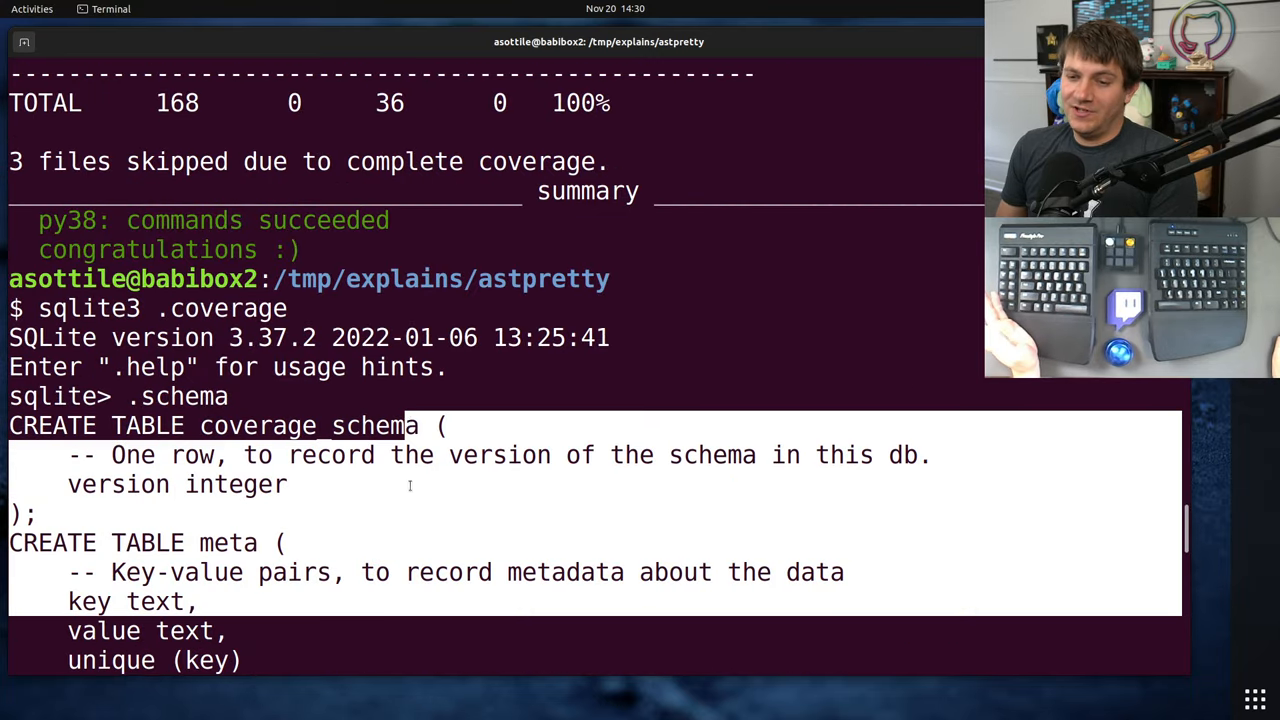
scroll(down, 3)
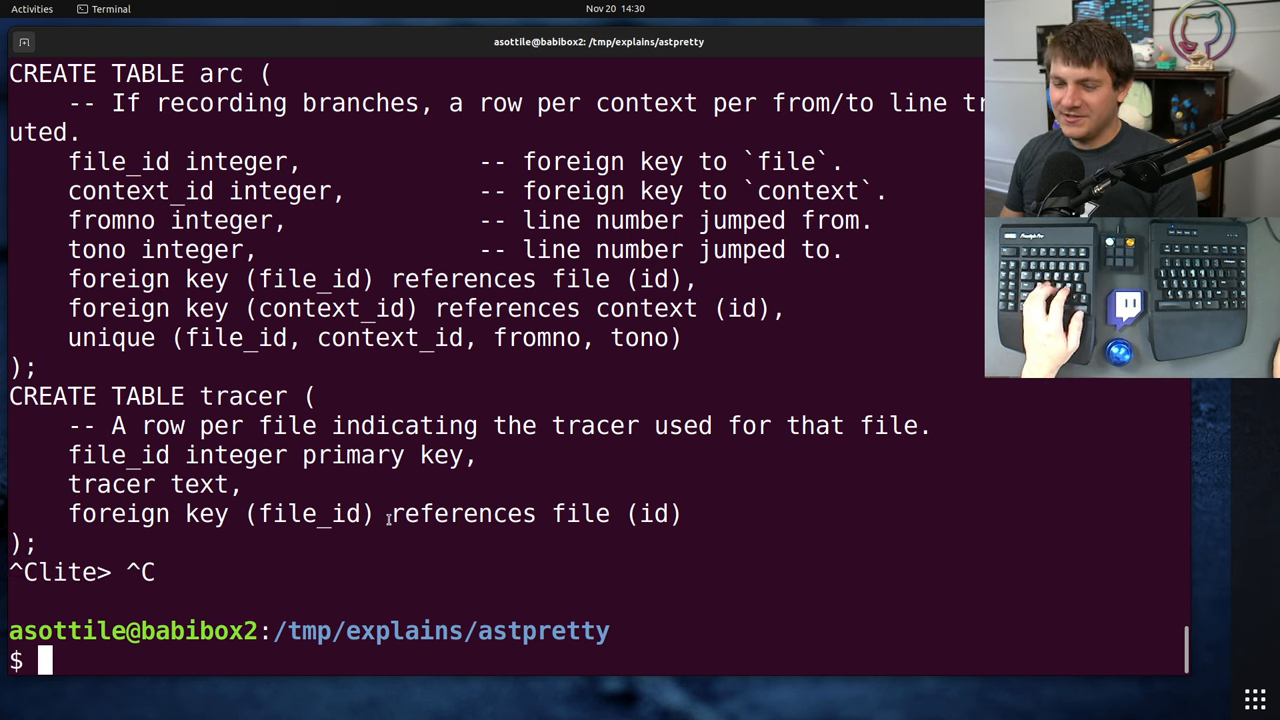
- Inspect repos and configs tables in ~/.cache/pre-commit/db.db, then run pre-commit gc
text(sqlite3 ~/)
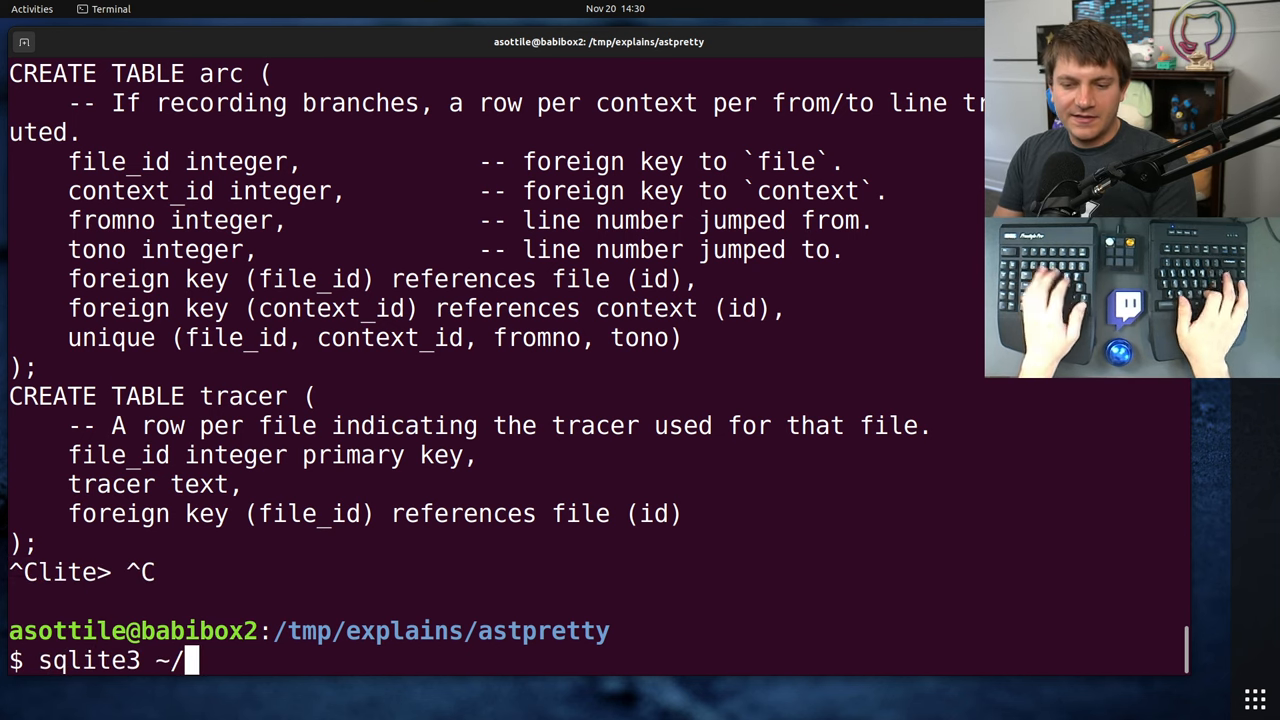
text(.cache/pre-commit/)
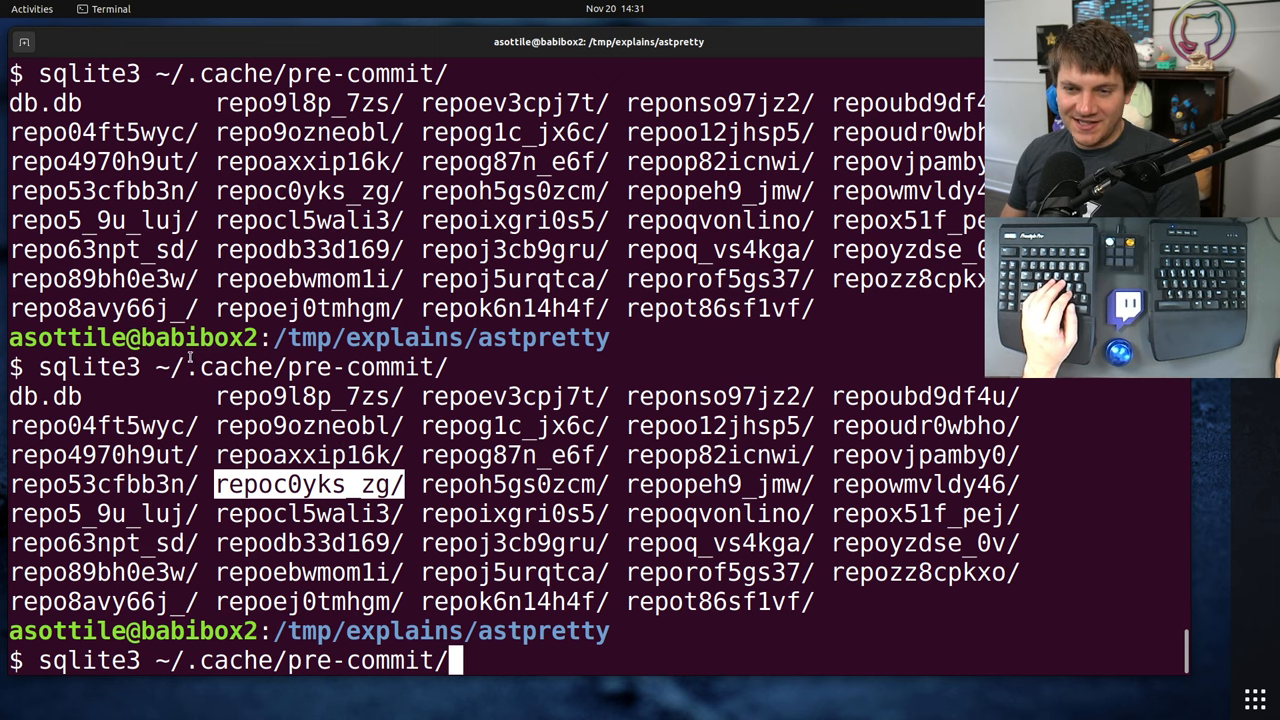
text(db)
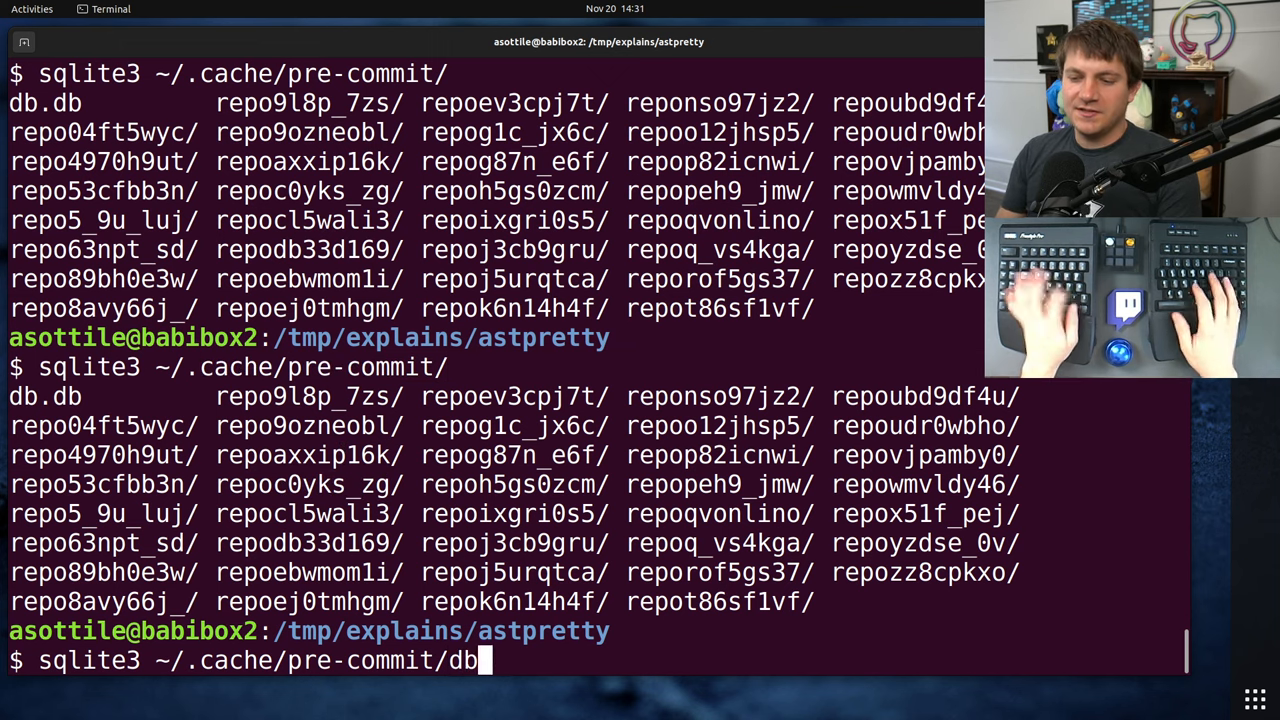
key(Return)
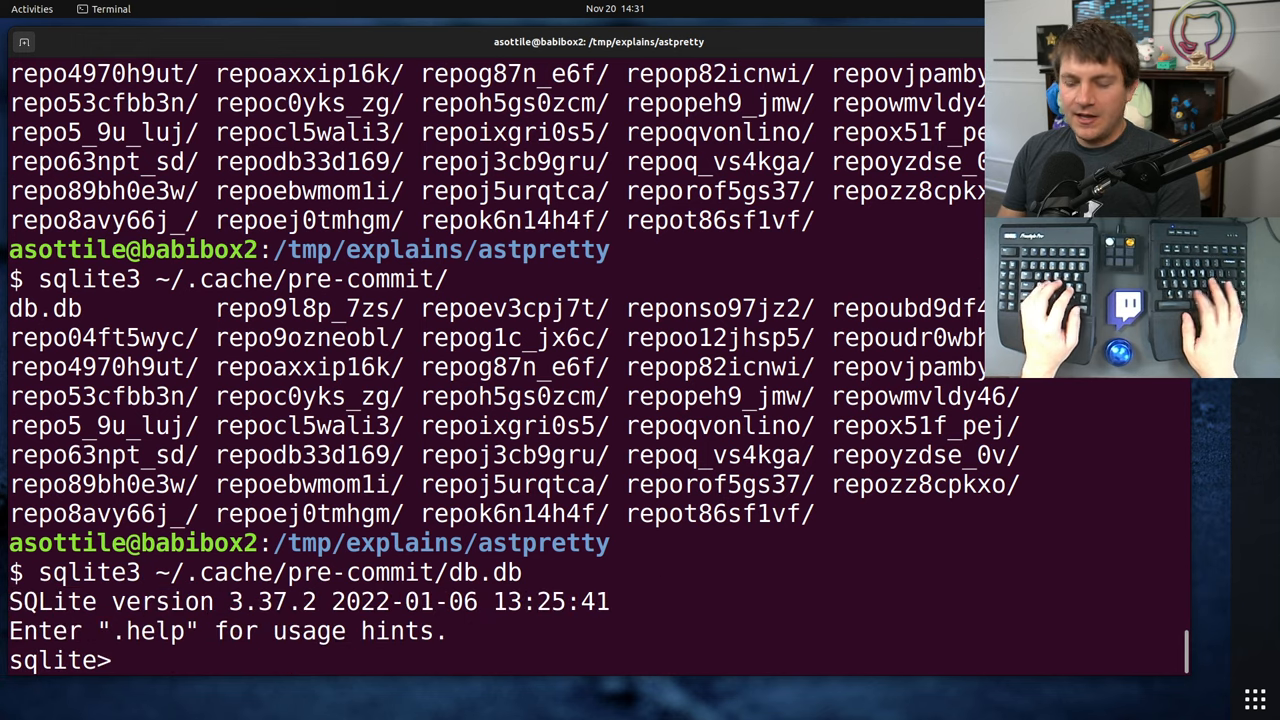
text(.schema)
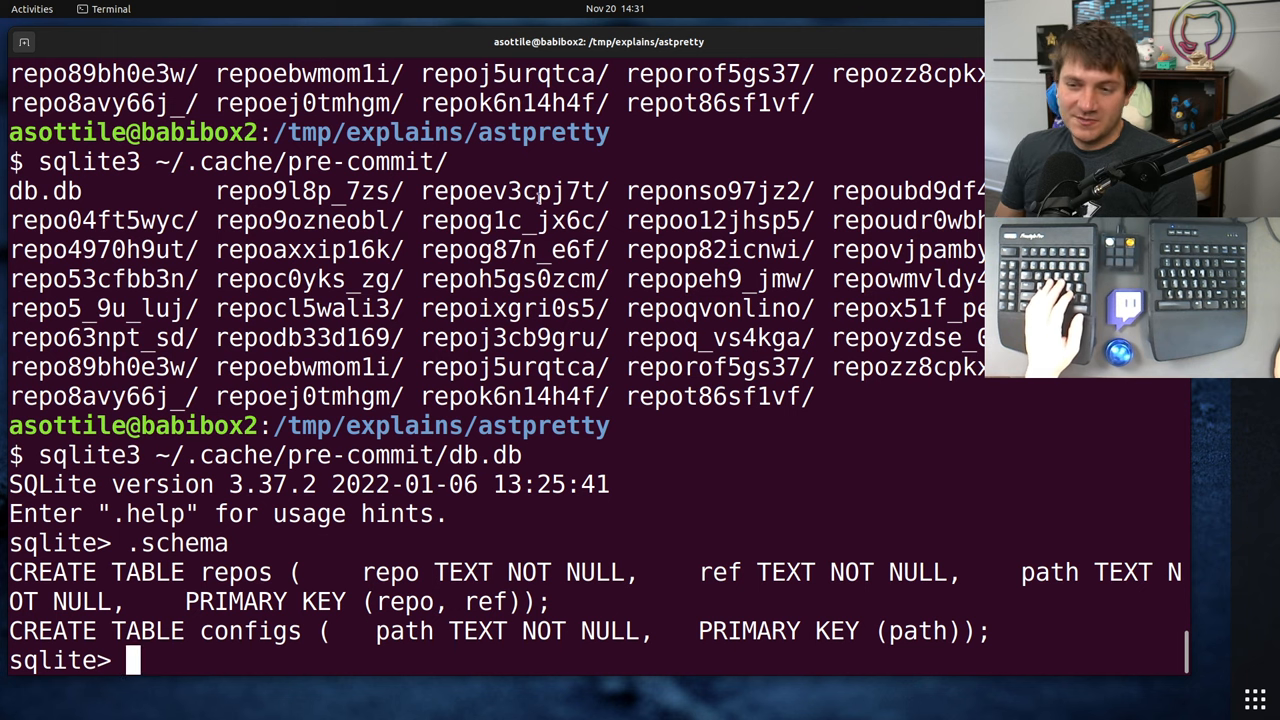
double_click(509, 220)
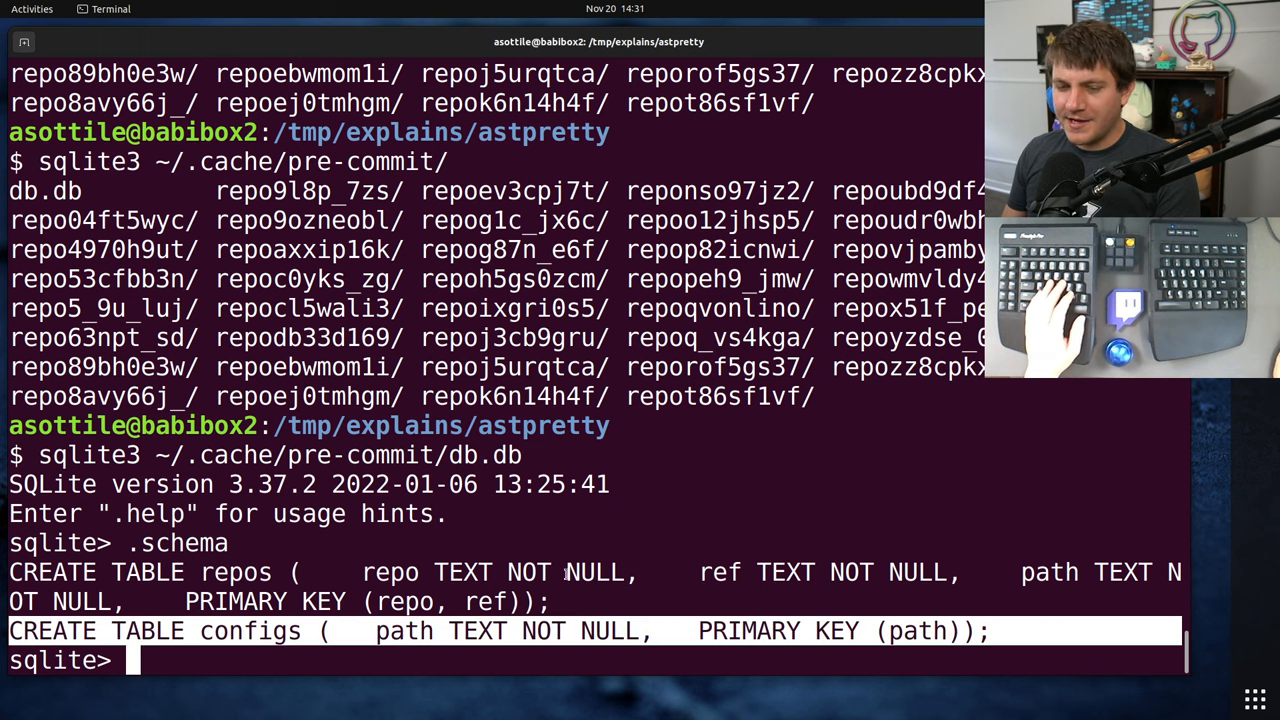
text(pre-commit gc)
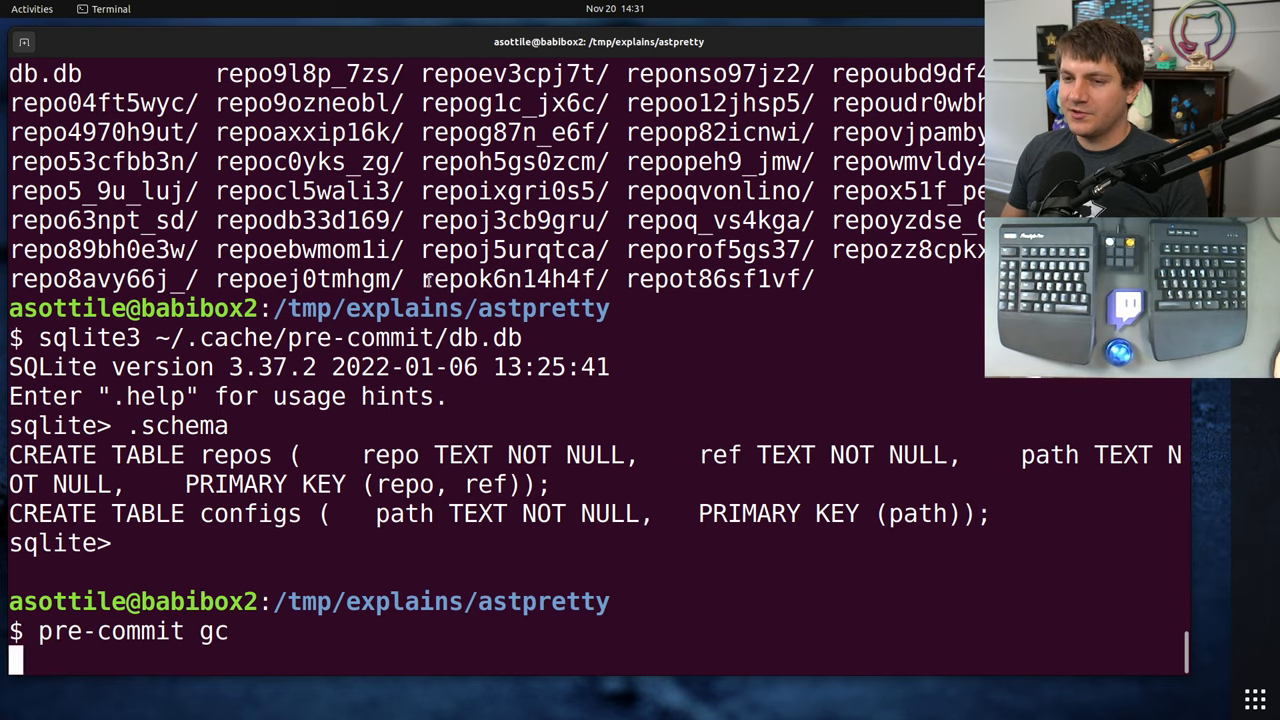
key(Return)
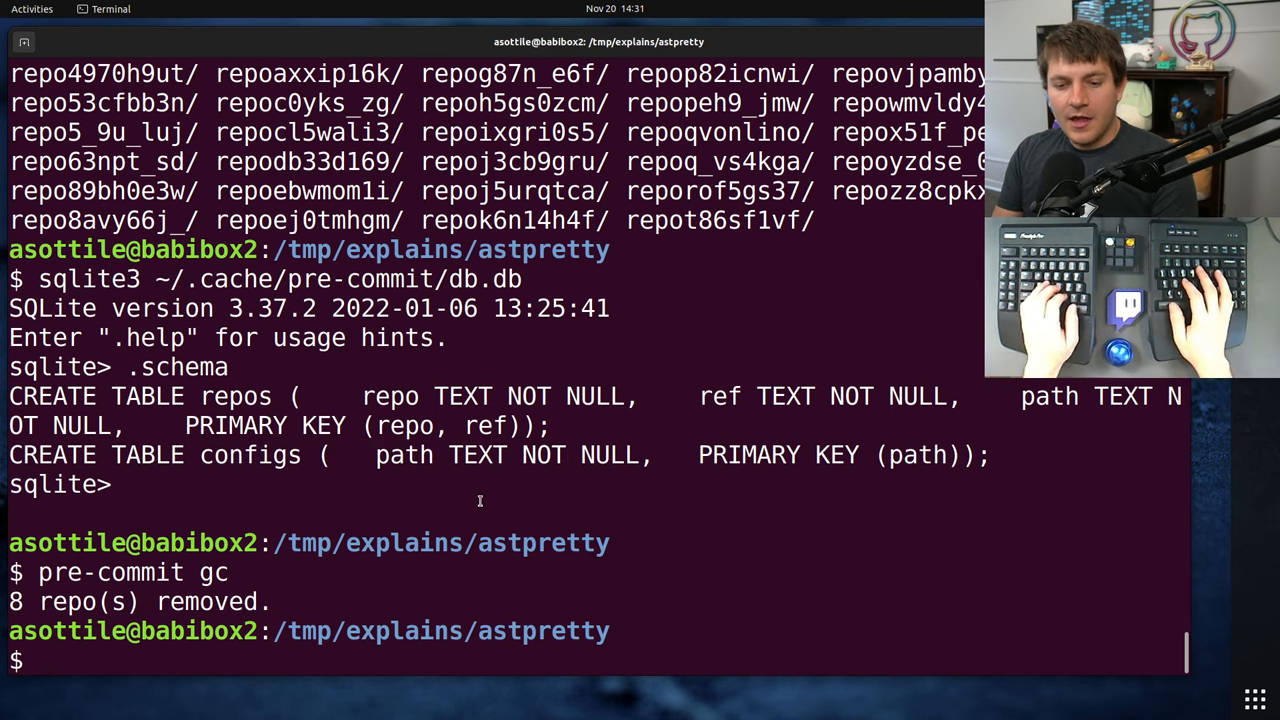
- Open db.db in sqlite3 from ~/workspace/anthonywritescode/twitch-chat-bot
text(cd ~/workspace/anthonywritescode/)
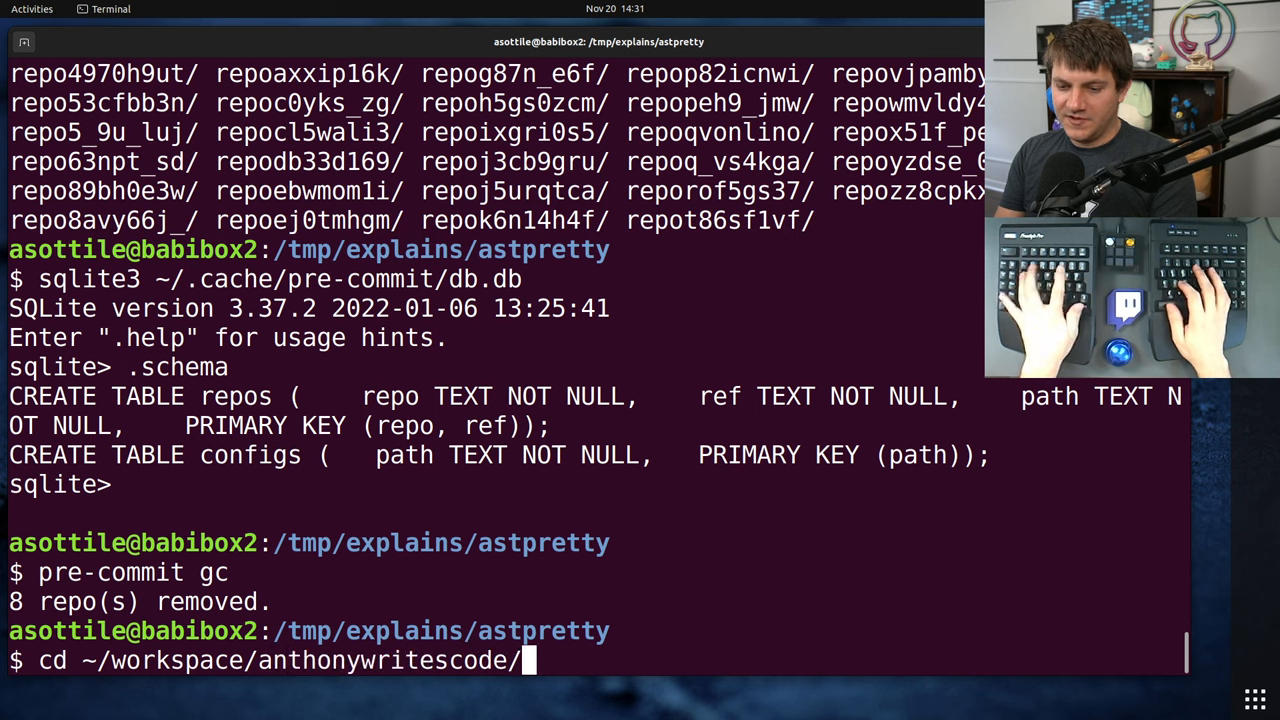
text(twitch-chat-bot/)
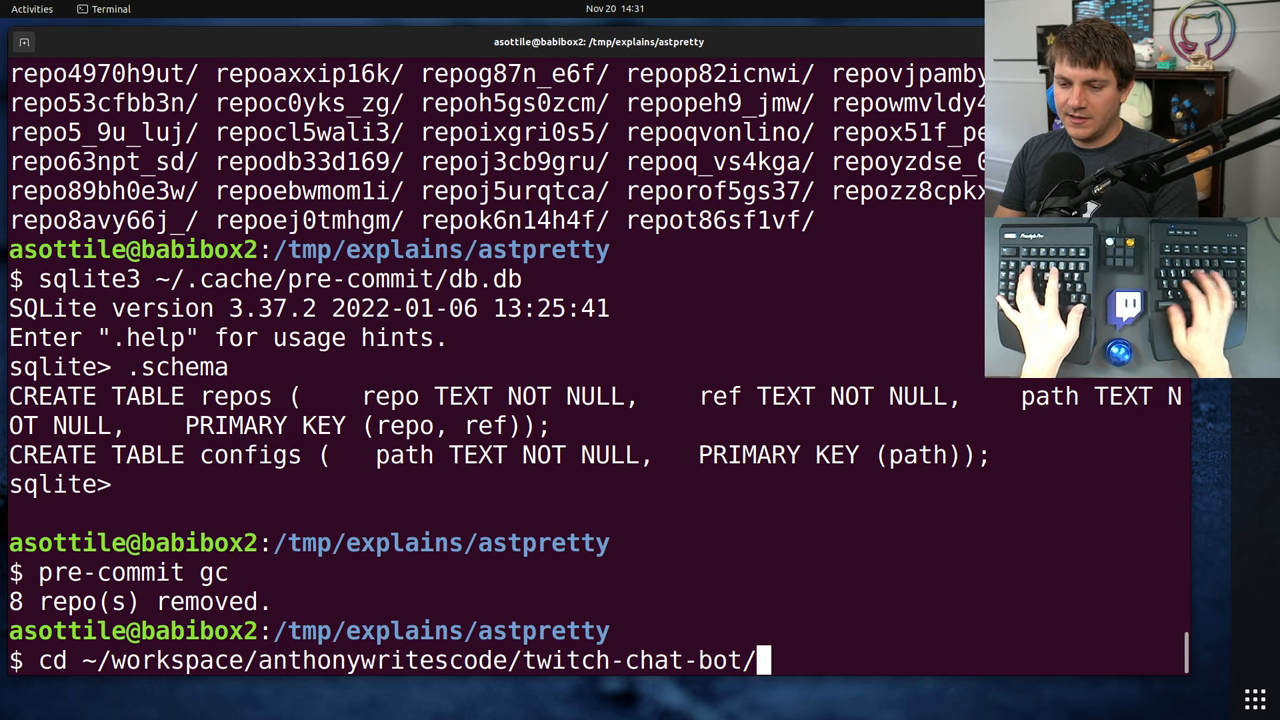
text(.s)
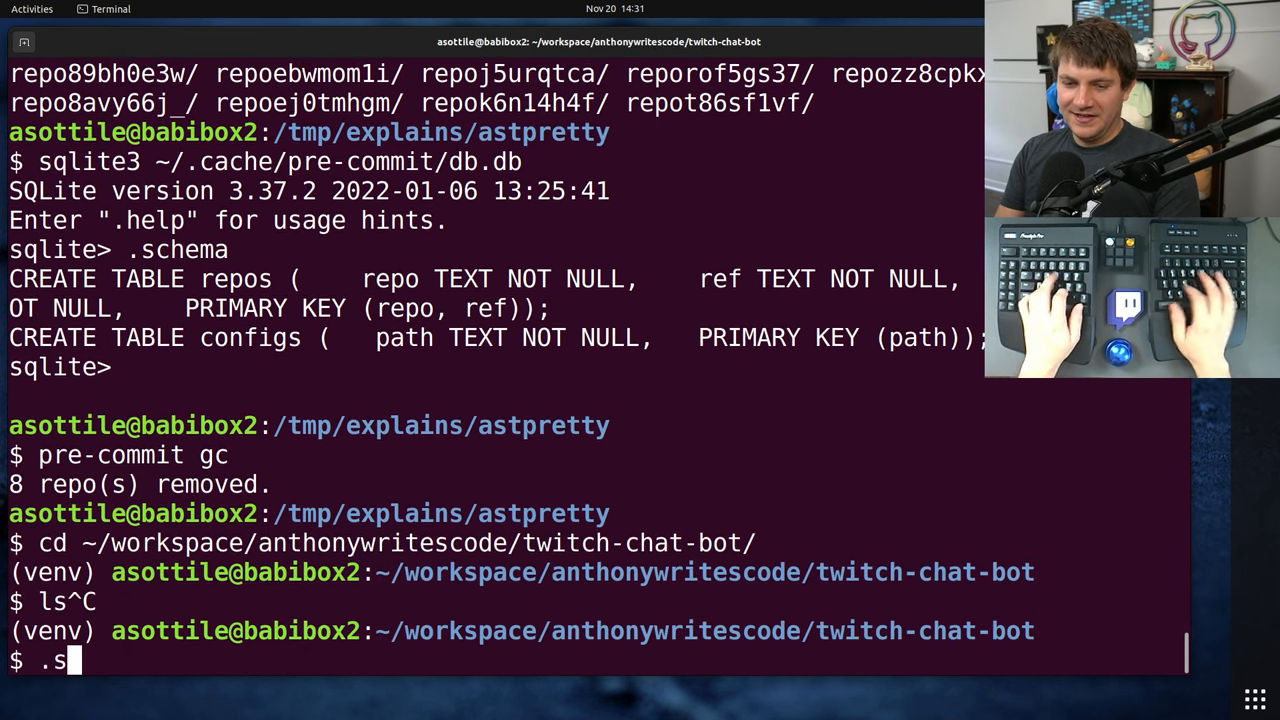
text(sqlite3 d)
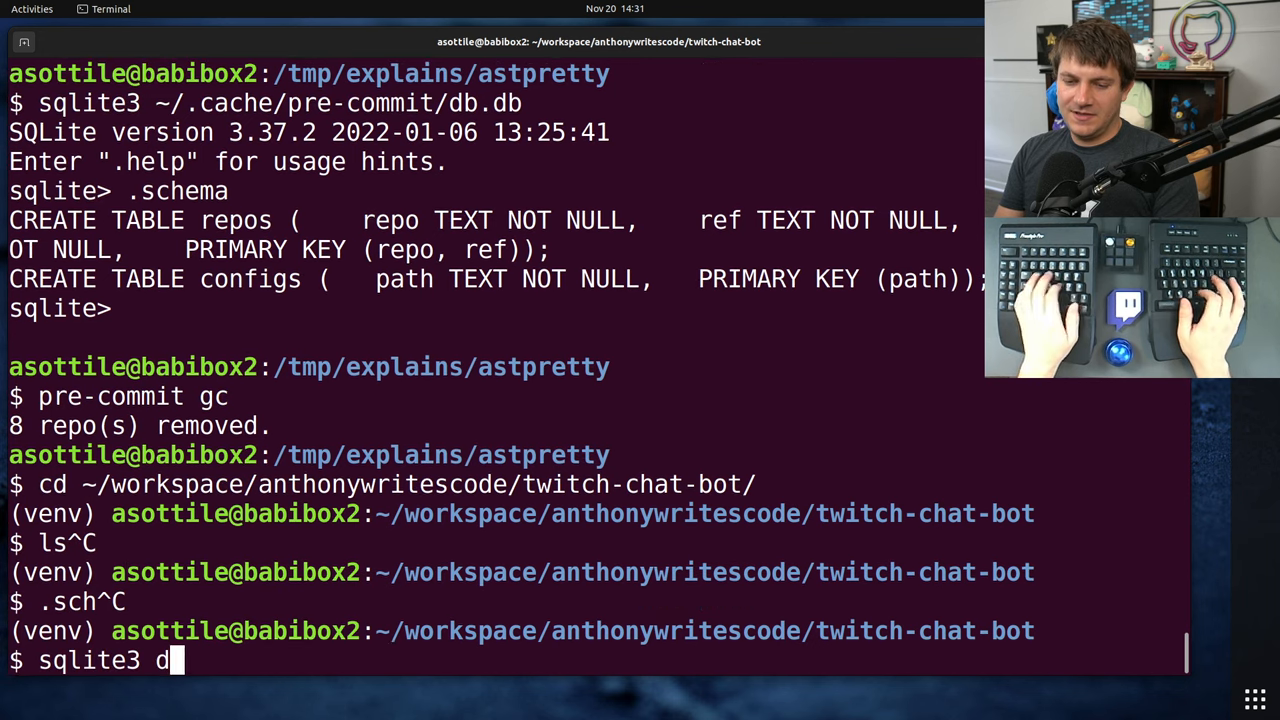
text(b.db)
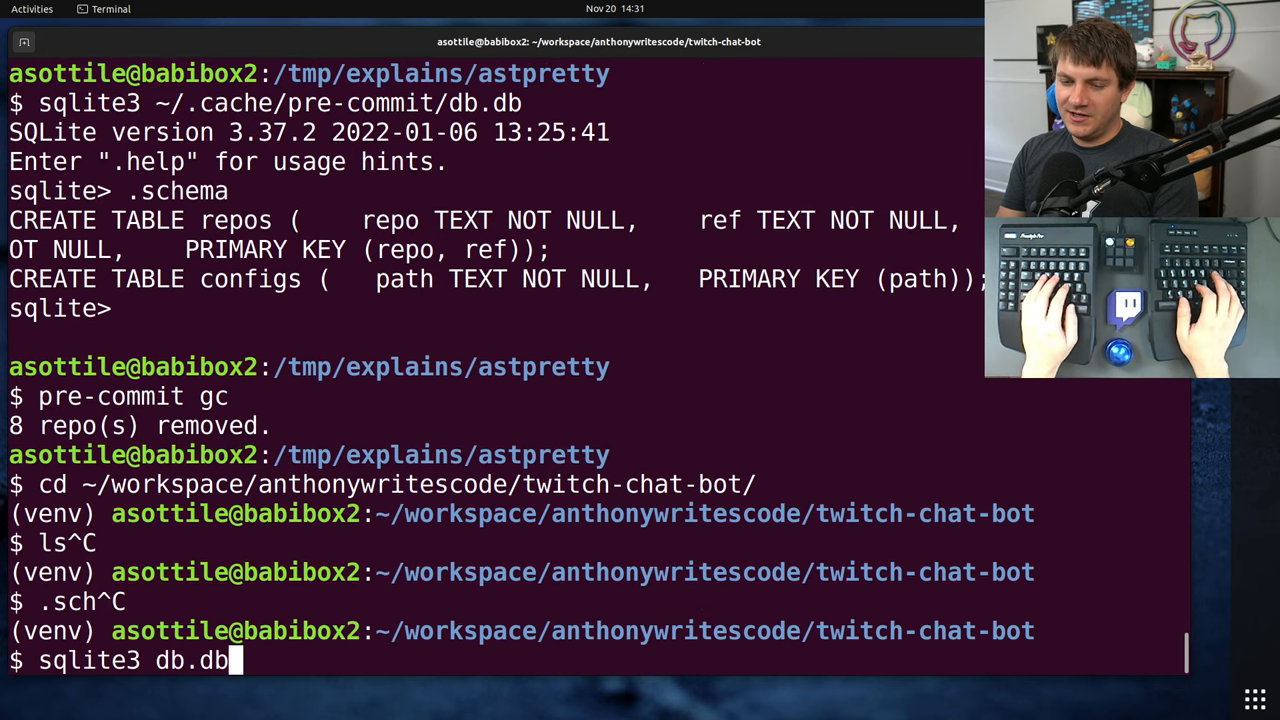
key(Return)
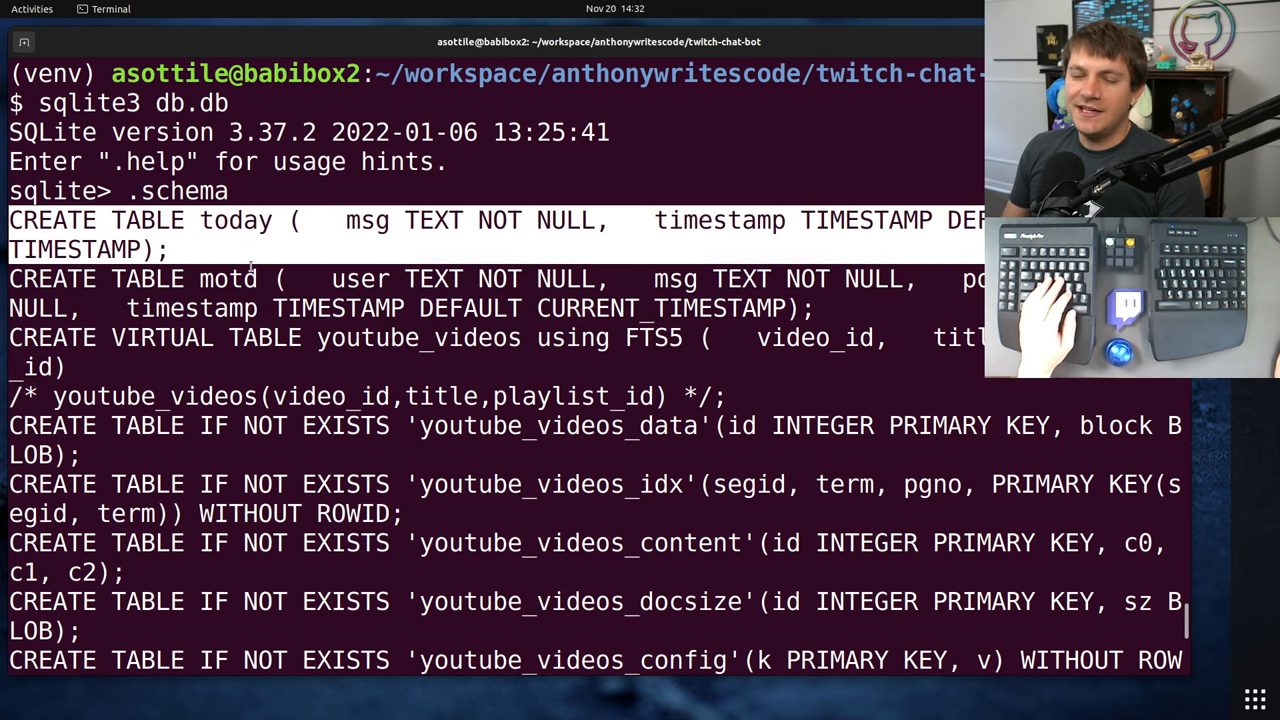
- Run select * from today; to list the stream messages, then exit sqlite3
scroll(down, 3)
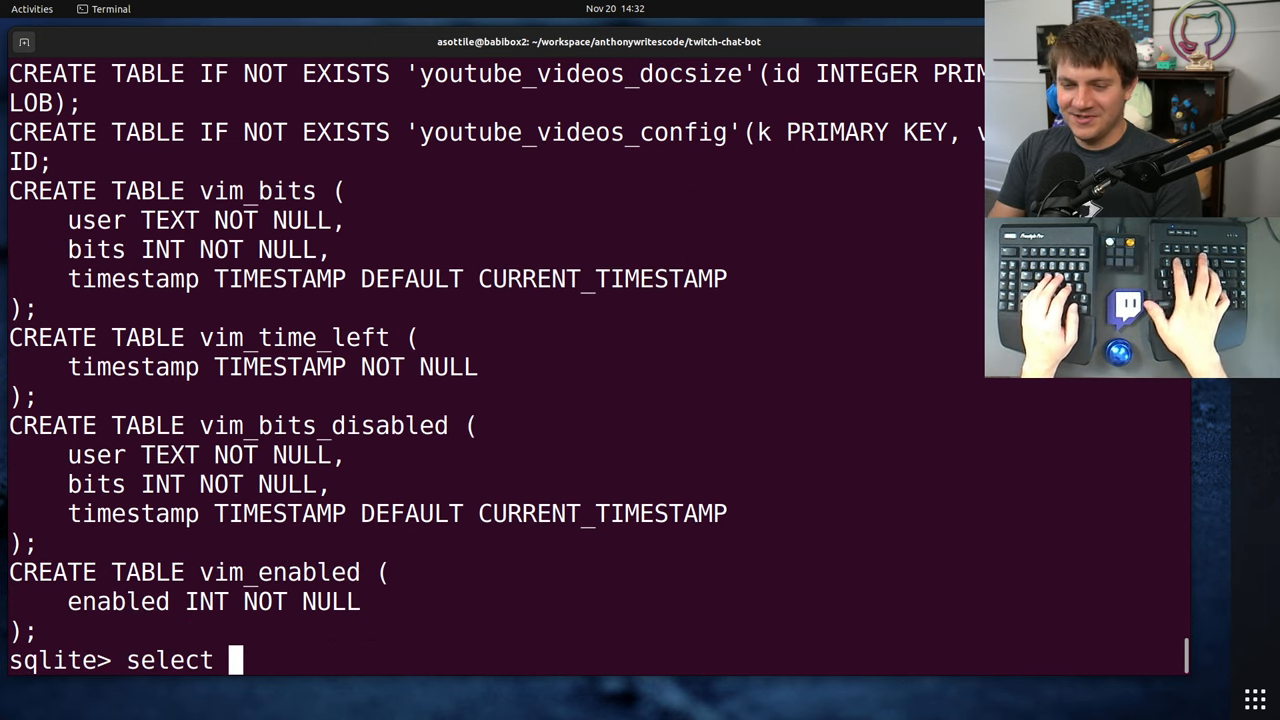
text(* from tod)
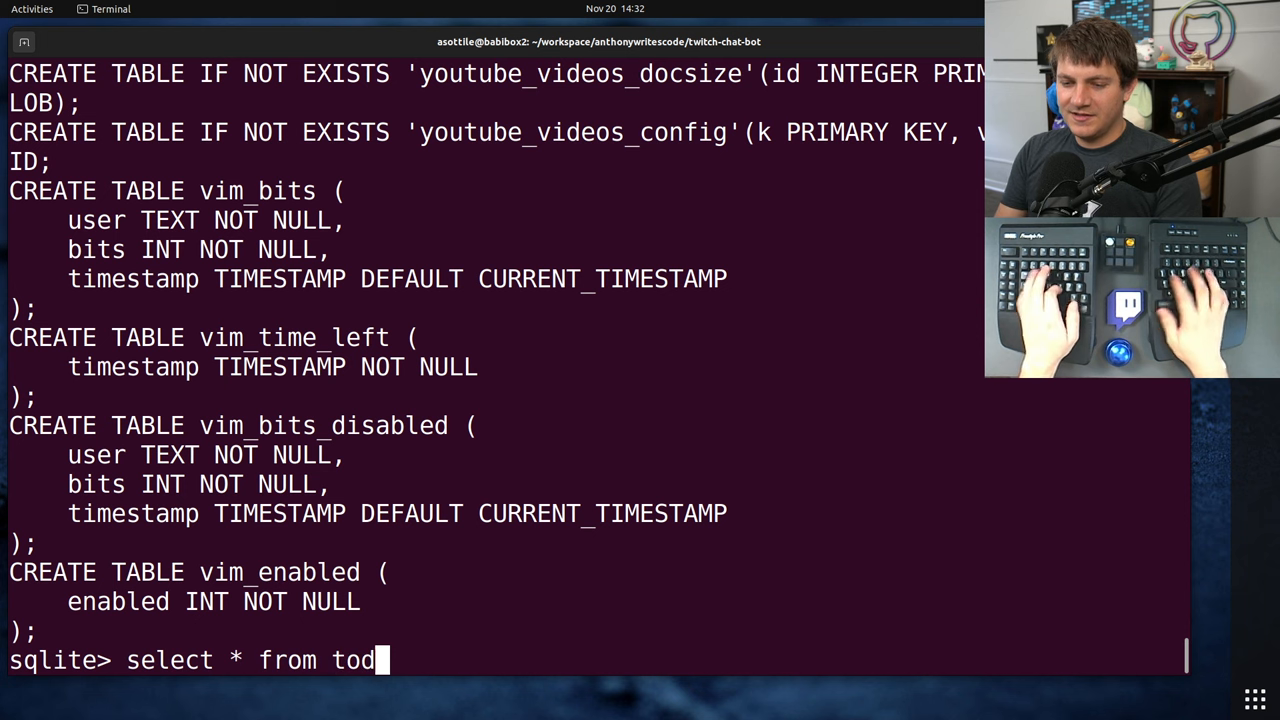
key(Return)
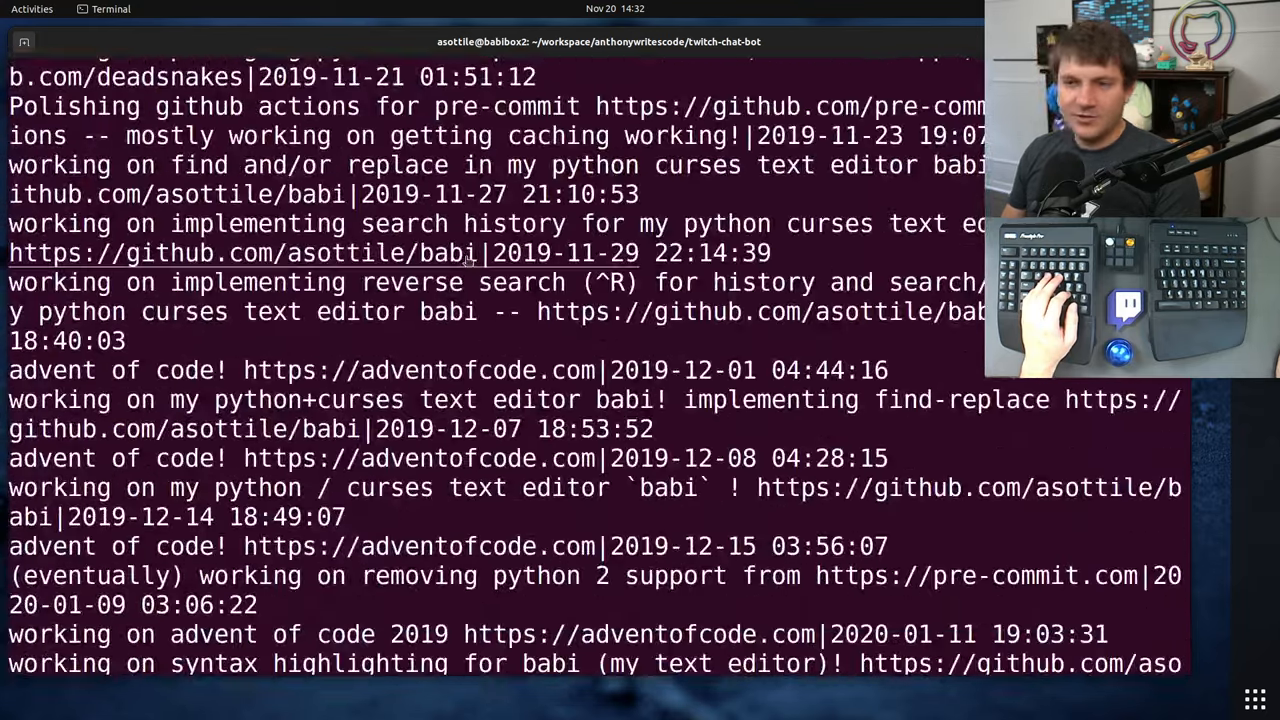
double_click(198, 106)
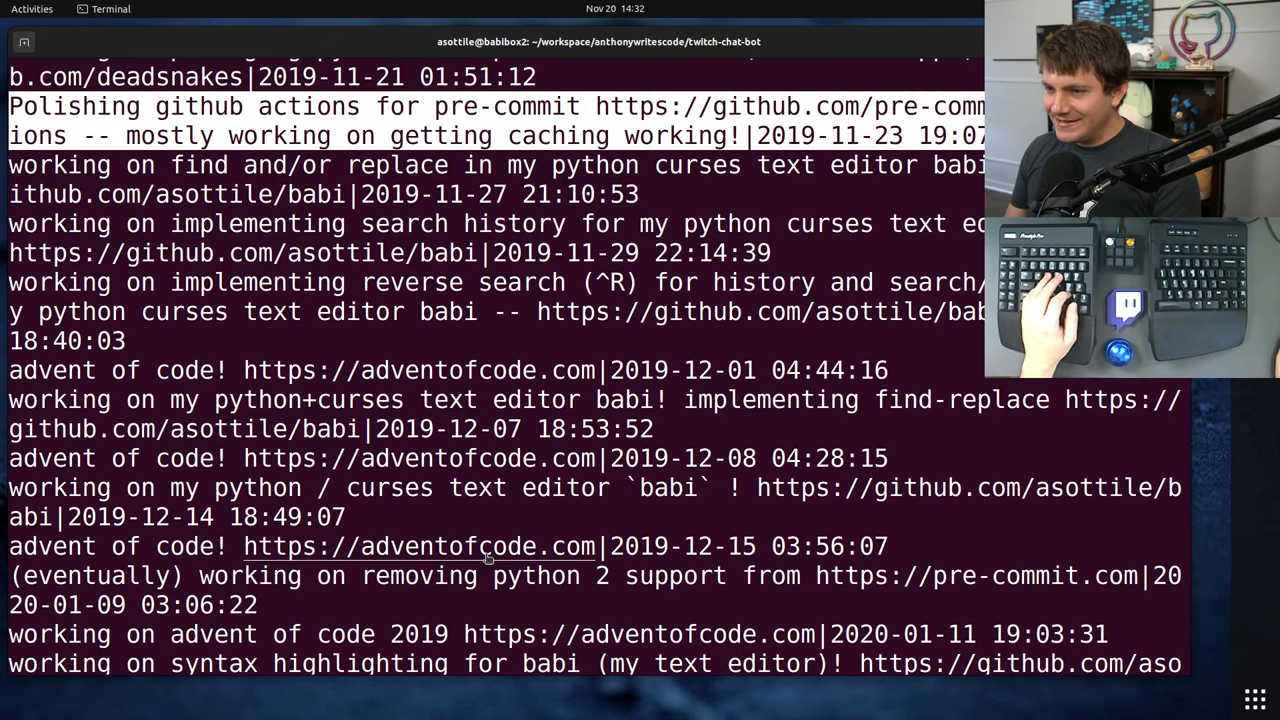
mouse_move(165, 178)
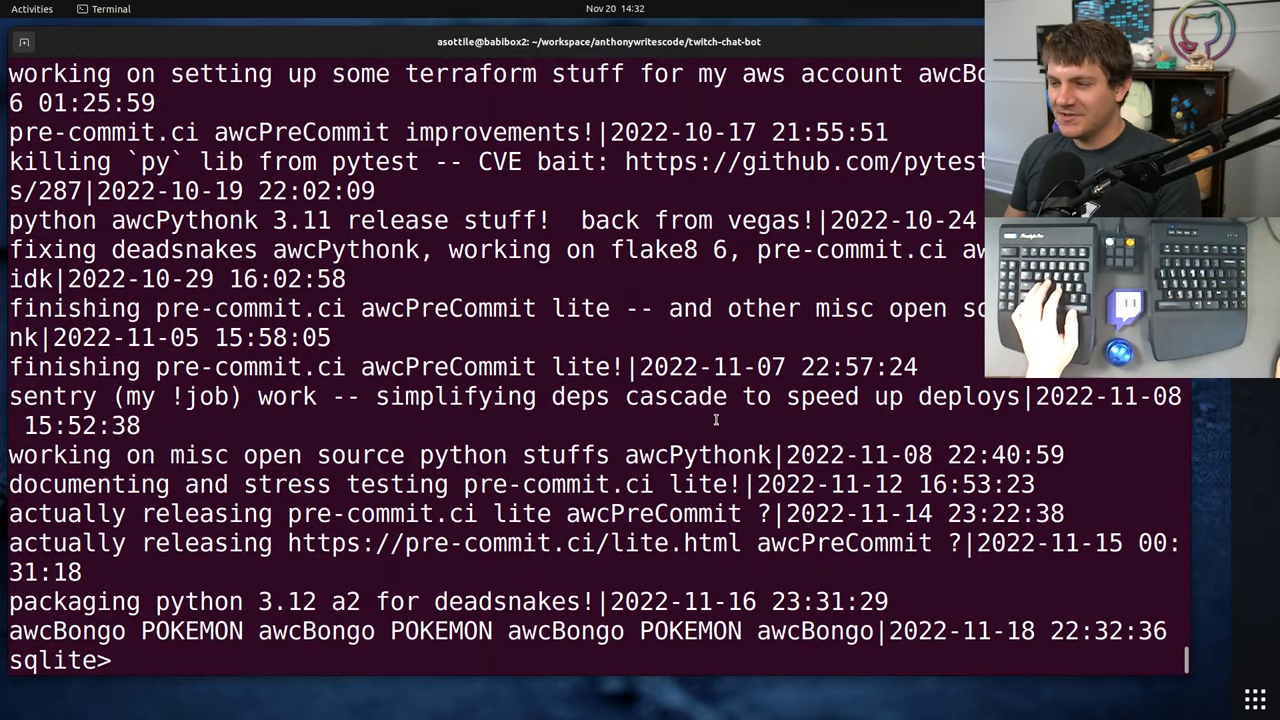
key(Return)
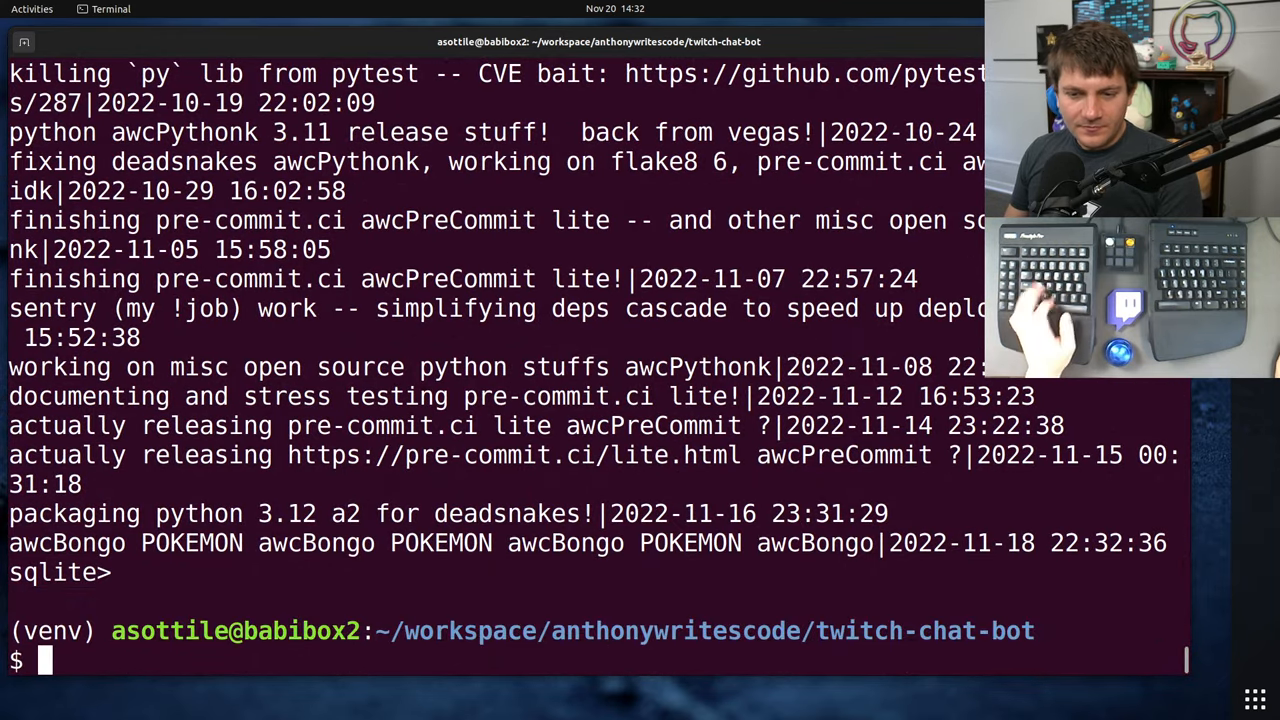